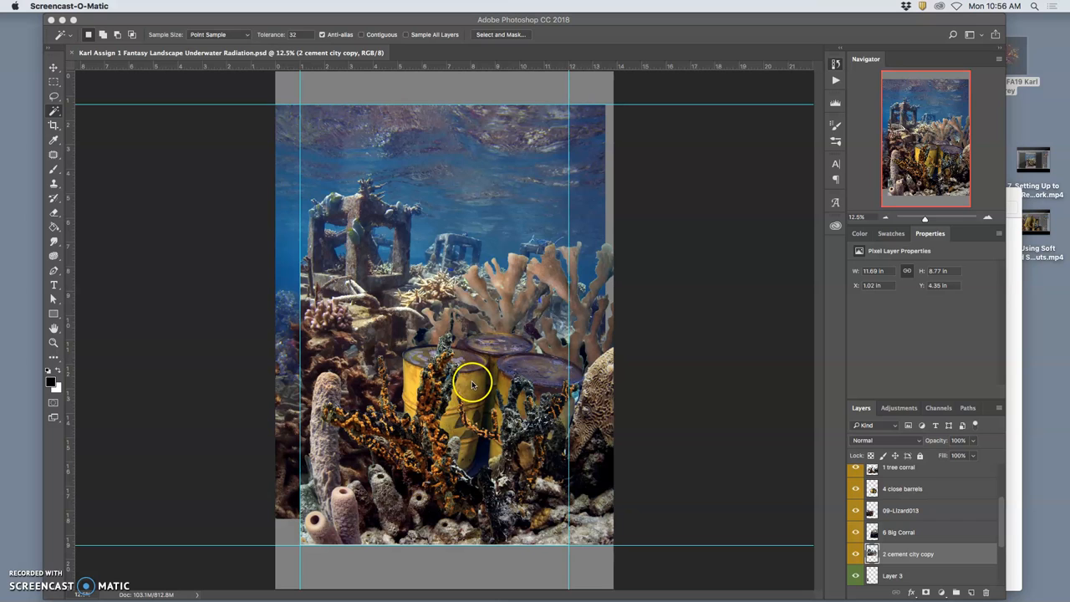
{"action": "mouse_move", "coordinate": [487, 351]}
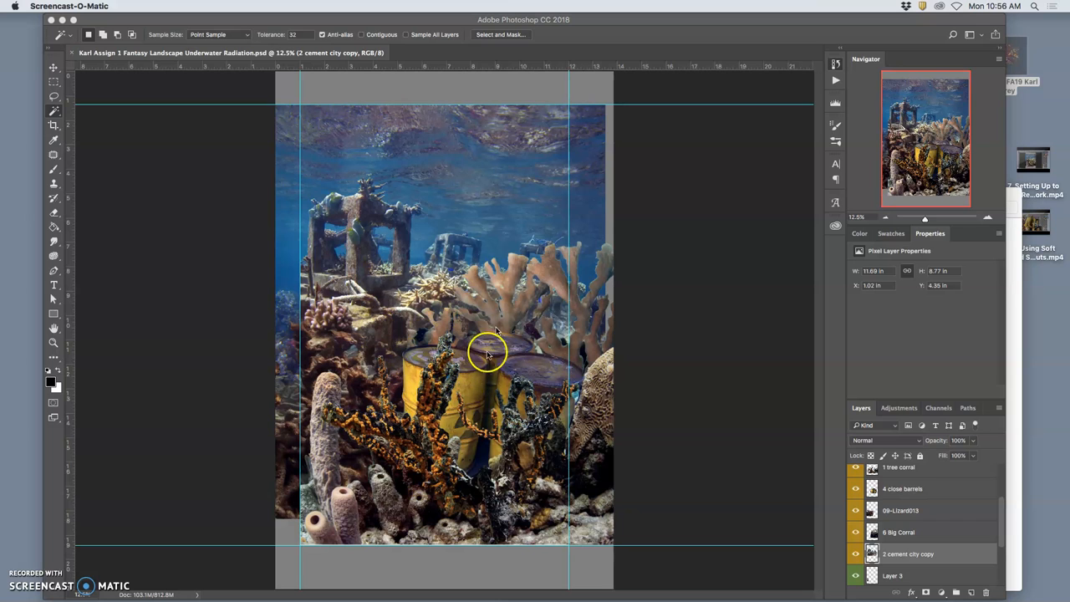
{"action": "mouse_move", "coordinate": [526, 335]}
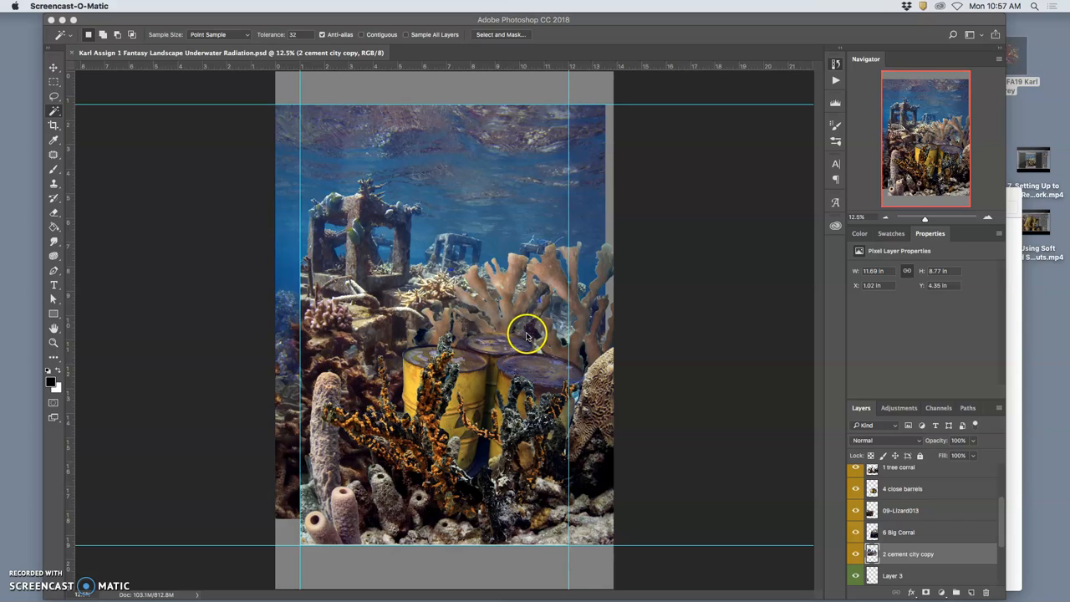
{"action": "mouse_move", "coordinate": [409, 303]}
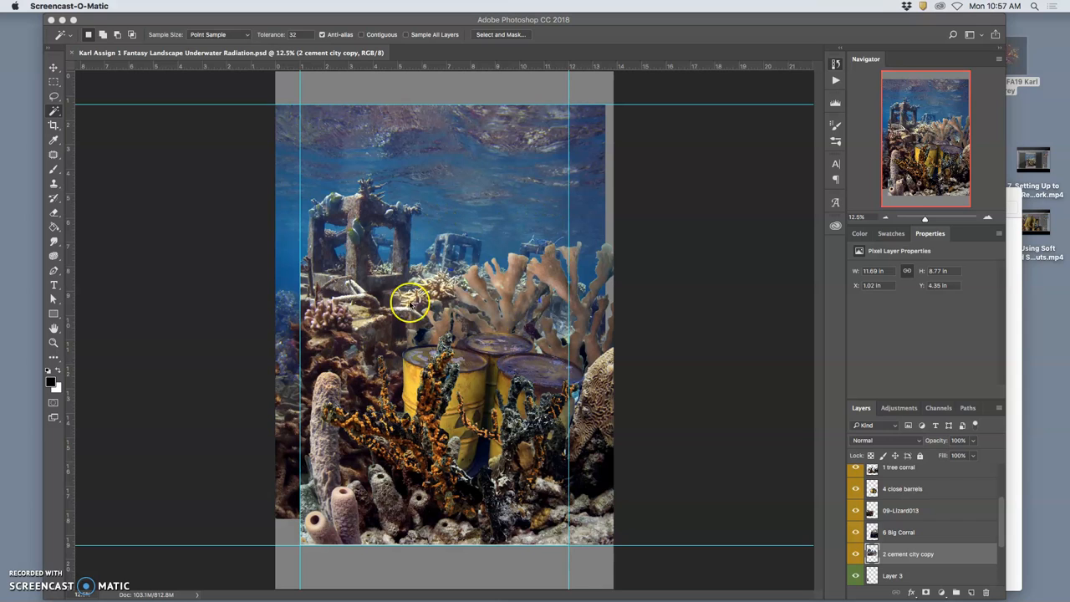
{"action": "mouse_move", "coordinate": [79, 198]}
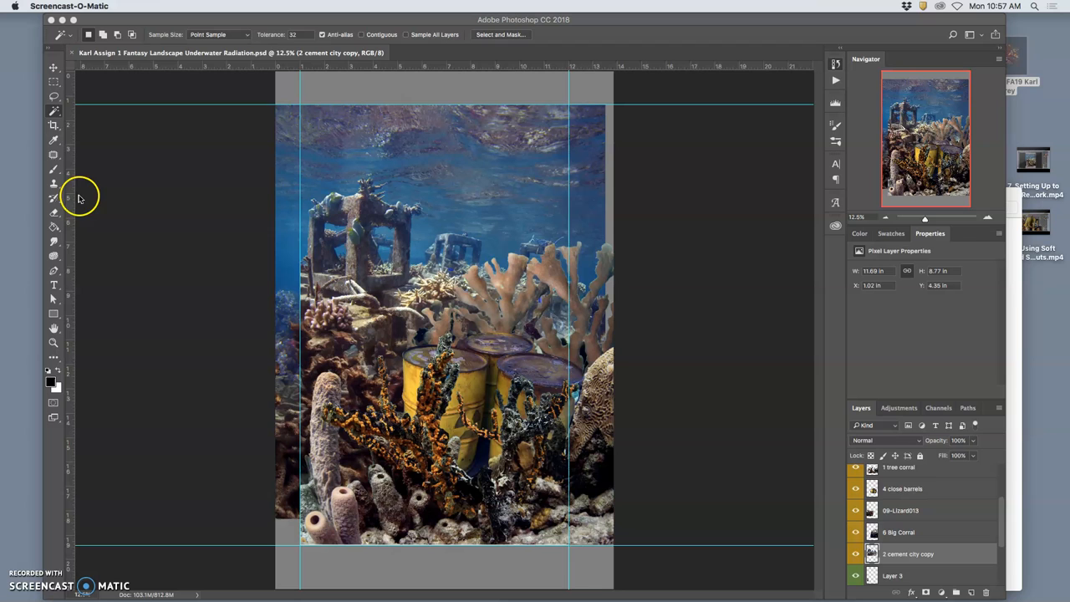
Select the Crop tool to start trimming the composite to the canvas
{"action": "left_click", "coordinate": [52, 125]}
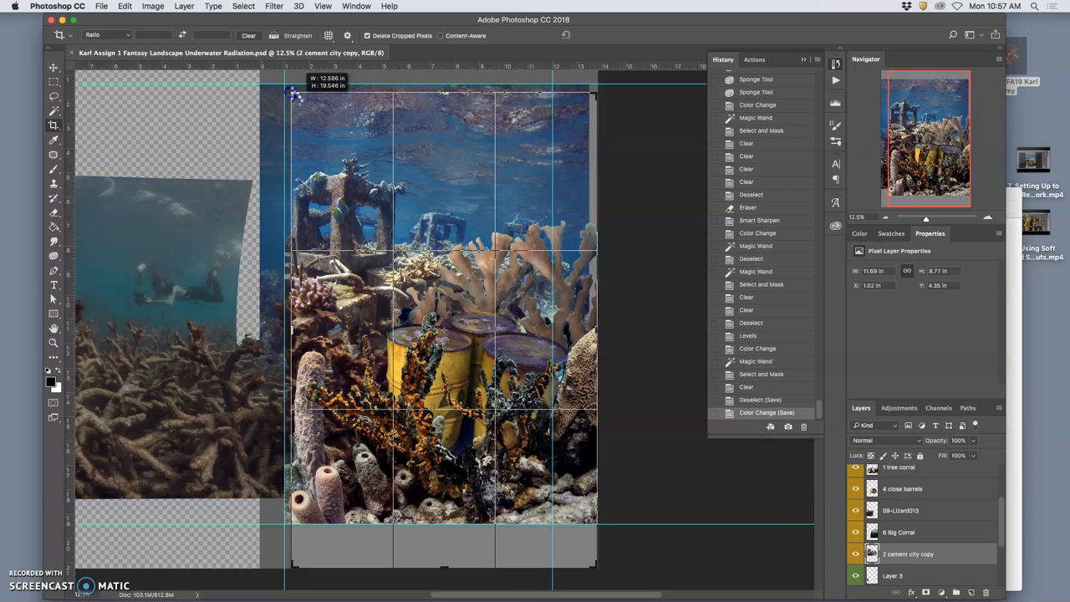
{"action": "mouse_move", "coordinate": [573, 183]}
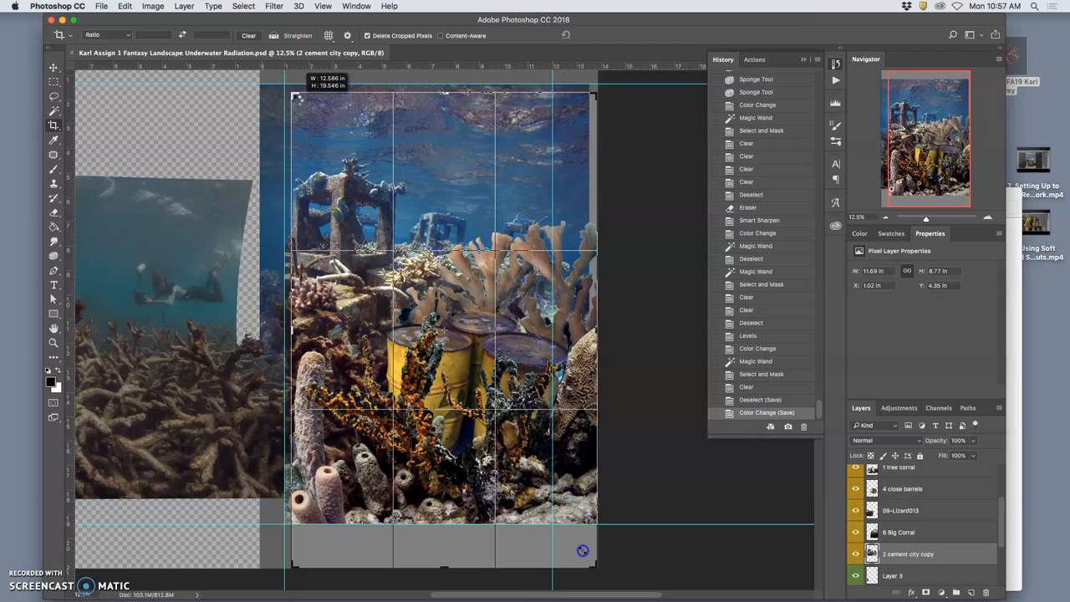
{"action": "mouse_move", "coordinate": [582, 535]}
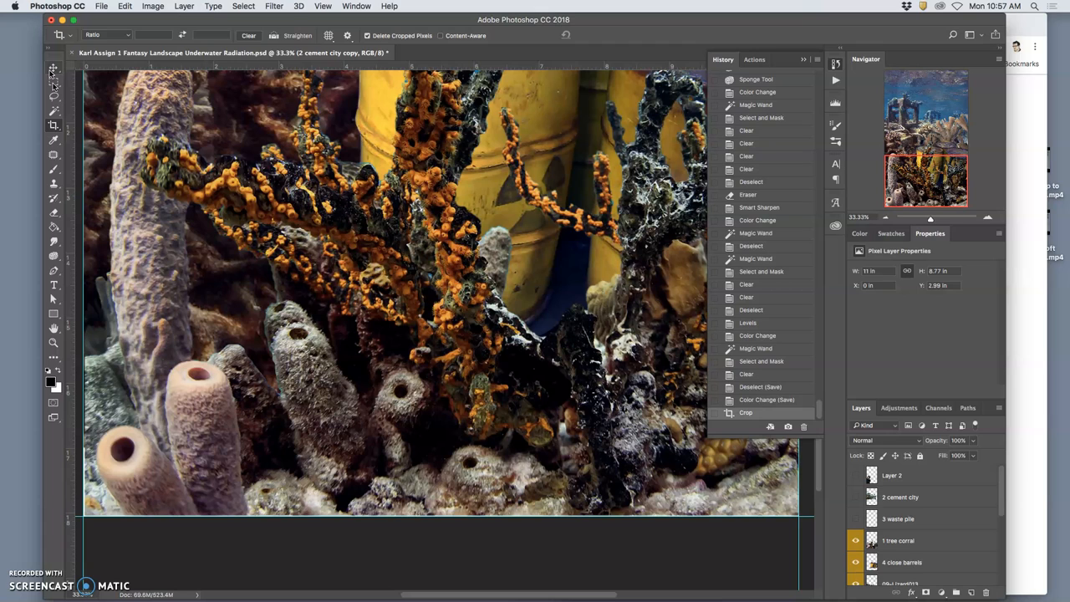
Switch to the Move tool for nudging the cement city layer and placing guides
{"action": "left_click", "coordinate": [53, 69]}
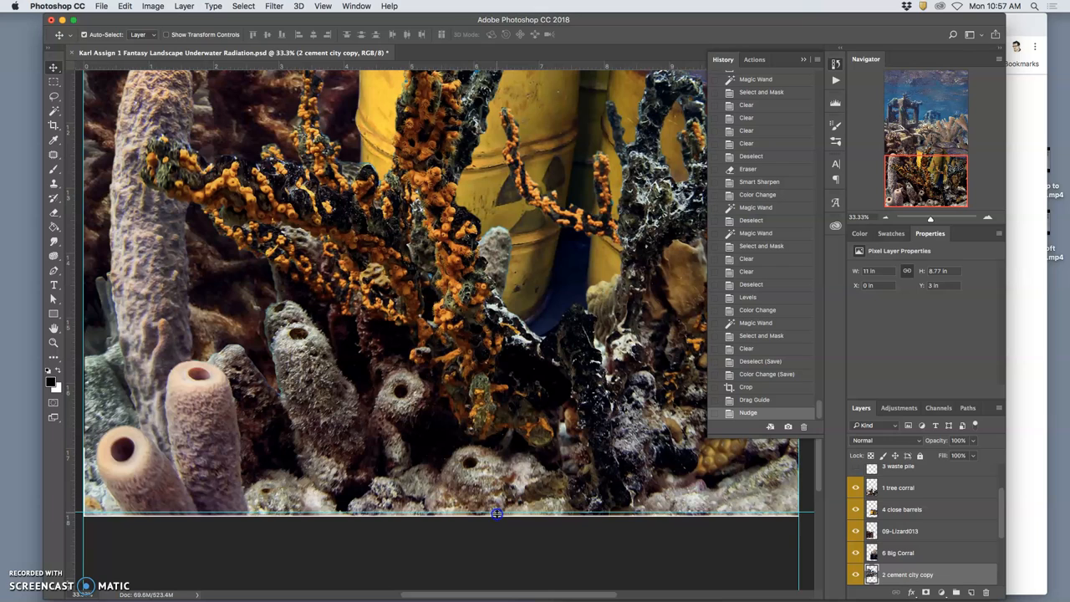
{"action": "mouse_move", "coordinate": [497, 514]}
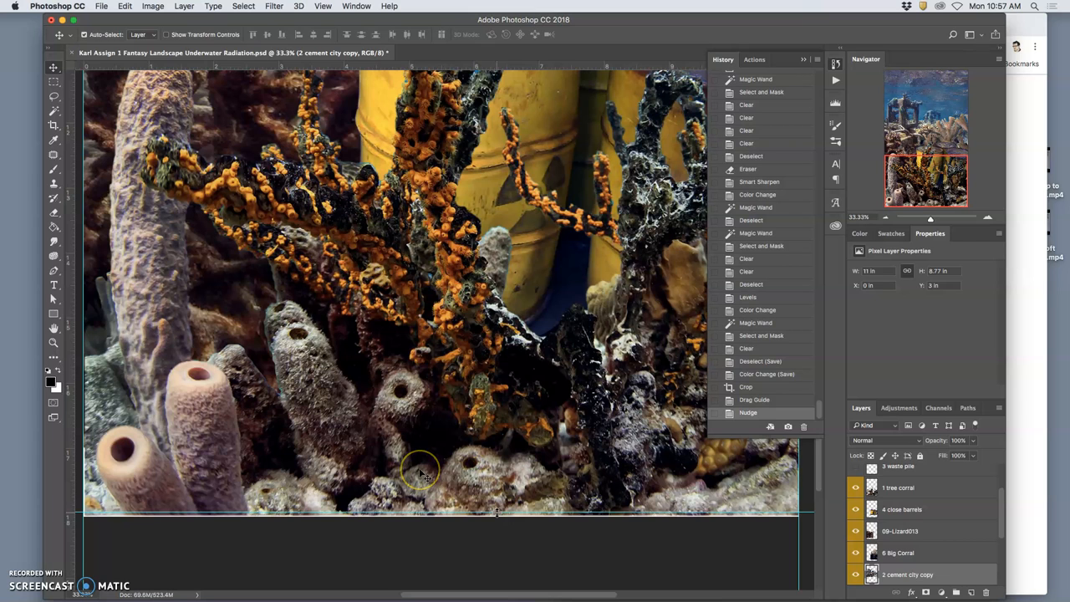
{"action": "mouse_move", "coordinate": [280, 401]}
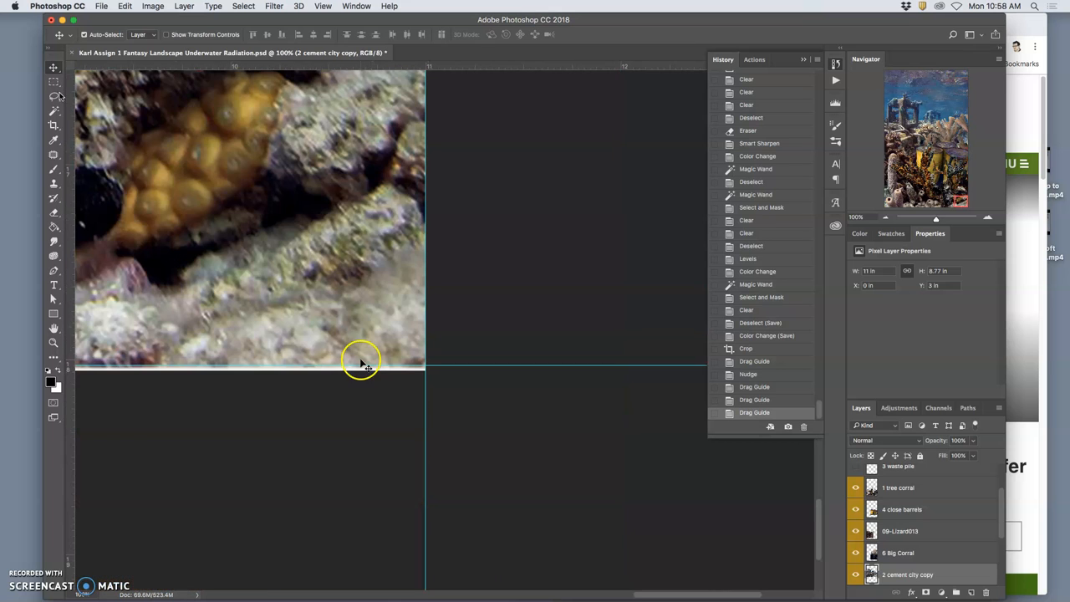
Choose the Crop tool and pull the crop corner in to the guide intersection
{"action": "left_click", "coordinate": [53, 125]}
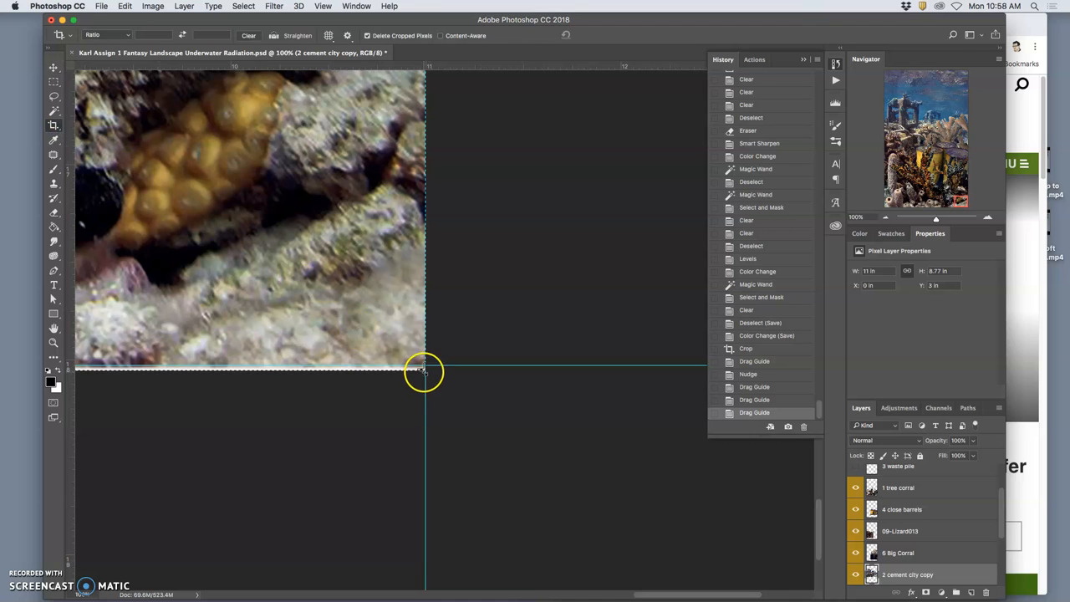
{"action": "left_click_drag", "start_coordinate": [424, 370], "coordinate": [424, 366]}
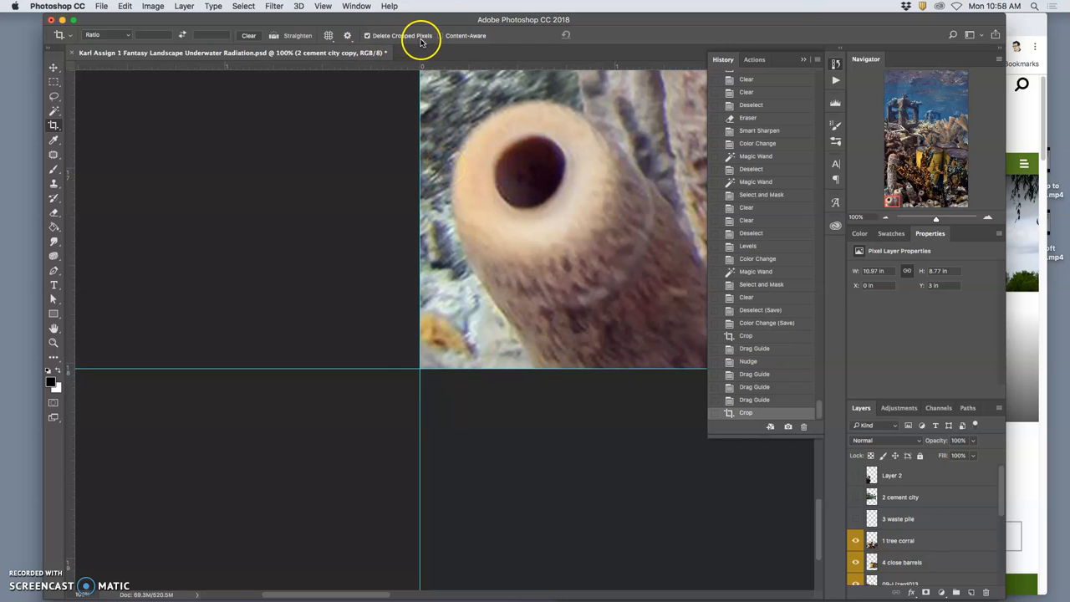
{"action": "mouse_move", "coordinate": [343, 163]}
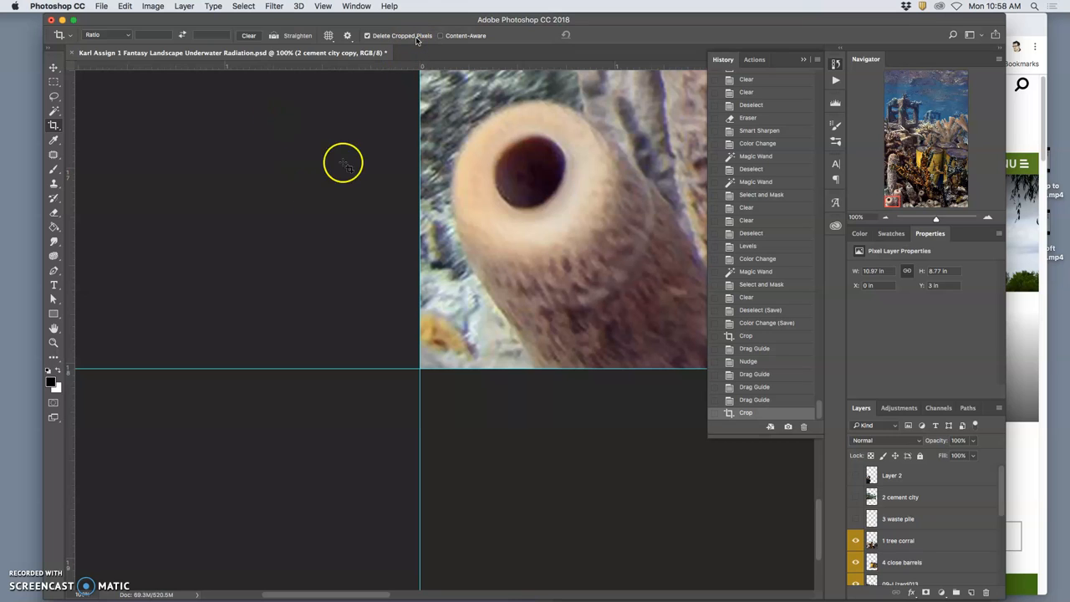
{"action": "mouse_move", "coordinate": [293, 188]}
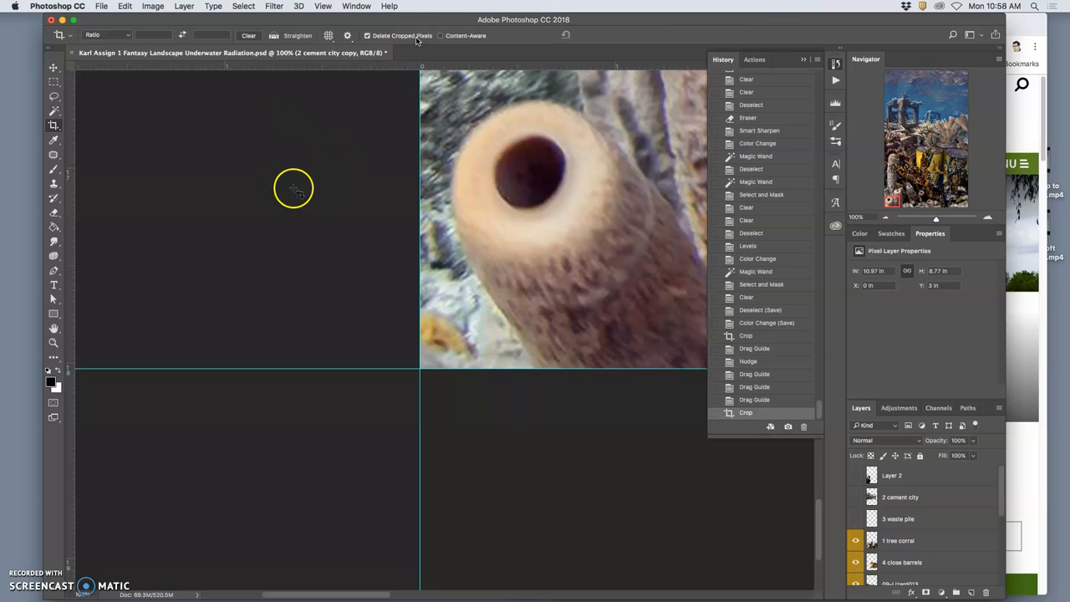
{"action": "mouse_move", "coordinate": [319, 194]}
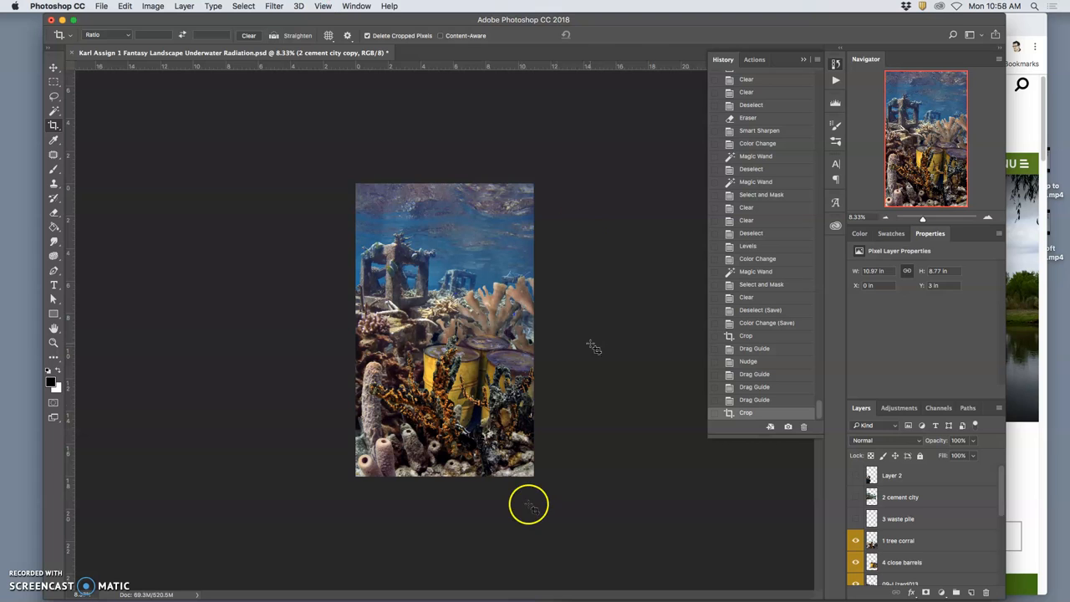
{"action": "mouse_move", "coordinate": [578, 469]}
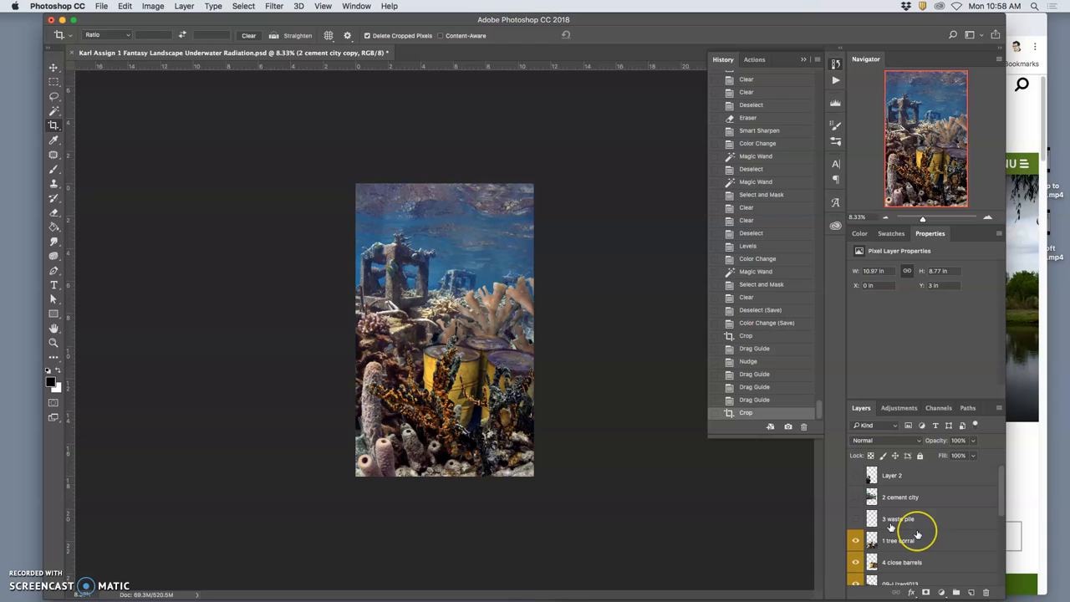
Delete the hidden cement city, waste pile and open water layers
{"action": "left_click", "coordinate": [855, 475]}
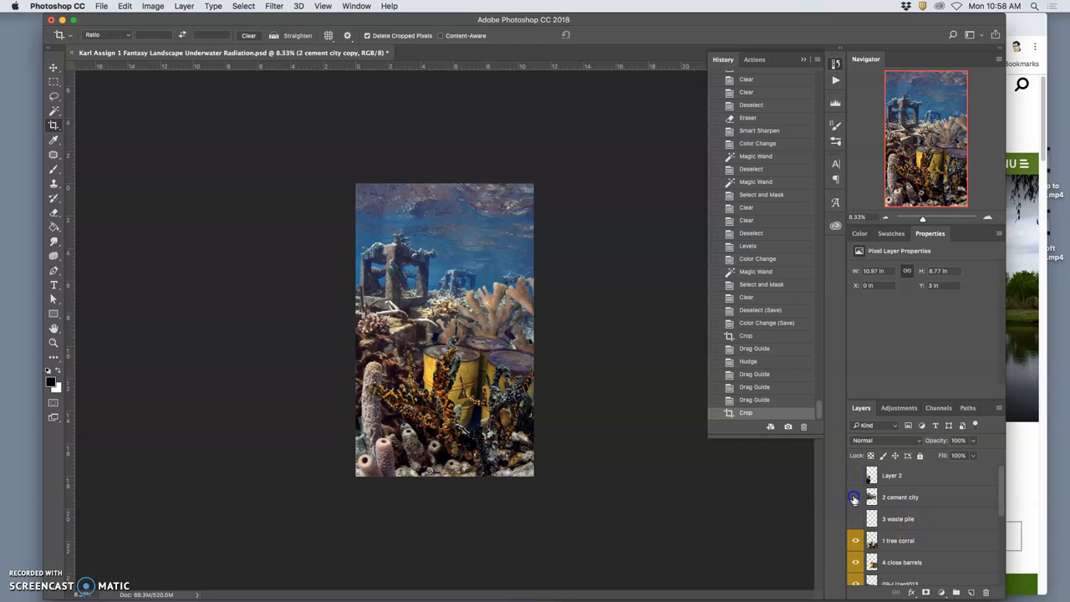
{"action": "left_click", "coordinate": [899, 518]}
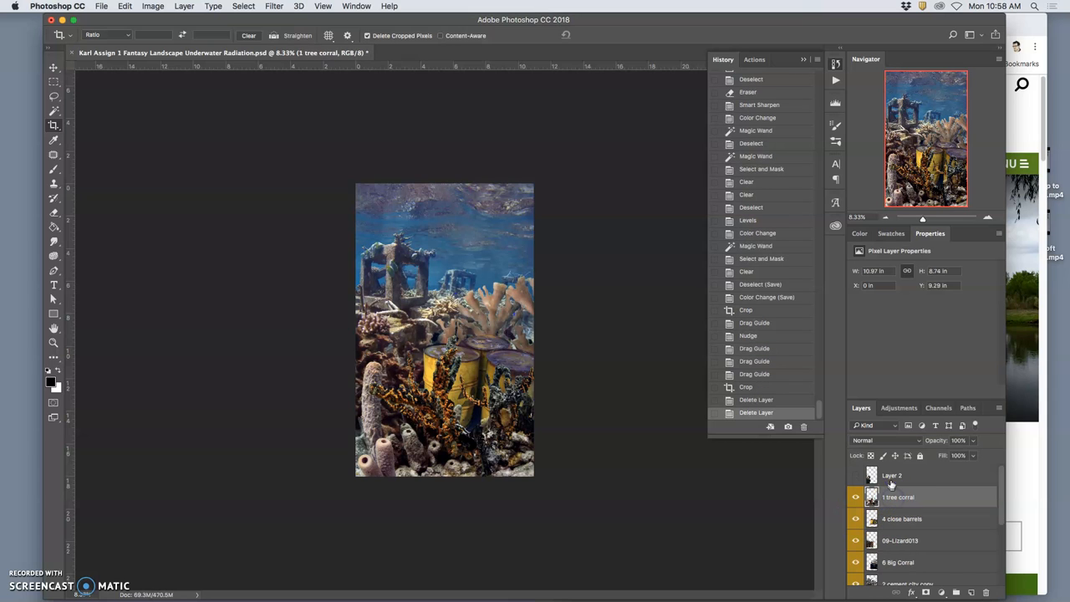
{"action": "scroll", "scroll_direction": "down", "scroll_amount": 3}
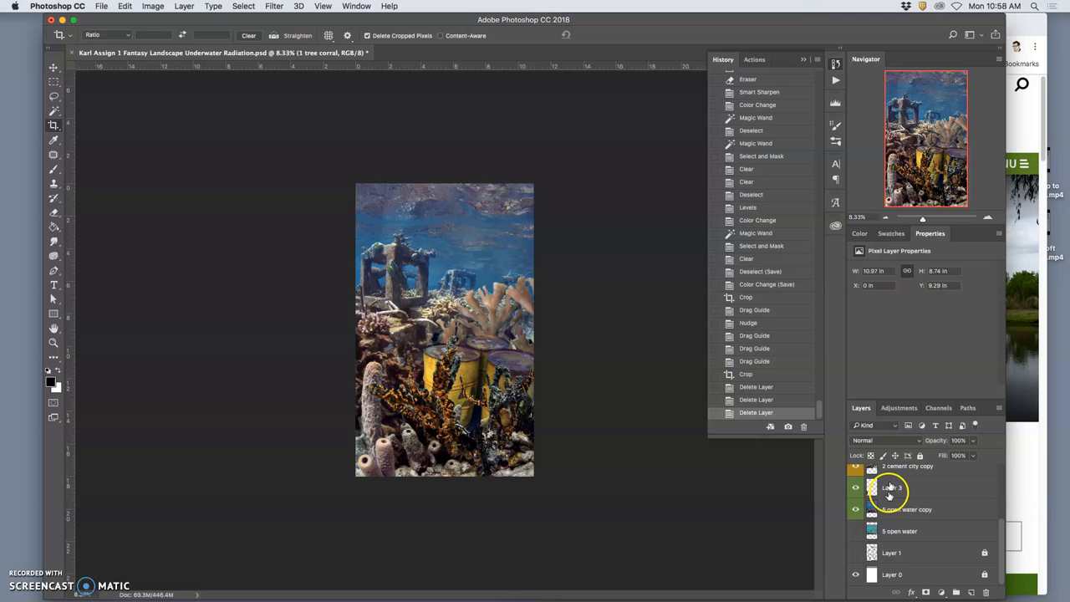
{"action": "left_click", "coordinate": [891, 552]}
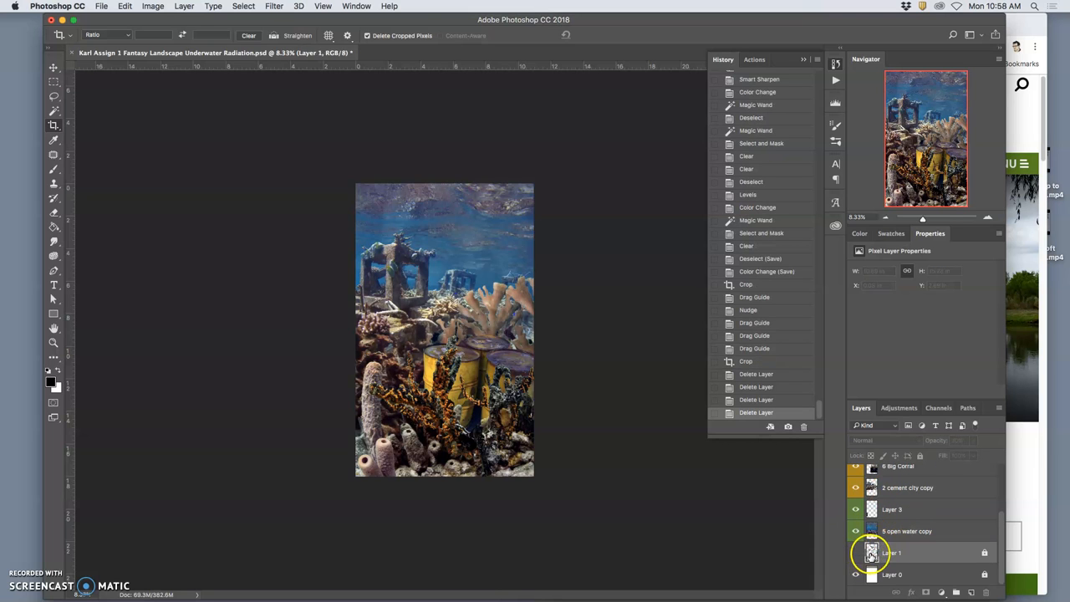
Compare against the sketch layer, restore layer visibility, then delete the last empty layer
{"action": "left_click", "coordinate": [855, 531]}
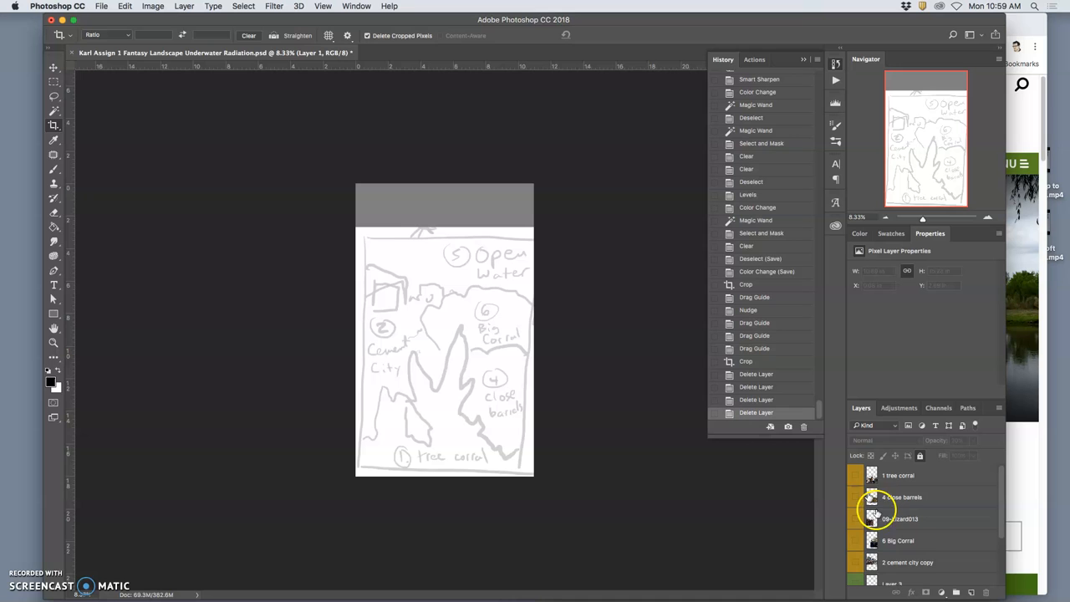
{"action": "mouse_move", "coordinate": [805, 530]}
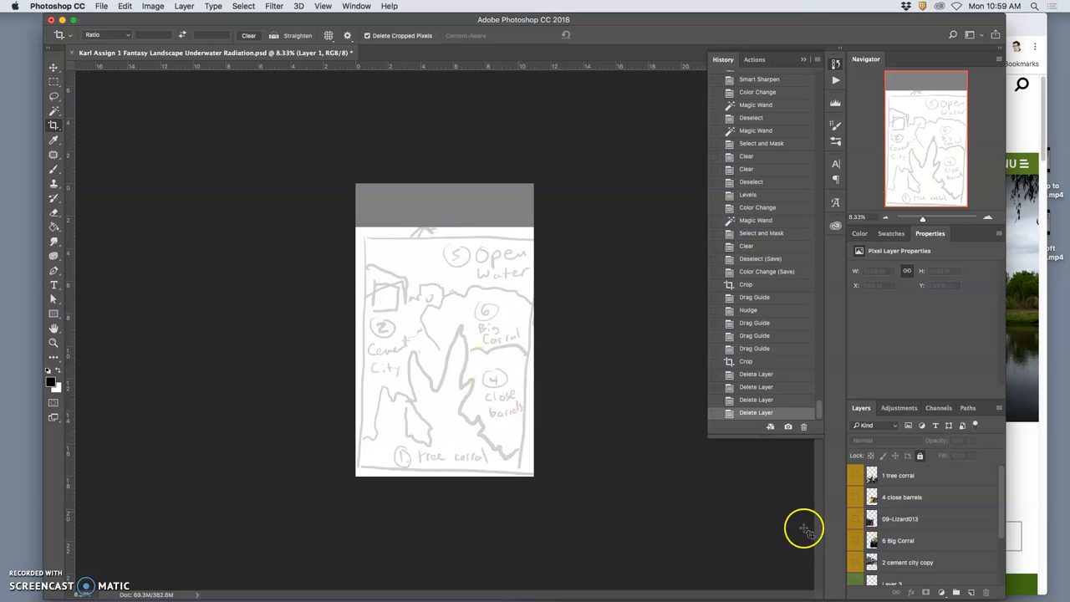
{"action": "scroll", "scroll_direction": "down", "scroll_amount": 3}
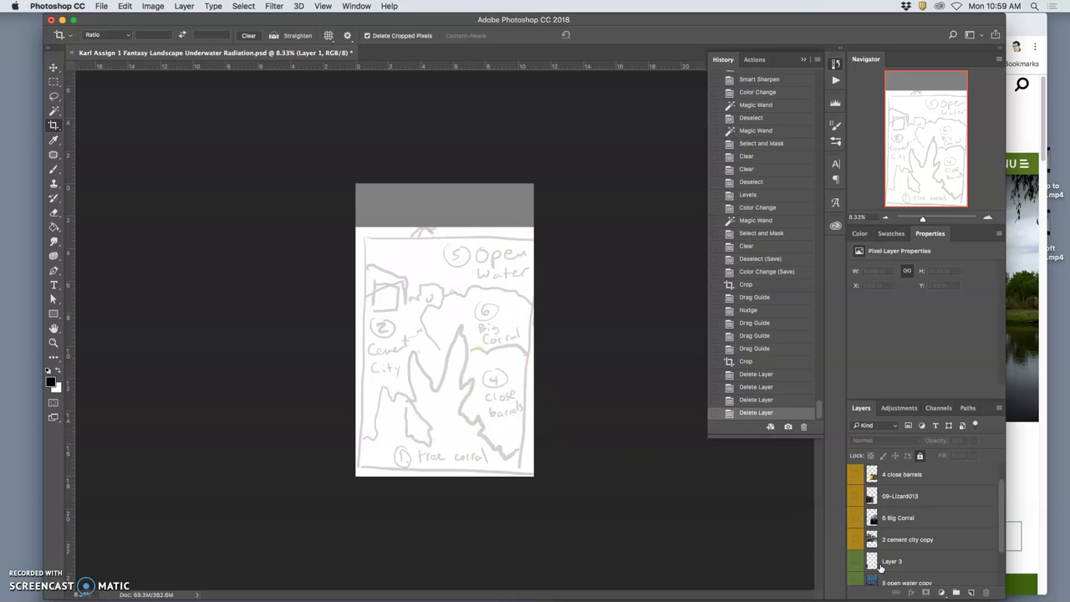
{"action": "left_click", "coordinate": [855, 561]}
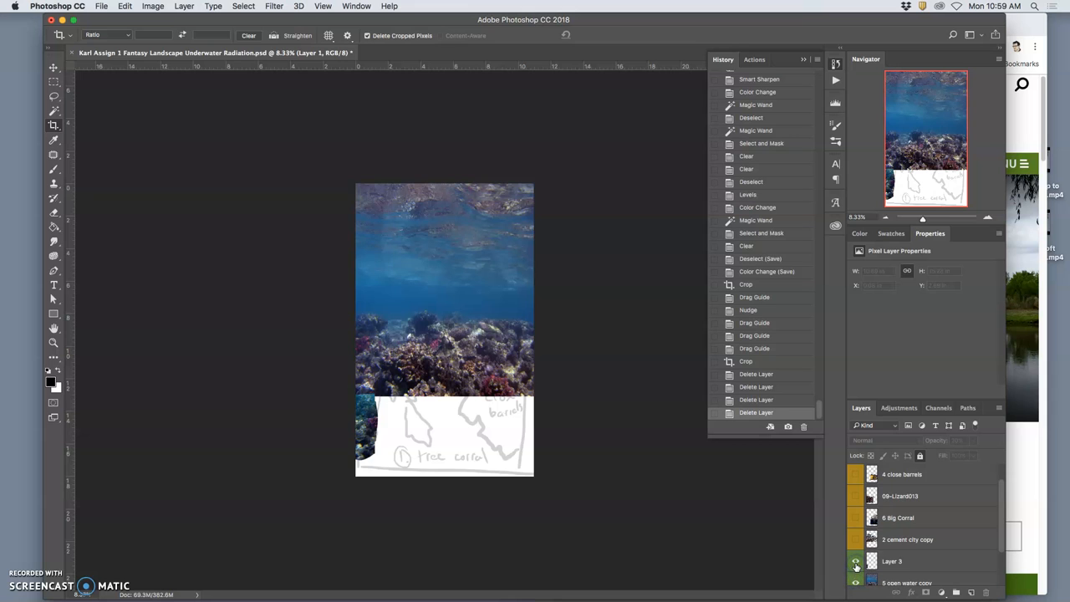
{"action": "left_click", "coordinate": [855, 517]}
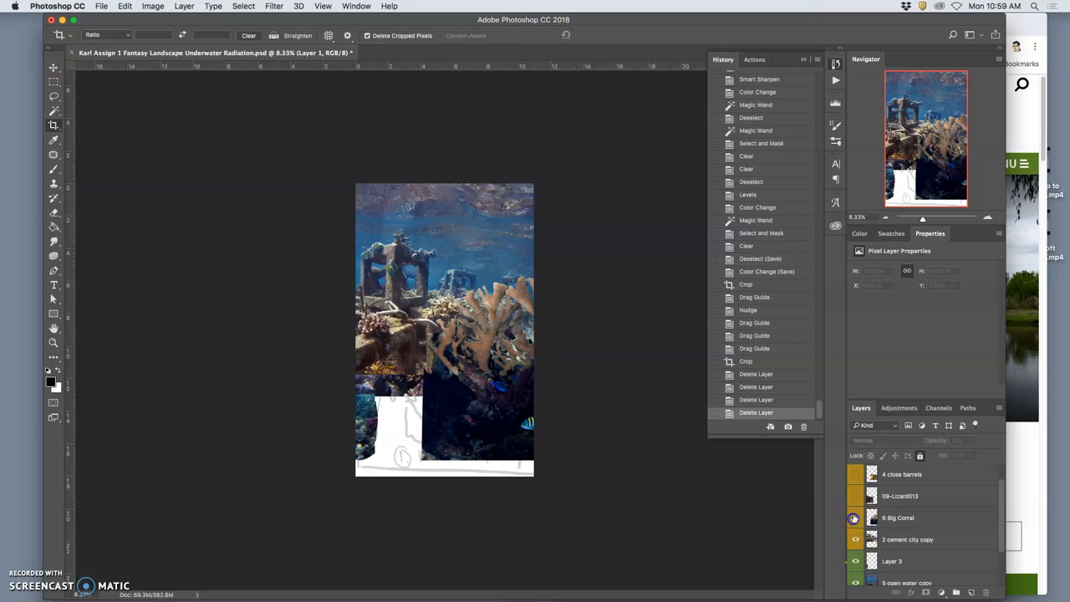
{"action": "left_click", "coordinate": [855, 474]}
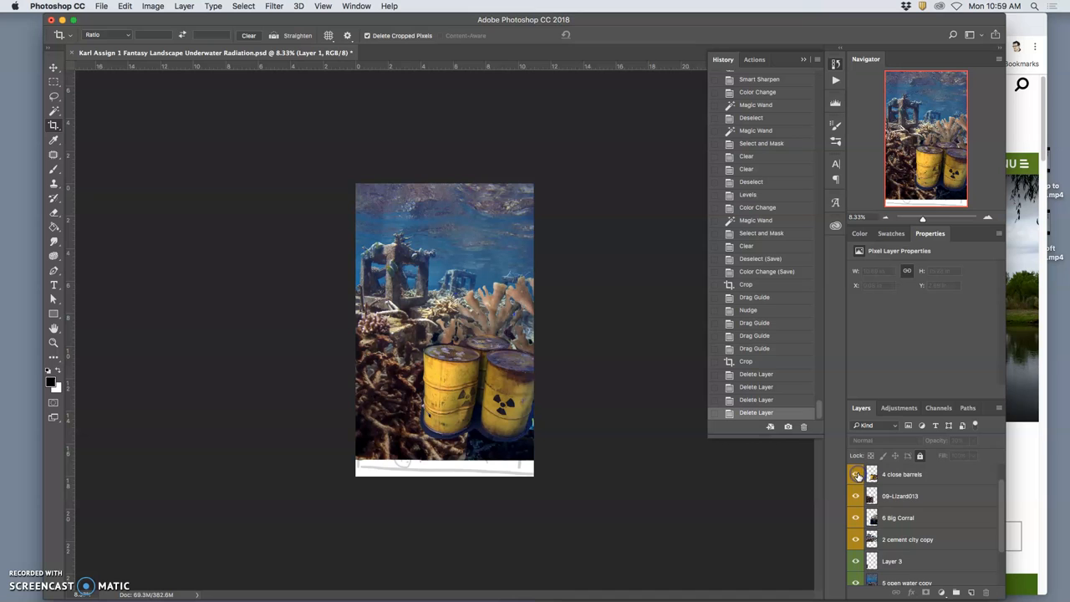
{"action": "left_click", "coordinate": [855, 474]}
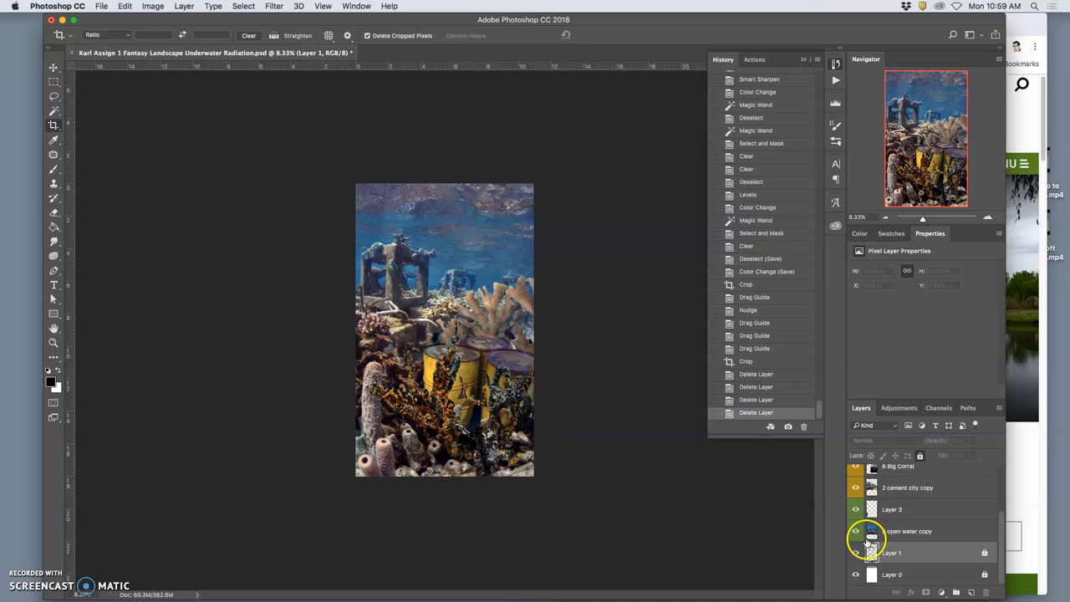
{"action": "left_click", "coordinate": [855, 509]}
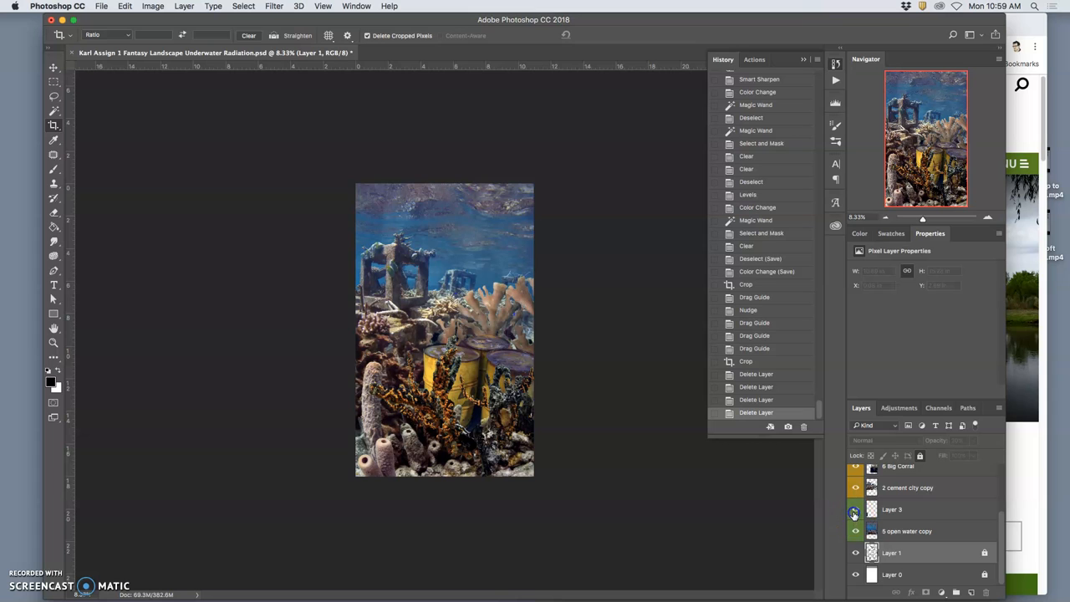
{"action": "left_click", "coordinate": [907, 531]}
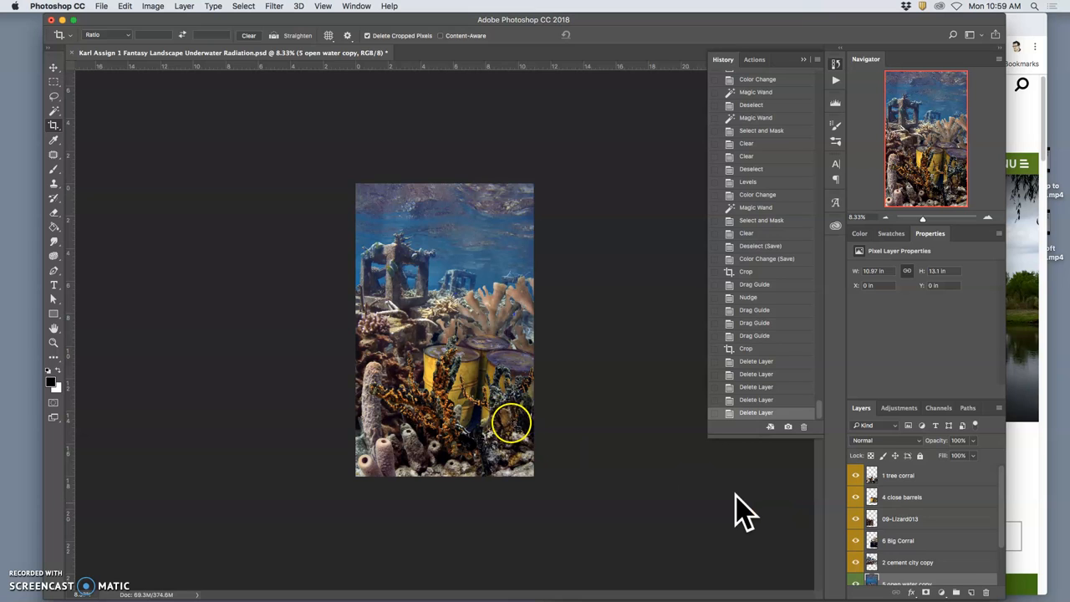
{"action": "mouse_move", "coordinate": [553, 434]}
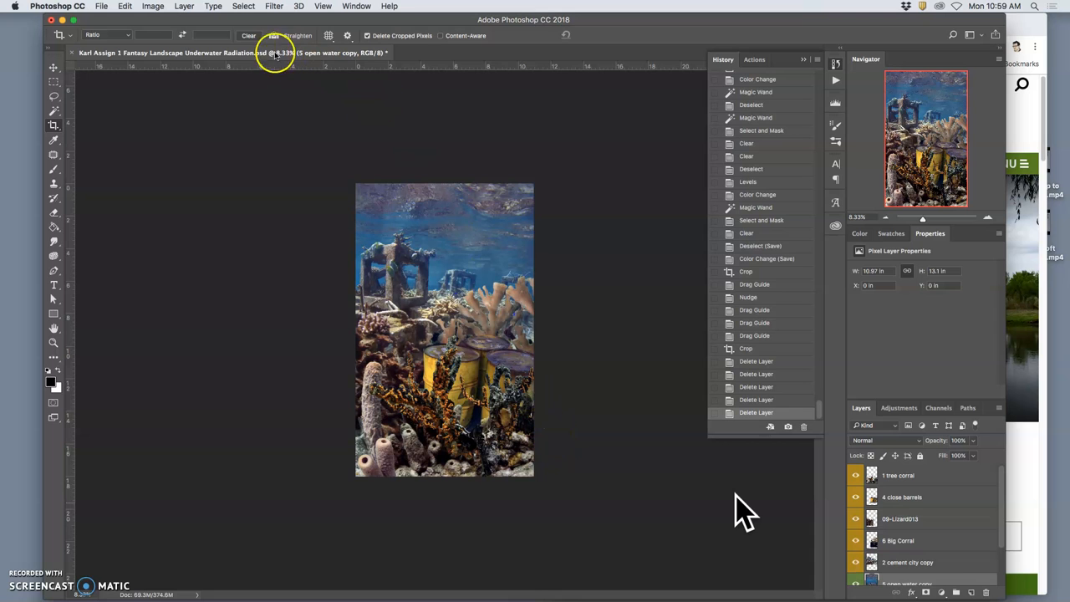
Save the underwater composite PSD from the File menu
{"action": "left_click", "coordinate": [323, 6]}
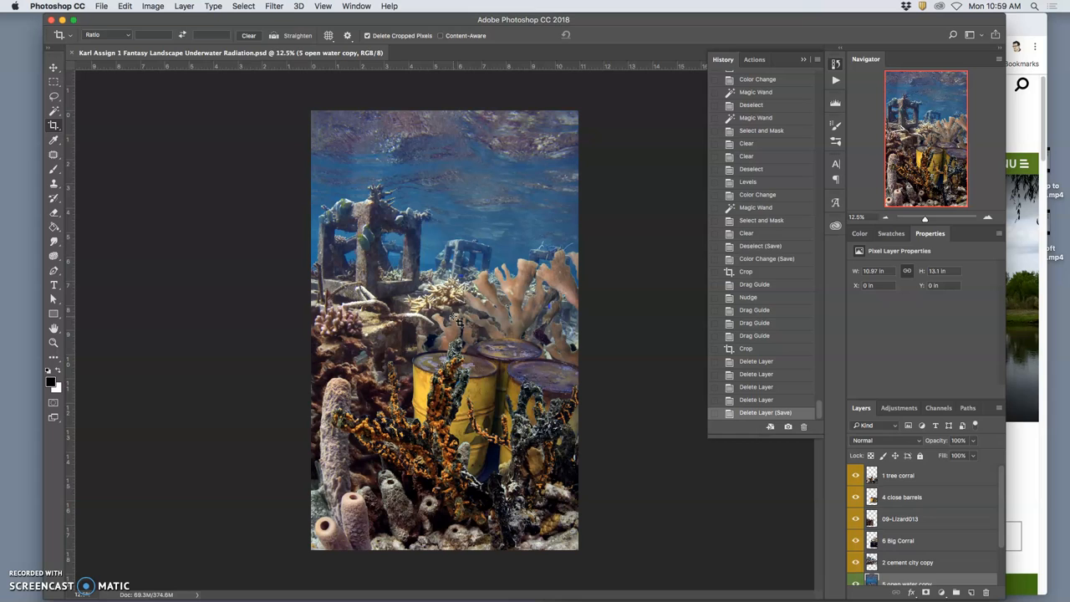
{"action": "mouse_move", "coordinate": [556, 375]}
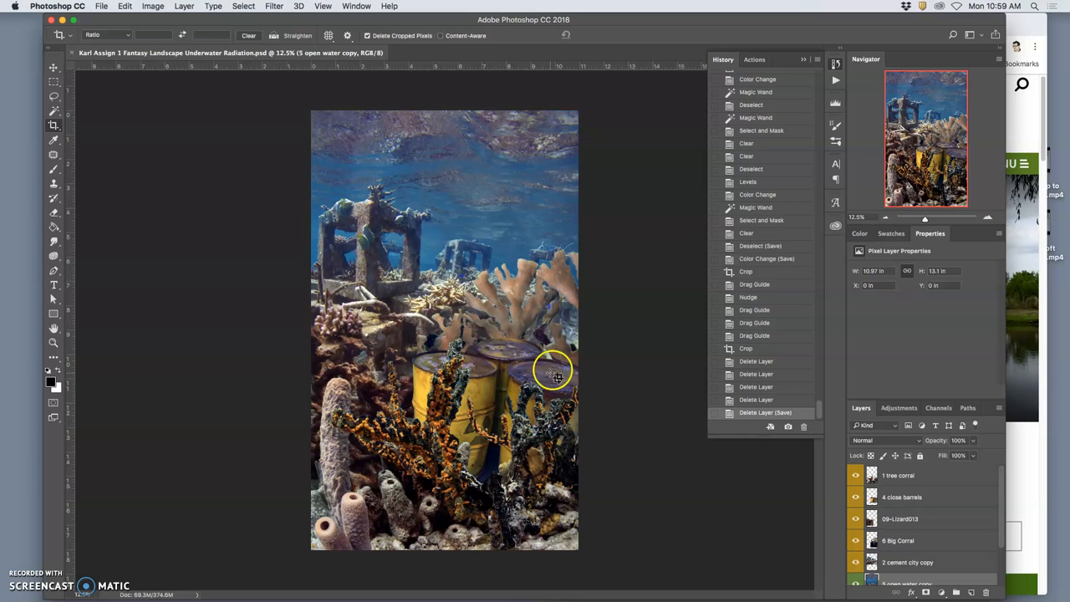
{"action": "mouse_move", "coordinate": [569, 355]}
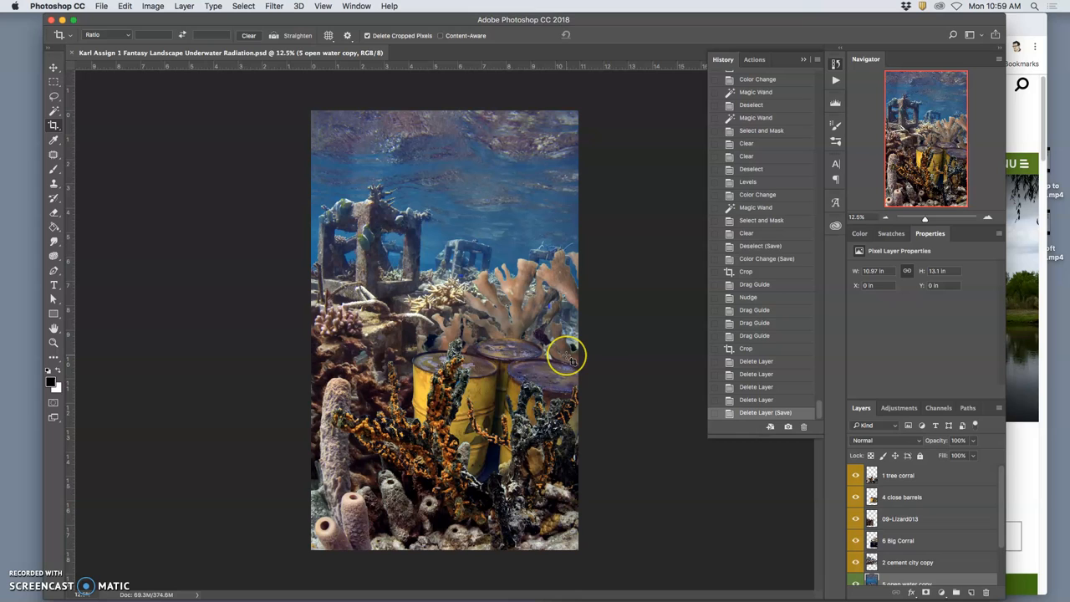
{"action": "mouse_move", "coordinate": [550, 355]}
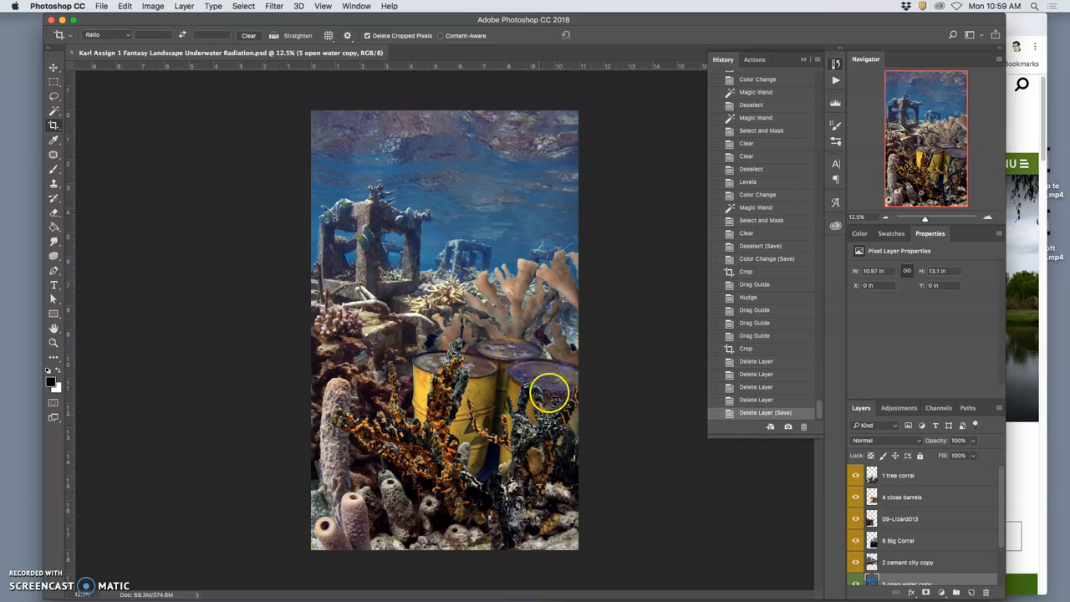
{"action": "mouse_move", "coordinate": [570, 337]}
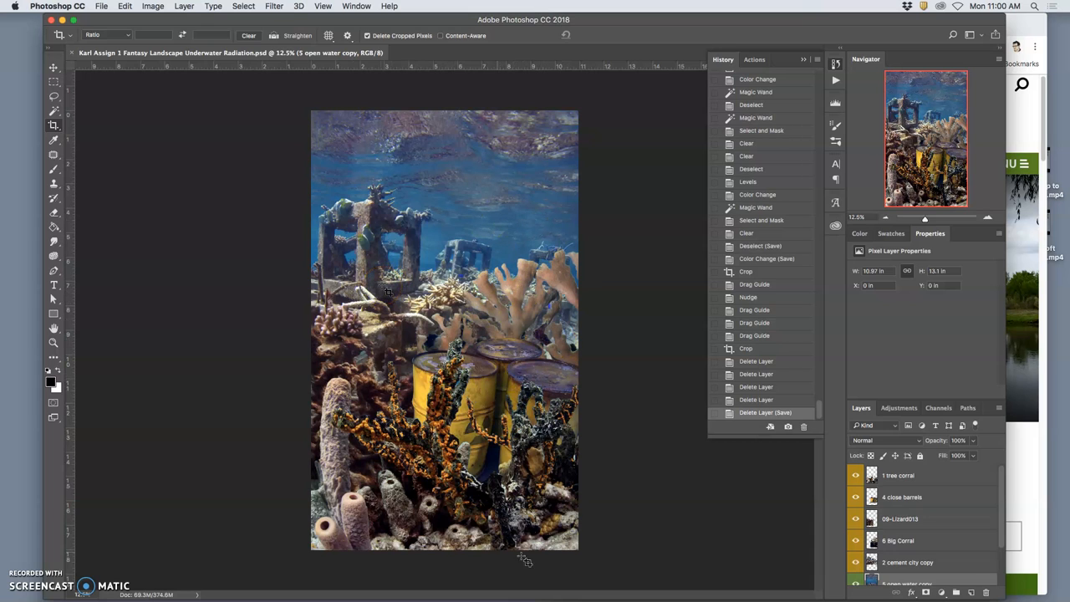
{"action": "mouse_move", "coordinate": [527, 113]}
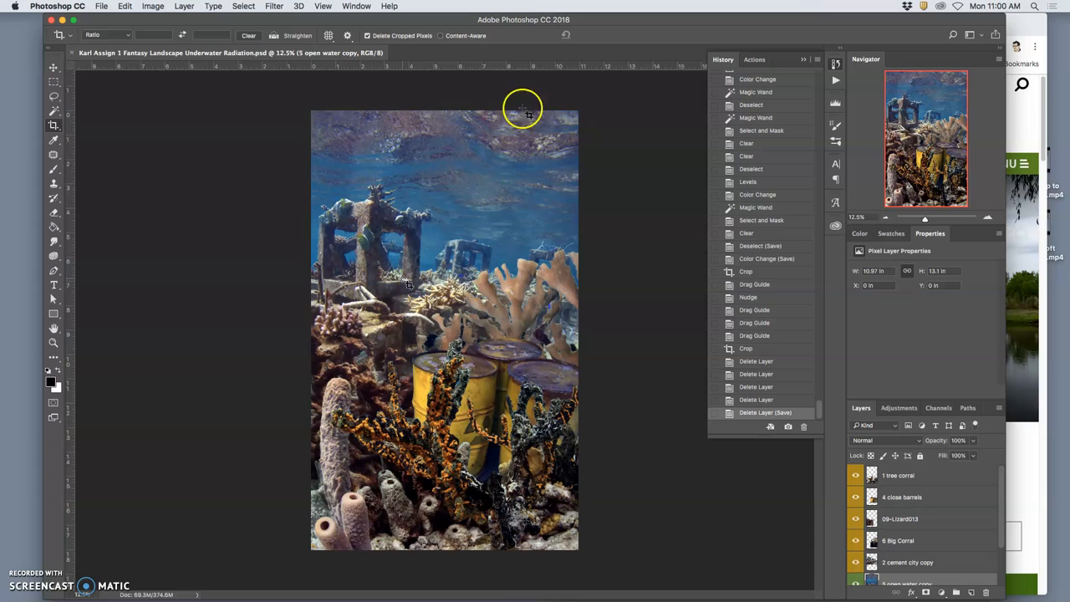
{"action": "mouse_move", "coordinate": [236, 583]}
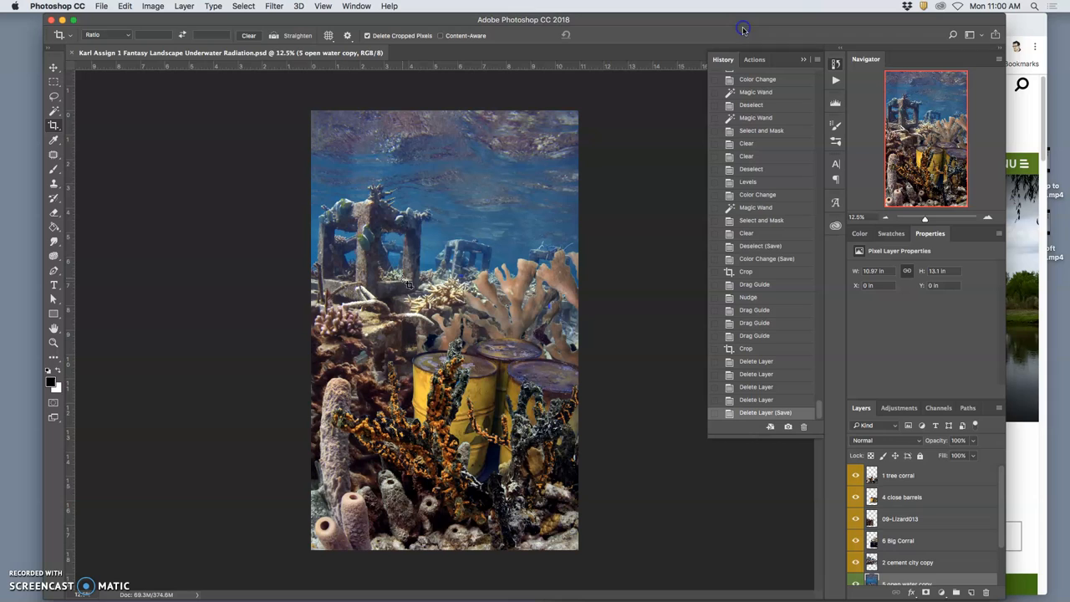
{"action": "mouse_move", "coordinate": [773, 90]}
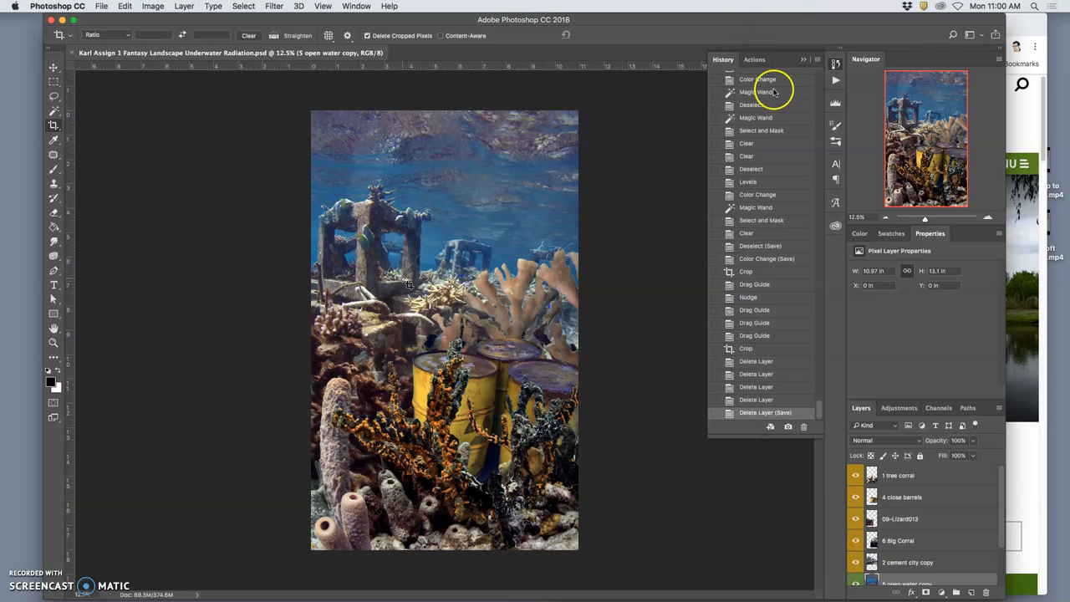
{"action": "mouse_move", "coordinate": [893, 126]}
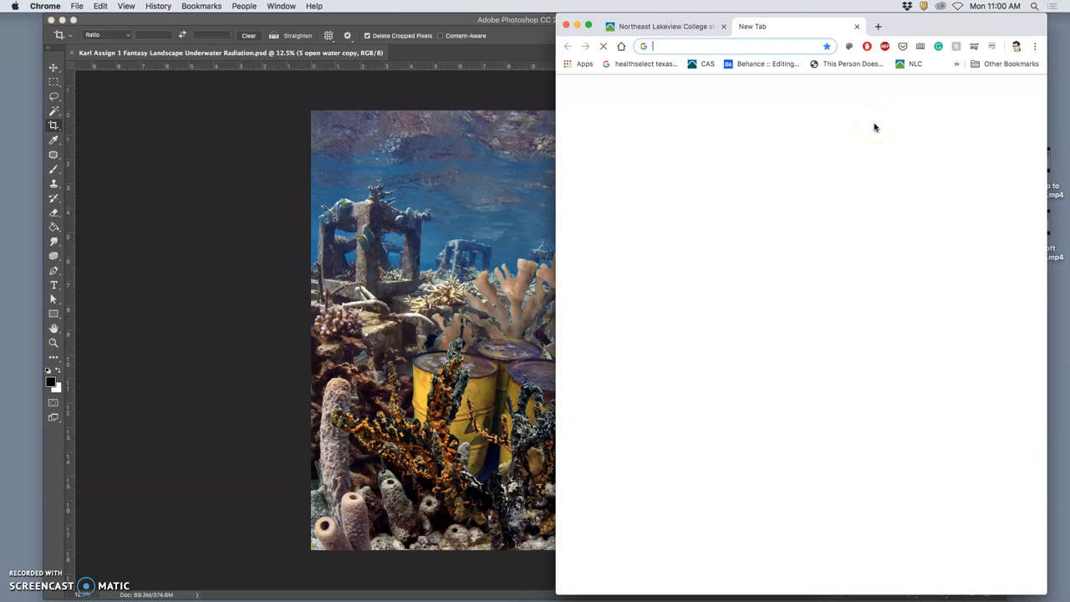
Search 'image', switch to Image results, and begin typing 'underwater texture'
{"action": "type", "text": "image"}
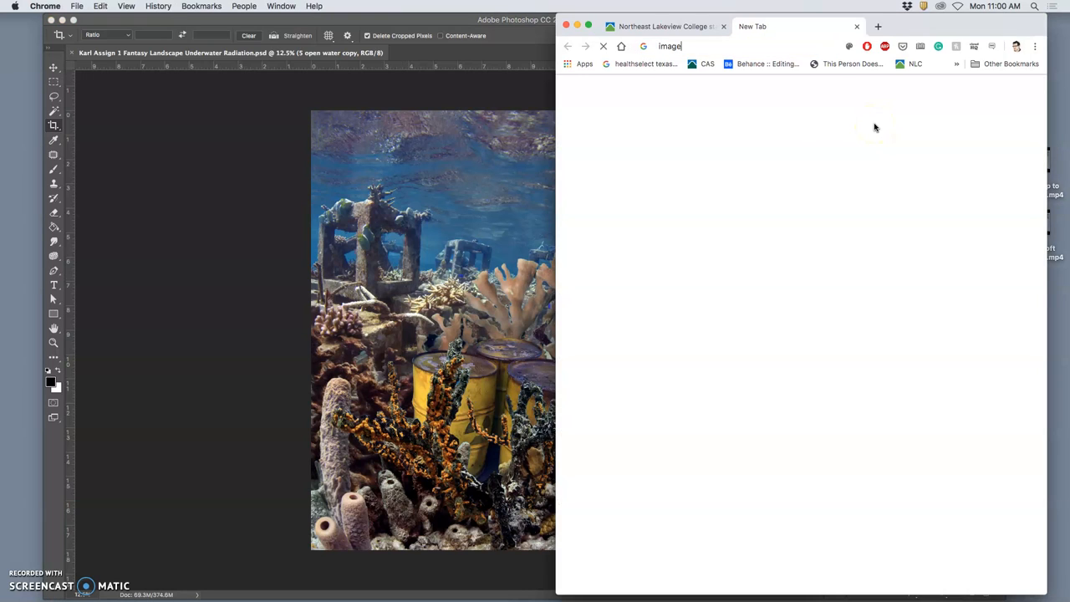
{"action": "key", "text": "Return"}
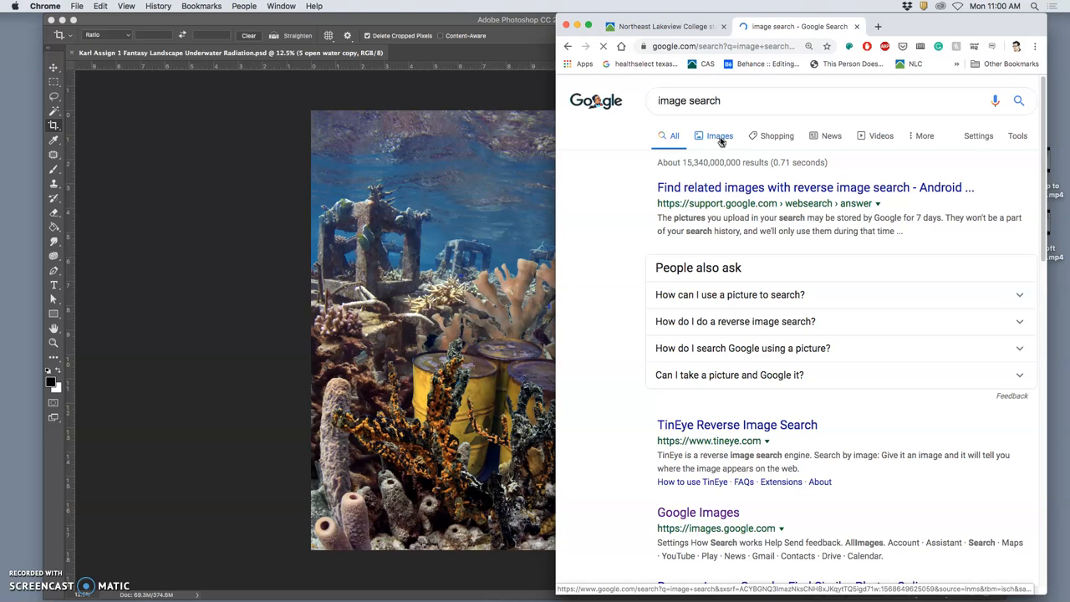
{"action": "left_click", "coordinate": [719, 135]}
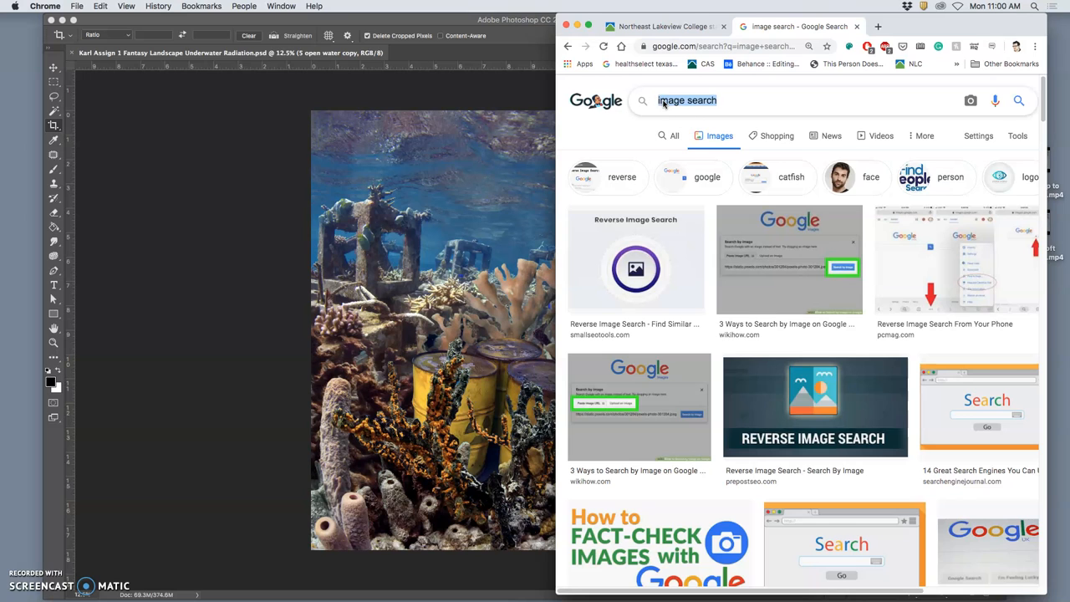
{"action": "type", "text": "underwater texture fill"}
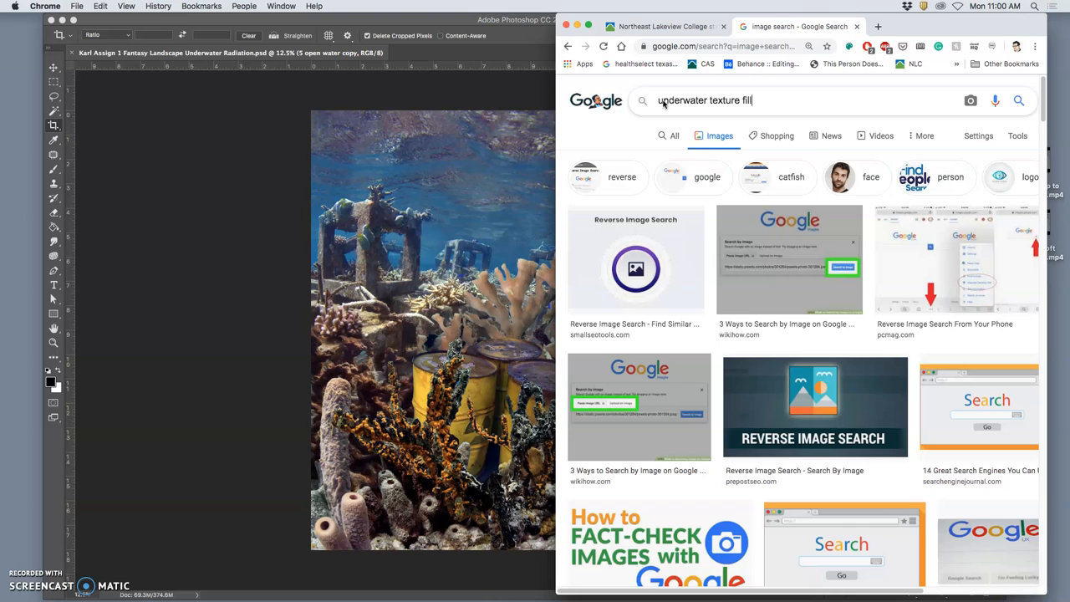
Search images for 'underwater texture fill' and browse the results
{"action": "key", "text": "Return"}
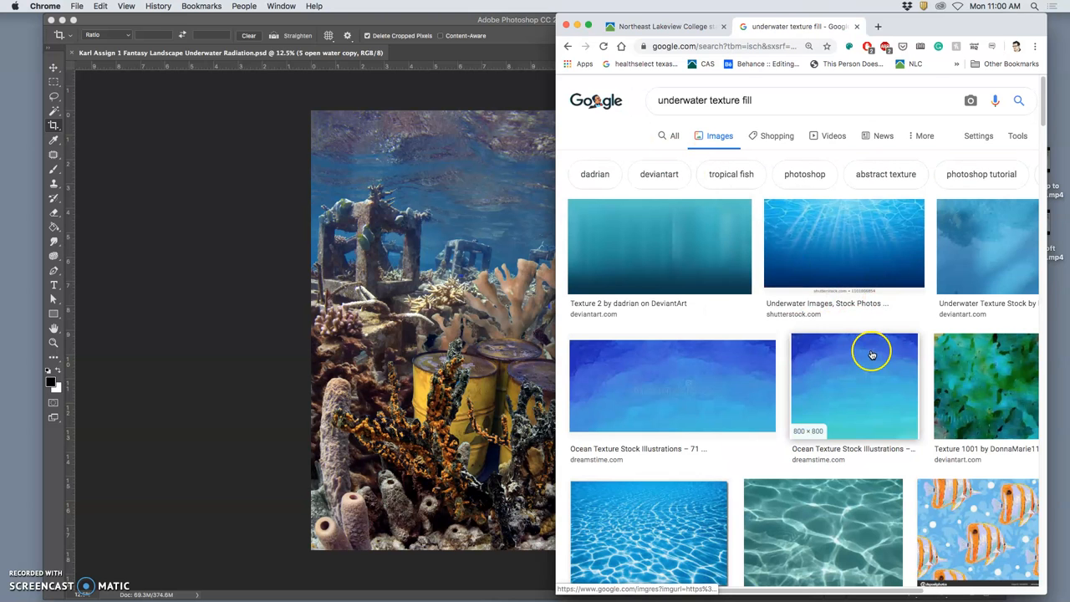
{"action": "scroll", "scroll_direction": "down", "scroll_amount": 3}
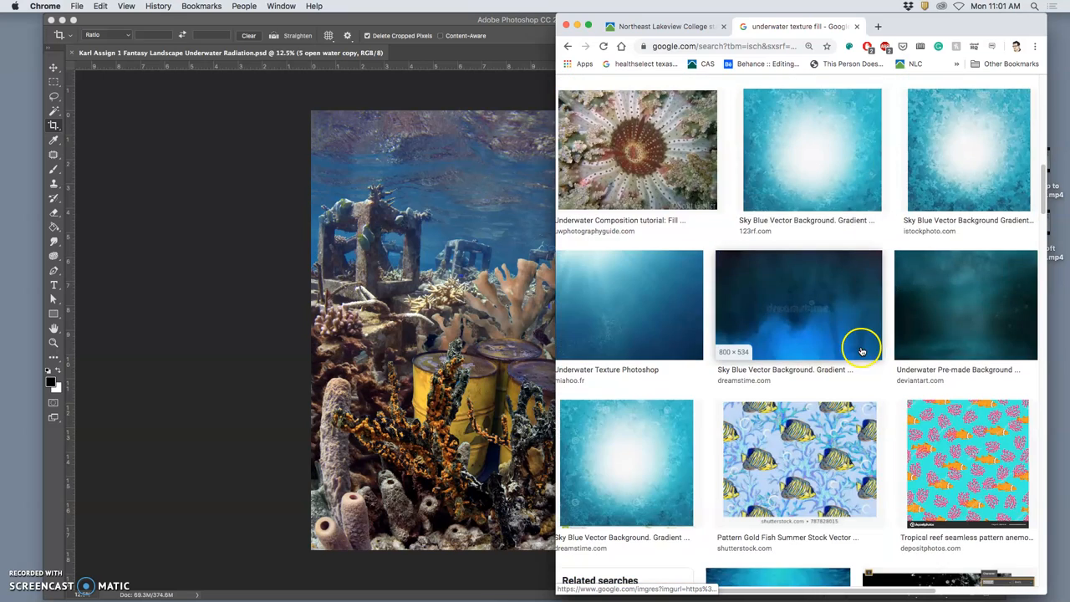
{"action": "scroll", "scroll_direction": "down", "scroll_amount": 3}
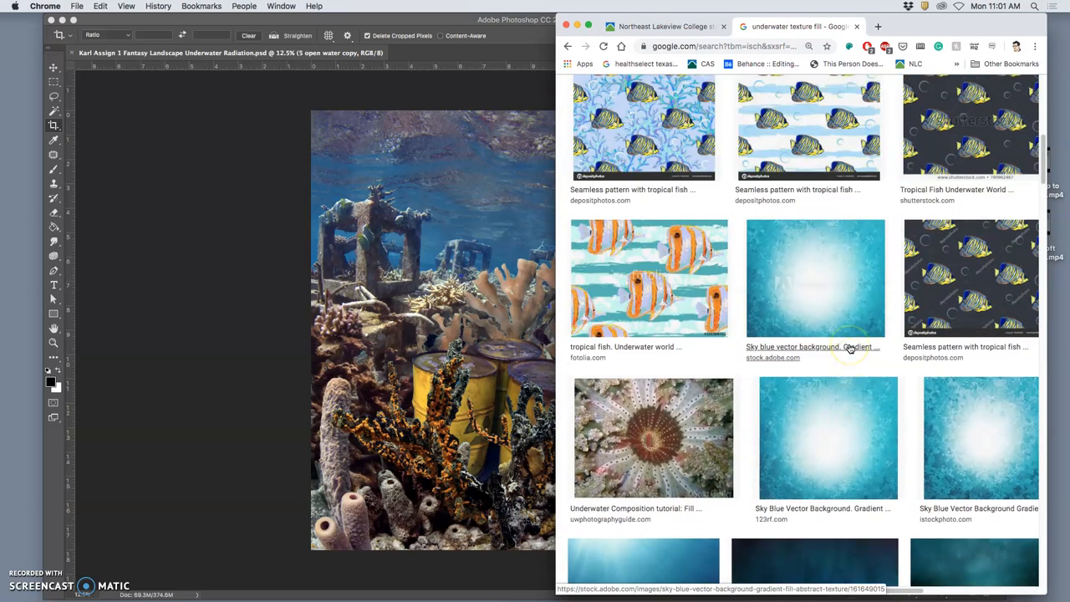
{"action": "scroll", "scroll_direction": "up", "scroll_amount": 3}
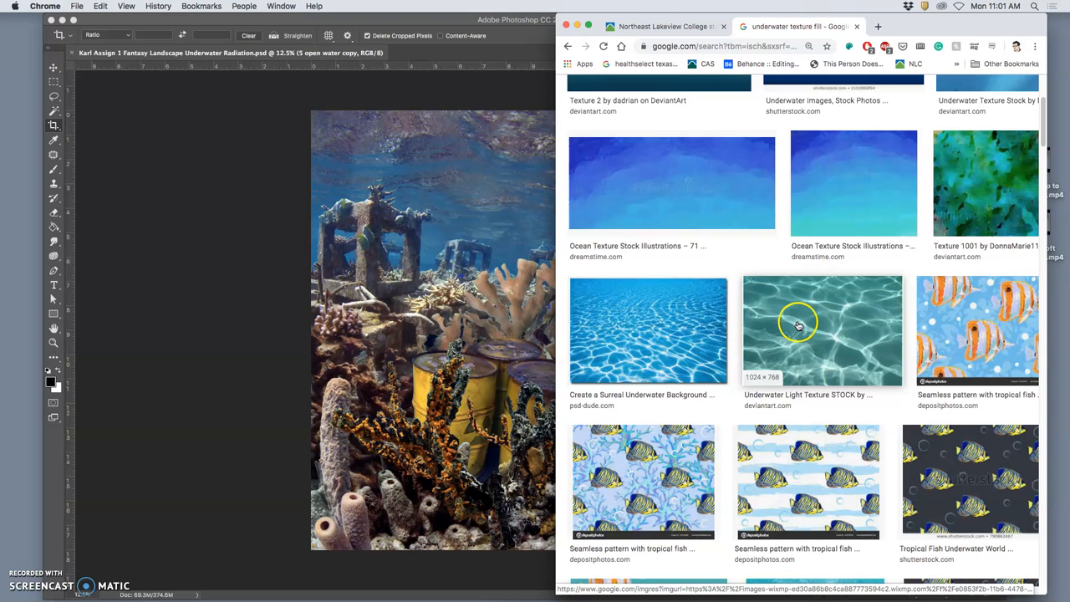
{"action": "scroll", "scroll_direction": "up", "scroll_amount": 3}
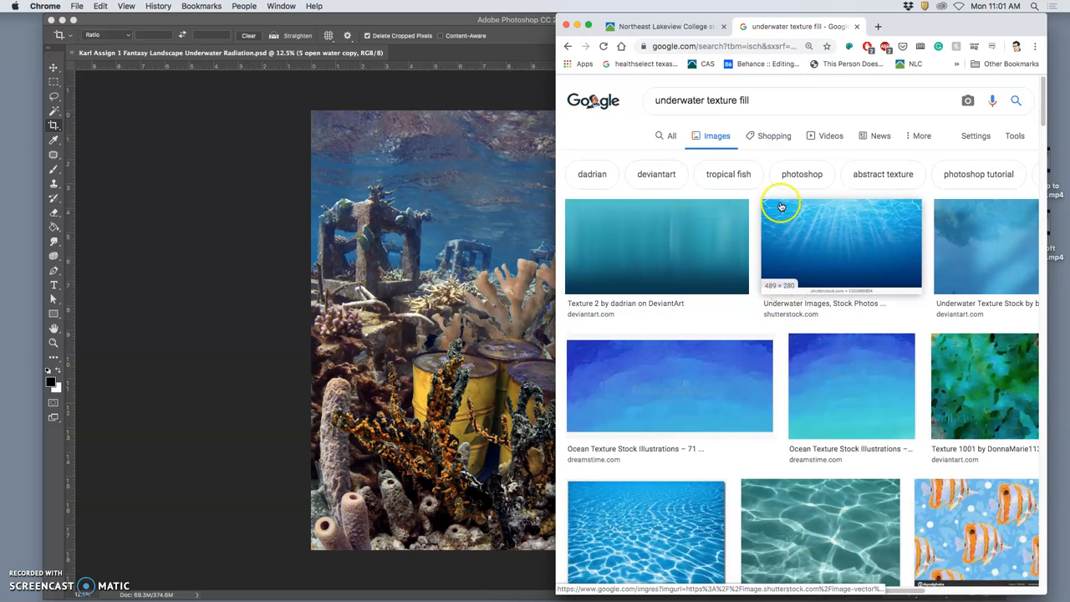
Show the Tools image size filters and scroll further through the texture results
{"action": "left_click", "coordinate": [1014, 135]}
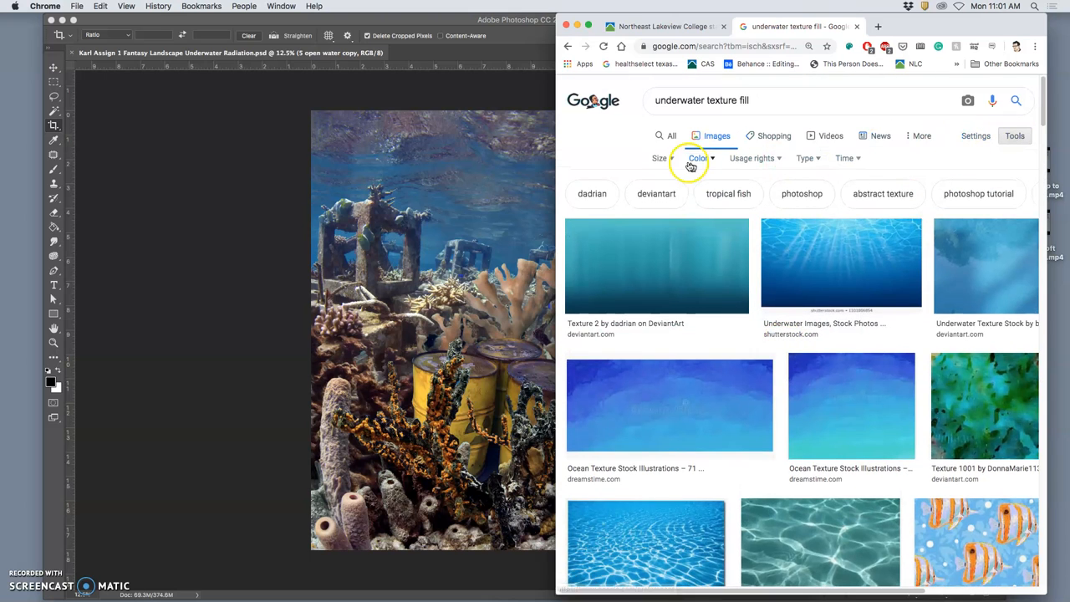
{"action": "left_click", "coordinate": [661, 158]}
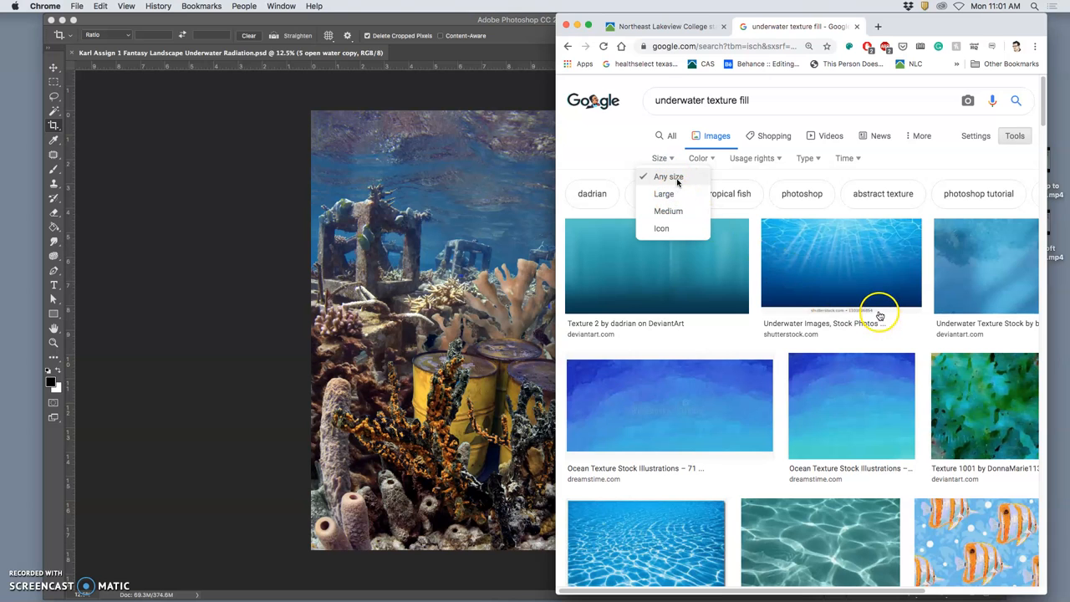
{"action": "scroll", "scroll_direction": "down", "scroll_amount": 3}
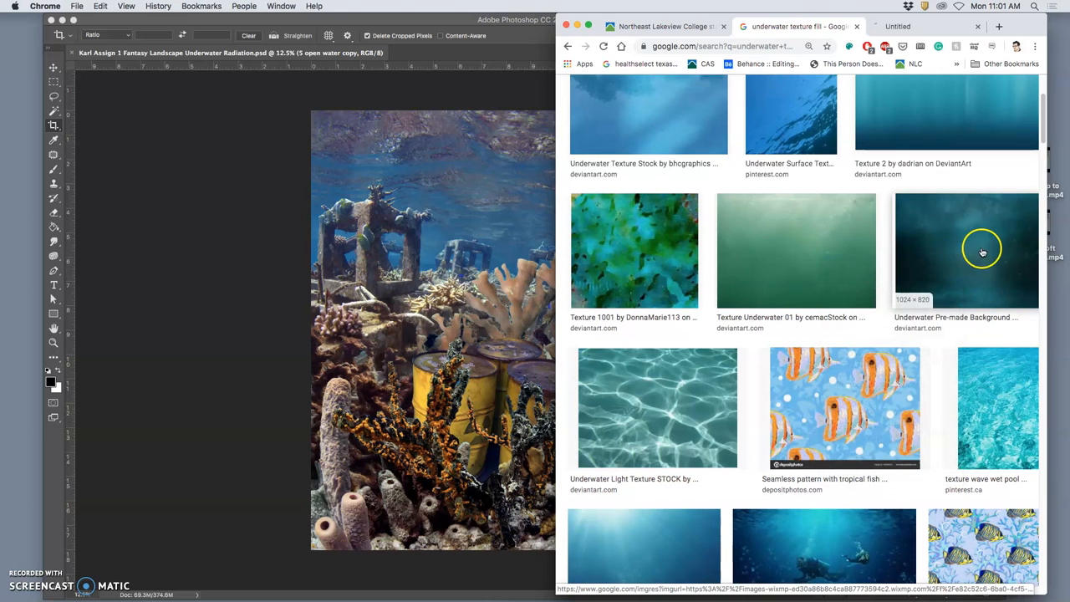
{"action": "scroll", "scroll_direction": "down", "scroll_amount": 3}
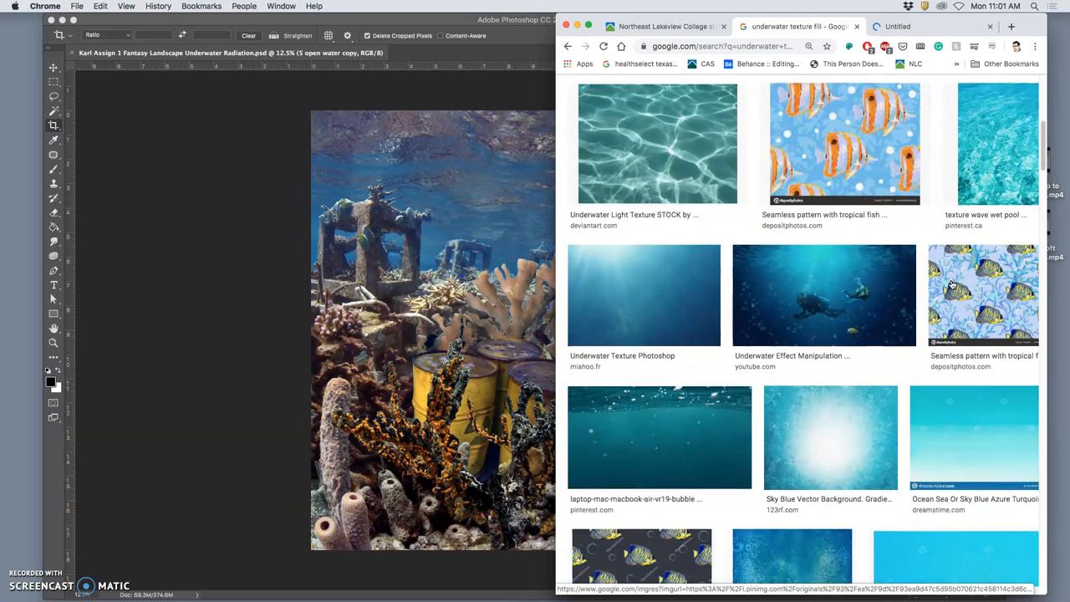
{"action": "scroll", "scroll_direction": "down", "scroll_amount": 3}
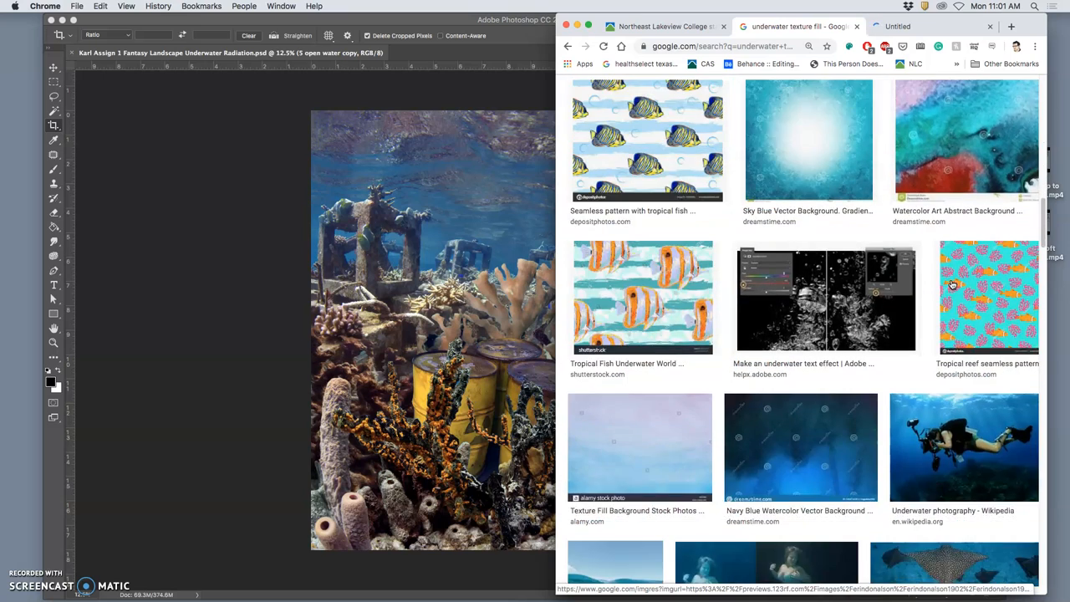
{"action": "scroll", "scroll_direction": "down", "scroll_amount": 3}
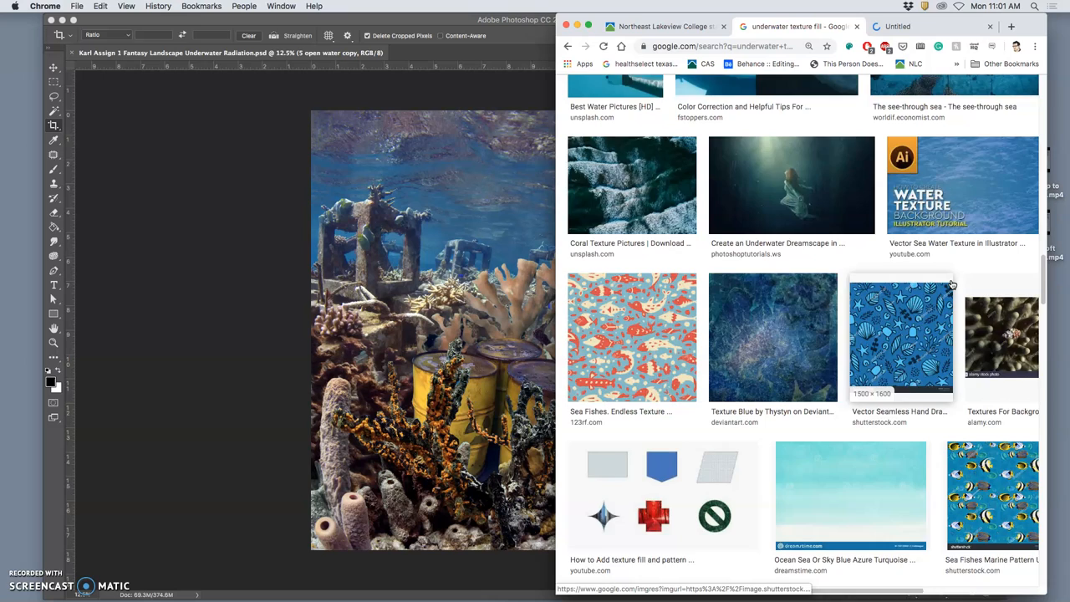
{"action": "scroll", "scroll_direction": "down", "scroll_amount": 3}
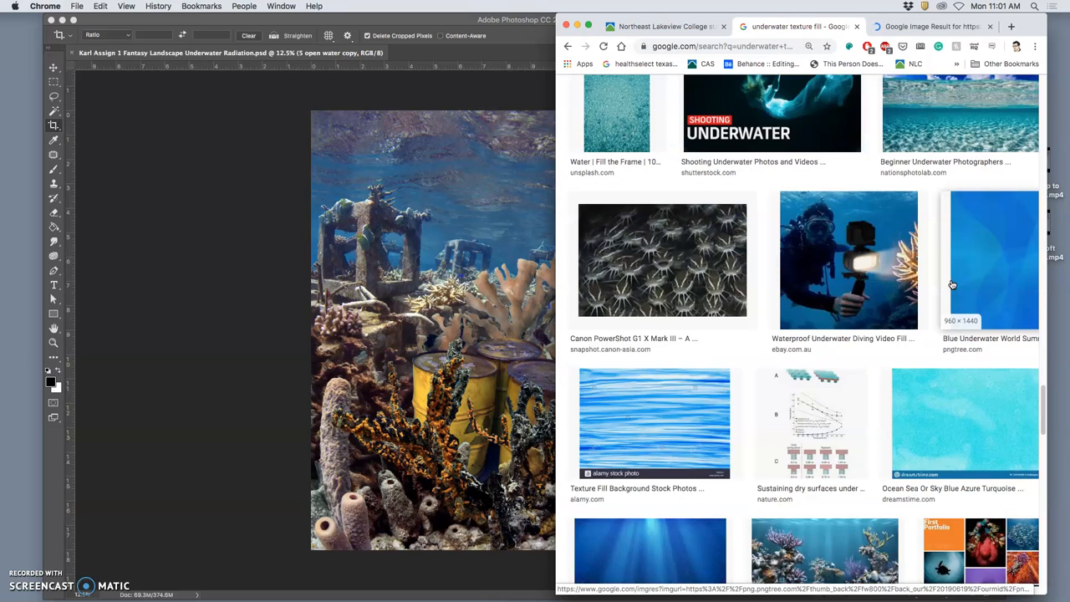
{"action": "scroll", "scroll_direction": "down", "scroll_amount": 3}
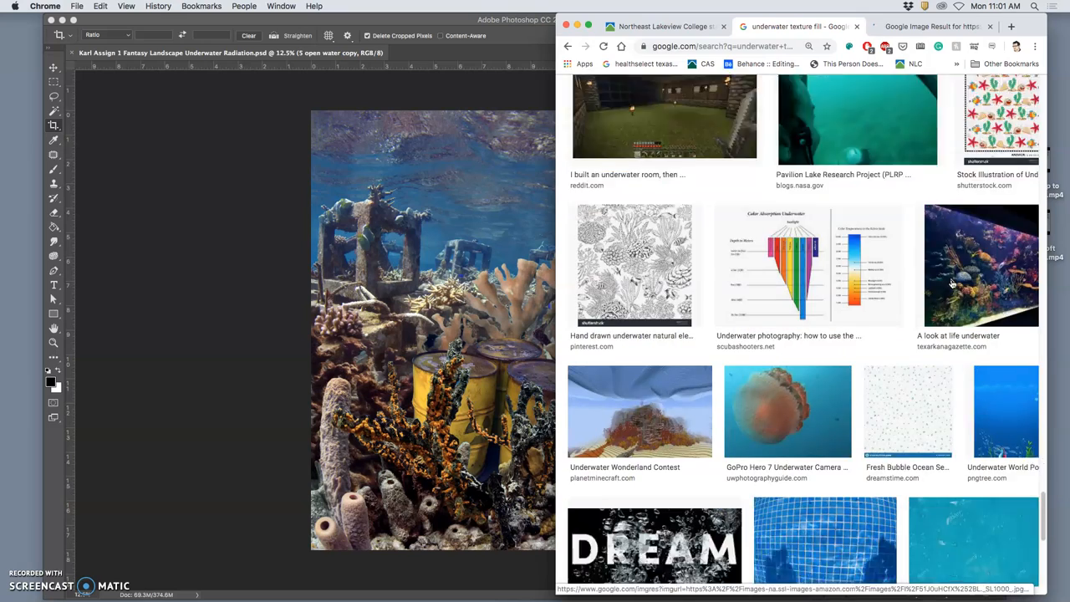
{"action": "scroll", "scroll_direction": "down", "scroll_amount": 3}
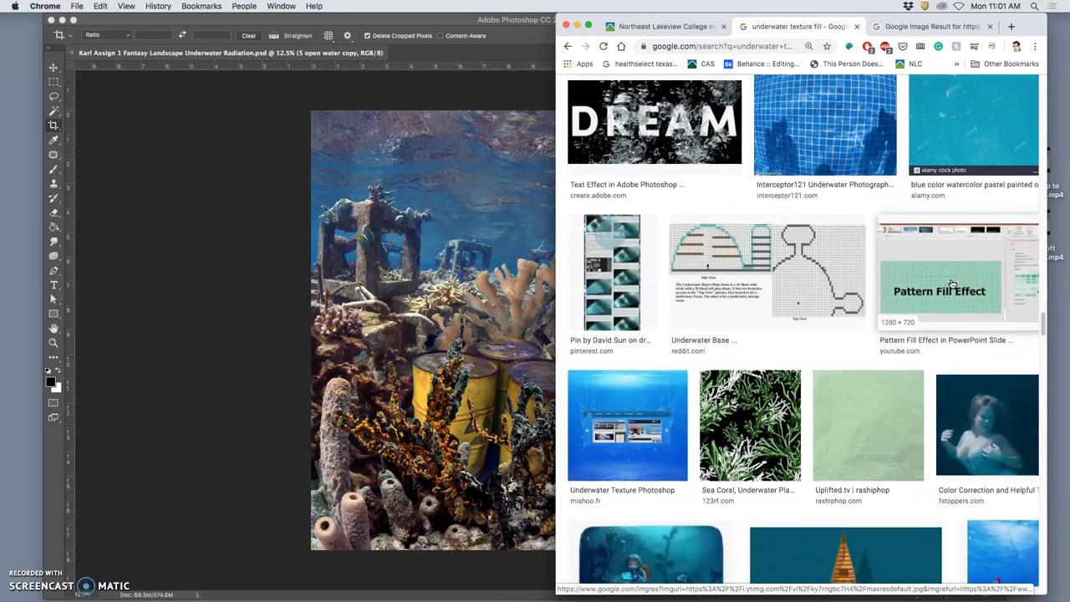
{"action": "scroll", "scroll_direction": "up", "scroll_amount": 3}
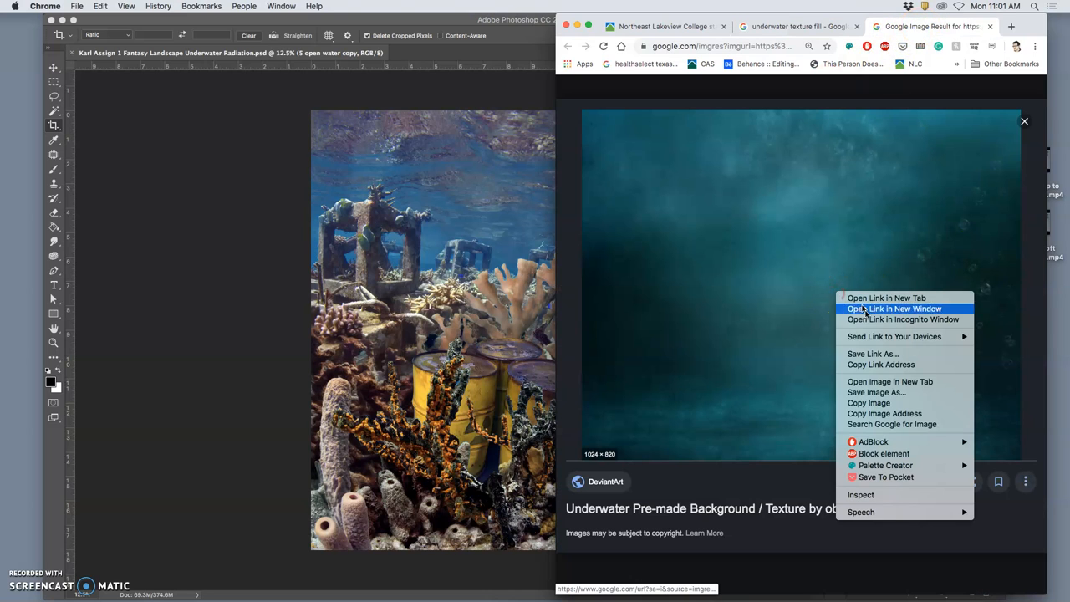
{"action": "mouse_move", "coordinate": [890, 391]}
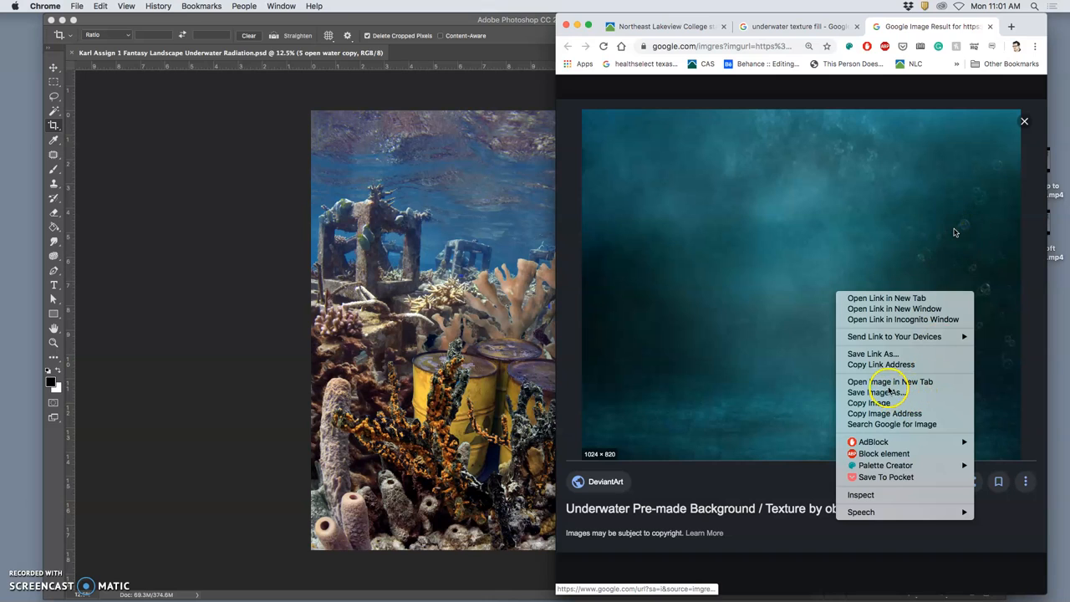
{"action": "mouse_move", "coordinate": [890, 381]}
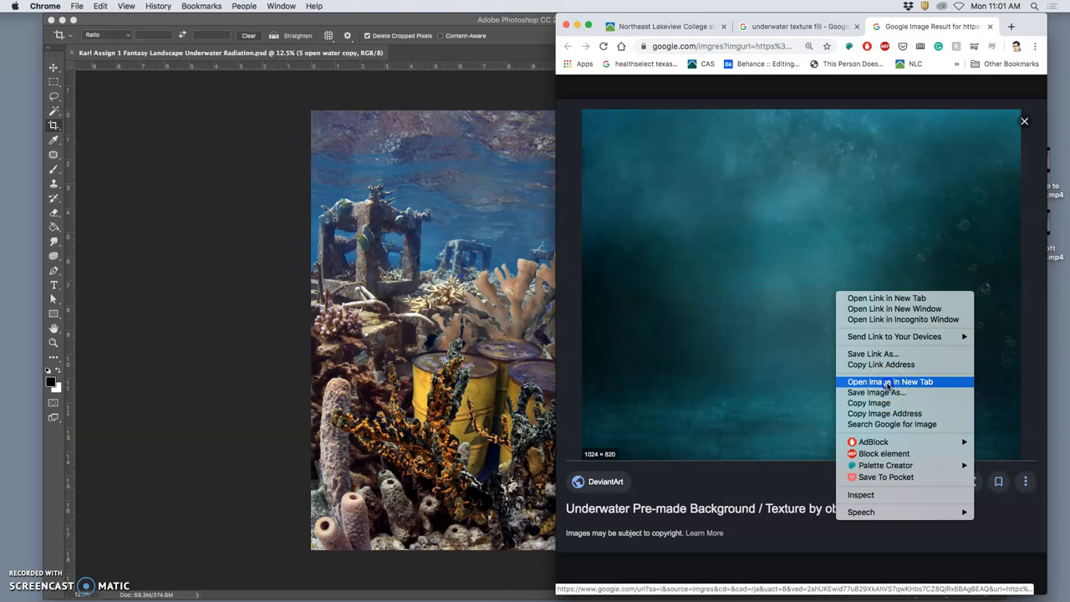
Open the teal texture full-size in a new tab, then return to the results
{"action": "left_click", "coordinate": [889, 381]}
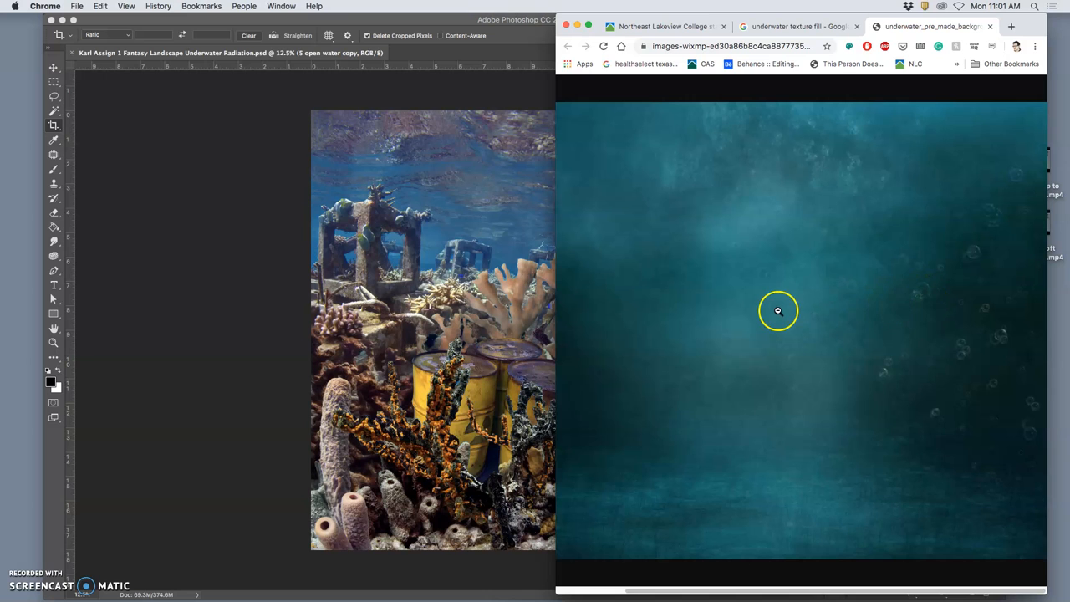
{"action": "left_click", "coordinate": [790, 26]}
{"action": "type", "text": "underwater crill cloud"}
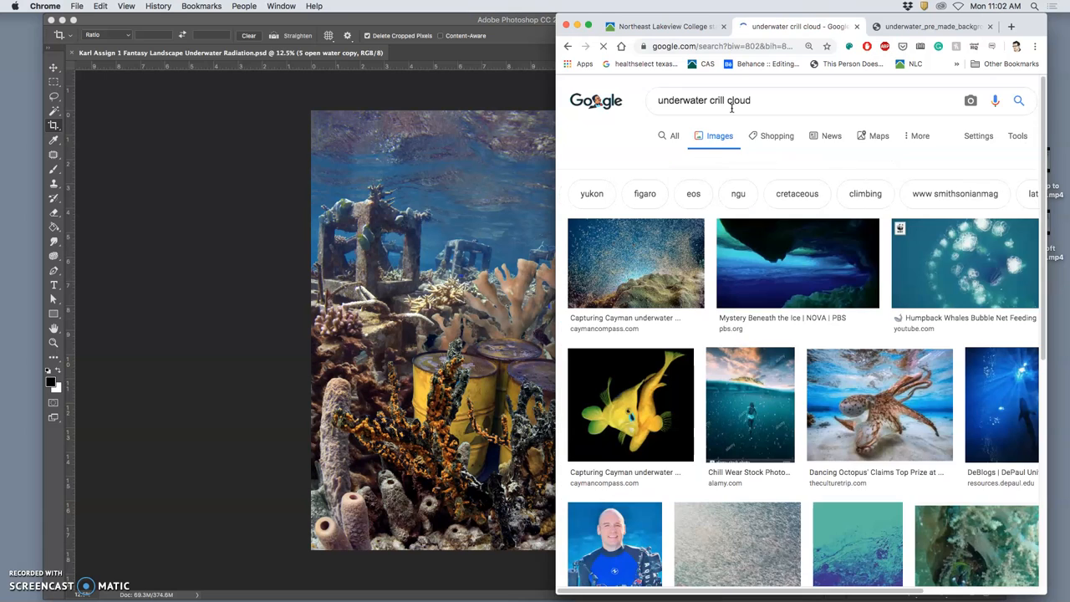
Open the first particle-cloud-over-coral result in a new tab and browse the results
{"action": "left_click", "coordinate": [1017, 135]}
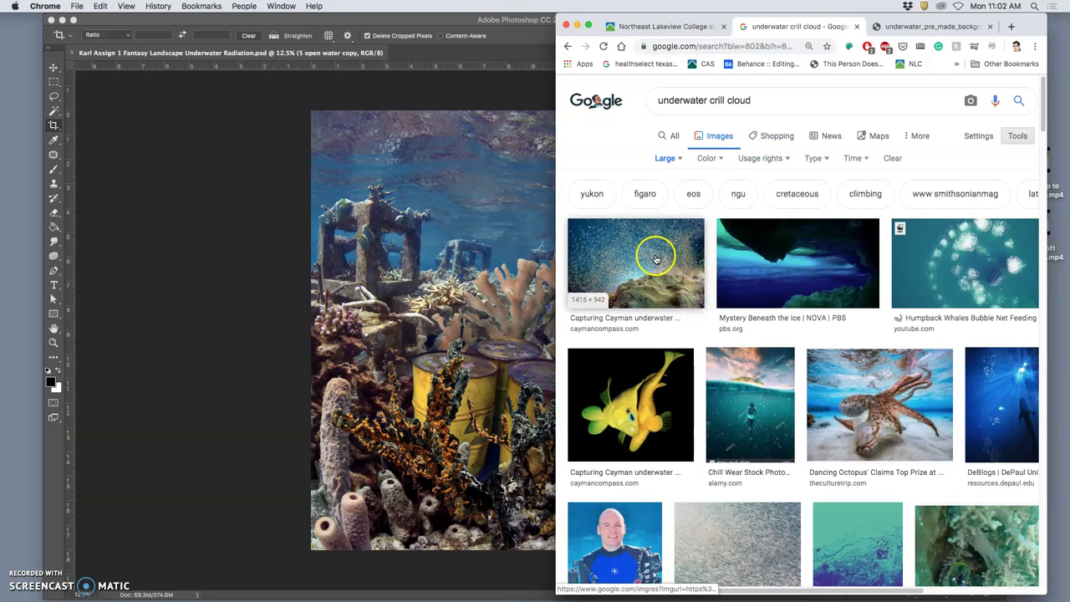
{"action": "right_click", "coordinate": [656, 257]}
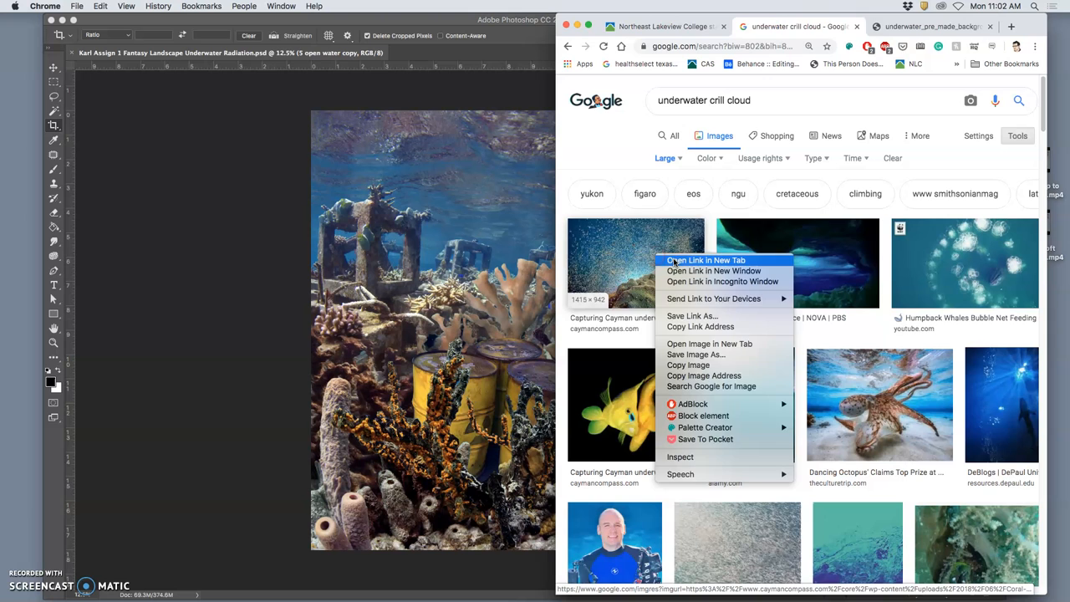
{"action": "left_click", "coordinate": [705, 260]}
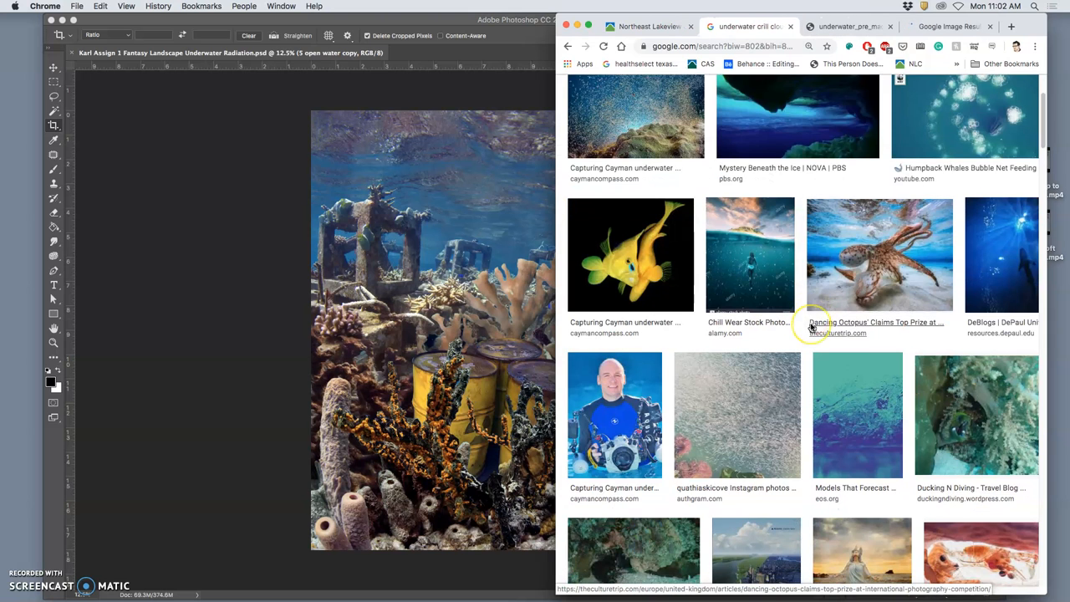
{"action": "scroll", "scroll_direction": "down", "scroll_amount": 3}
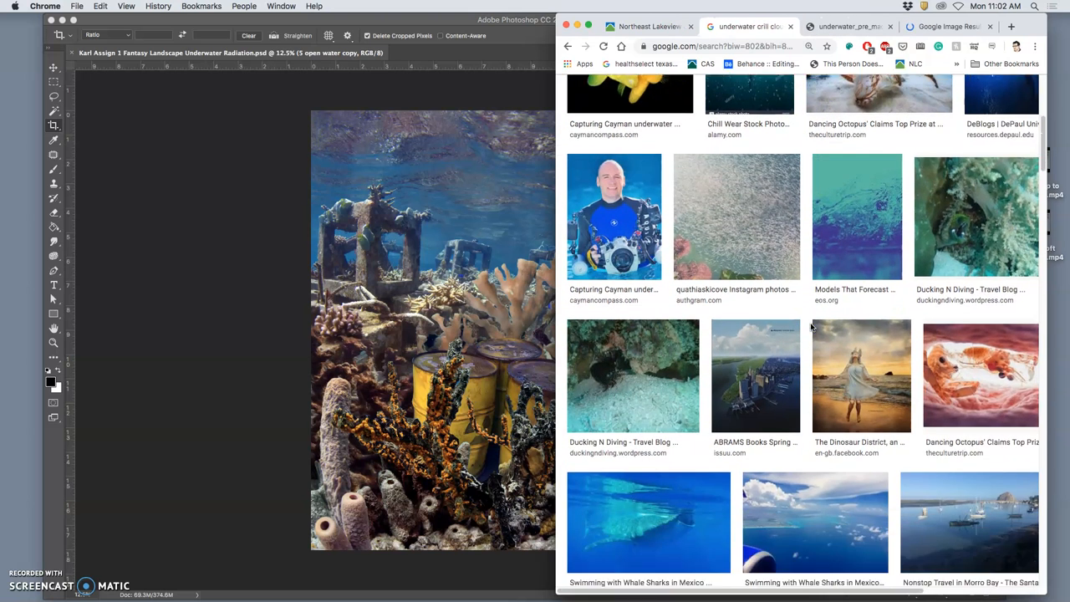
{"action": "scroll", "scroll_direction": "down", "scroll_amount": 3}
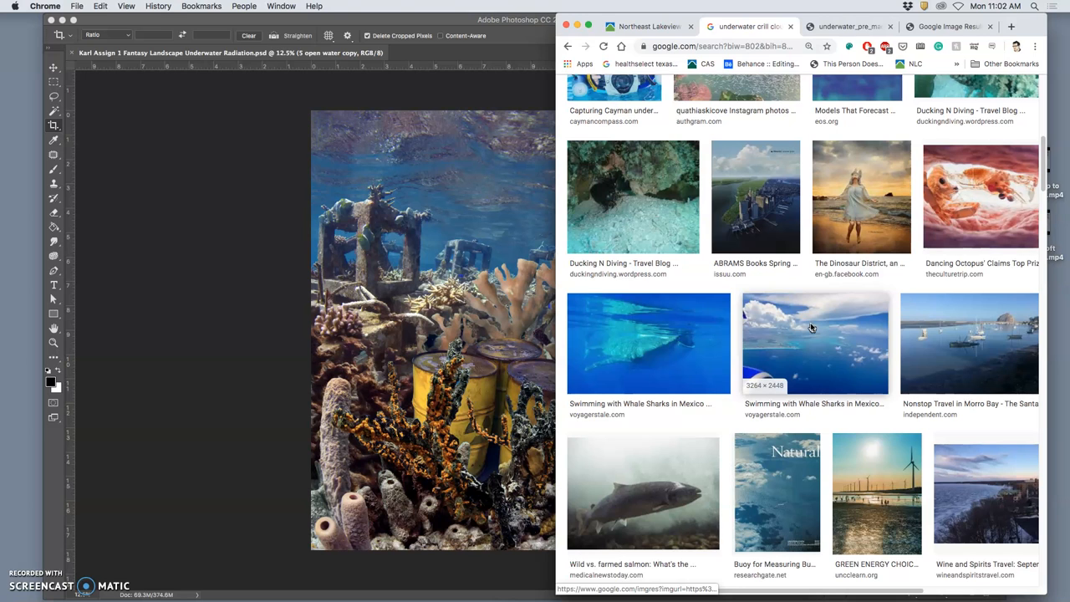
{"action": "scroll", "scroll_direction": "up", "scroll_amount": 3}
{"action": "type", "text": "underwater snow"}
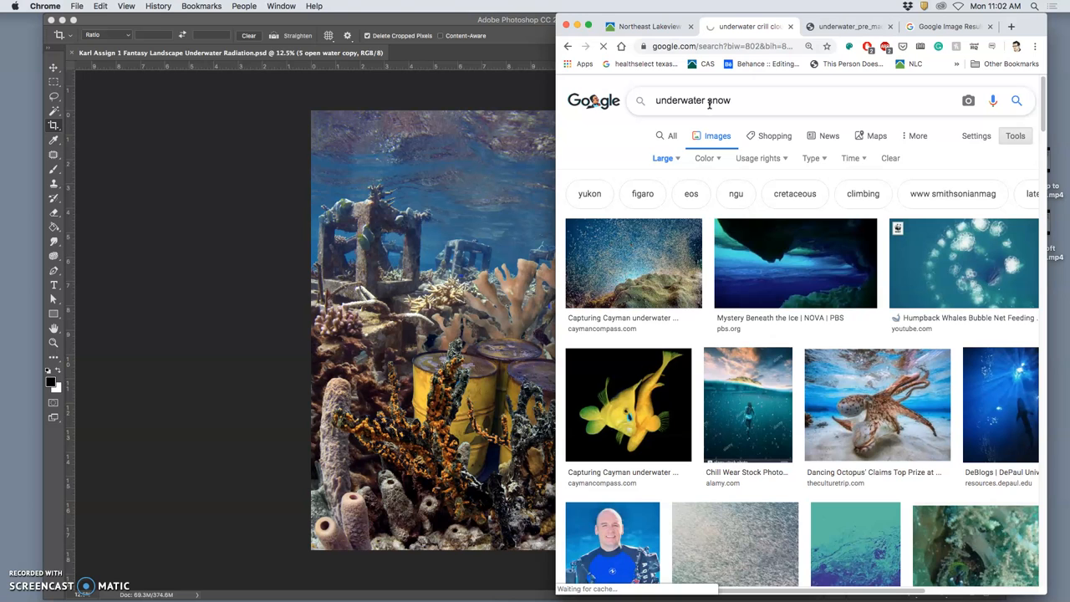
Run the 'underwater snow' image search and scroll through the results
{"action": "key", "text": "Return"}
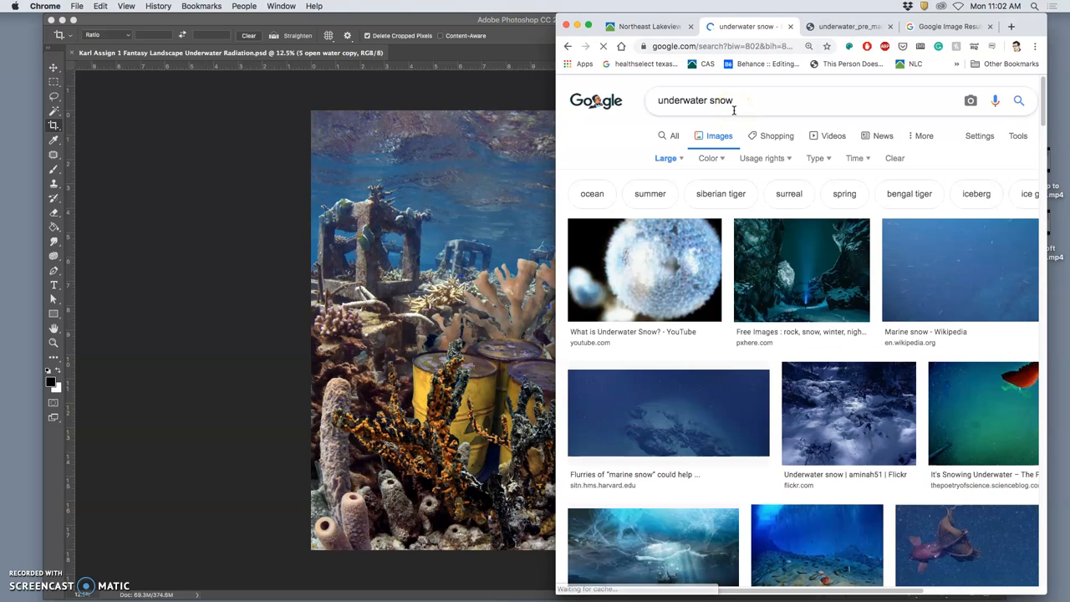
{"action": "scroll", "scroll_direction": "down", "scroll_amount": 3}
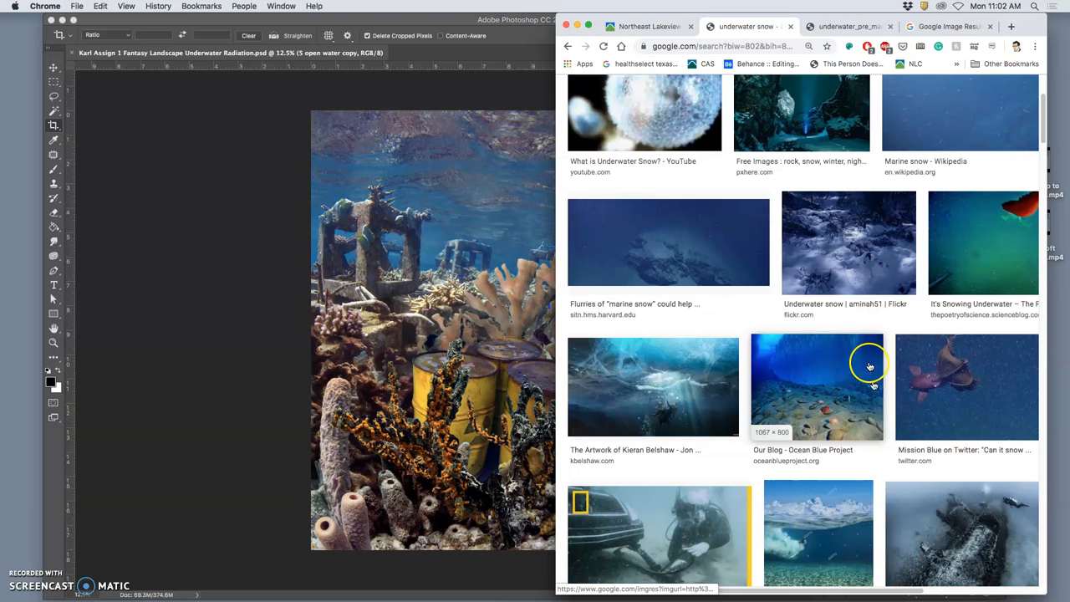
{"action": "scroll", "scroll_direction": "down", "scroll_amount": 3}
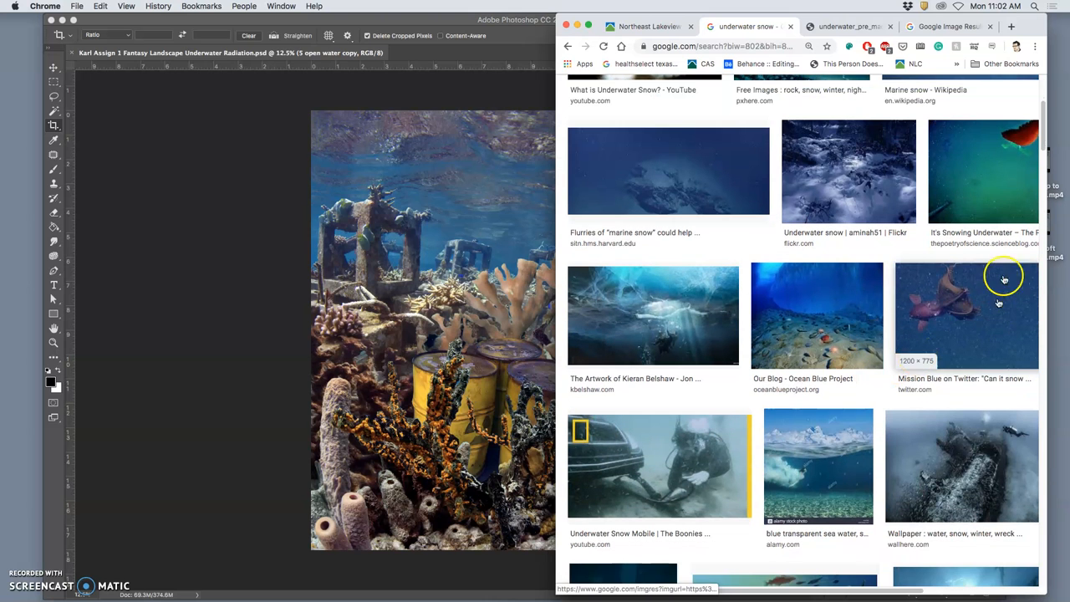
{"action": "scroll", "scroll_direction": "down", "scroll_amount": 3}
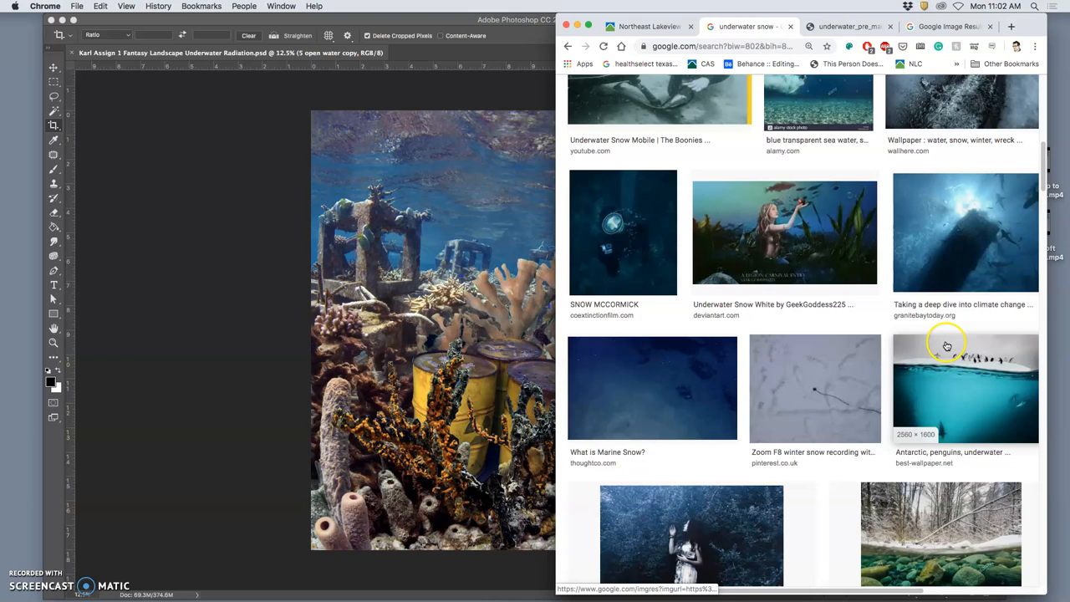
{"action": "scroll", "scroll_direction": "down", "scroll_amount": 3}
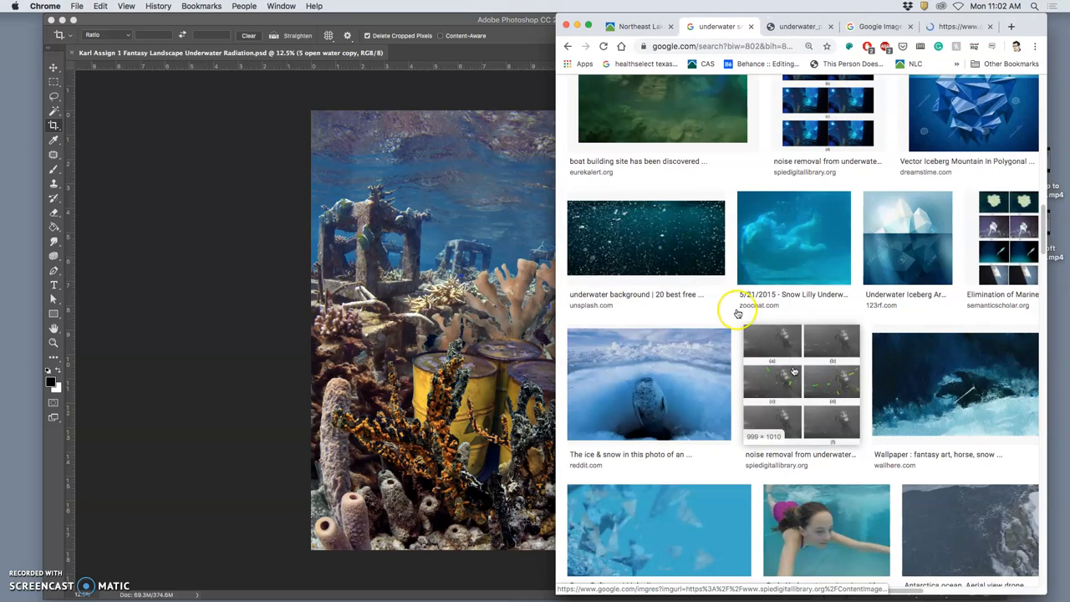
{"action": "scroll", "scroll_direction": "down", "scroll_amount": 3}
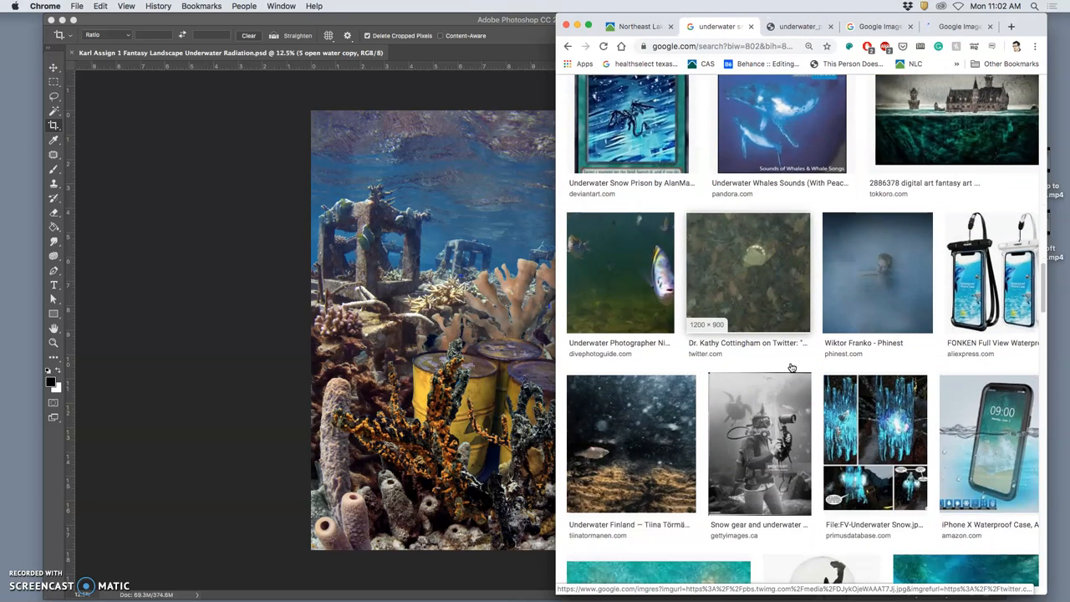
{"action": "scroll", "scroll_direction": "down", "scroll_amount": 3}
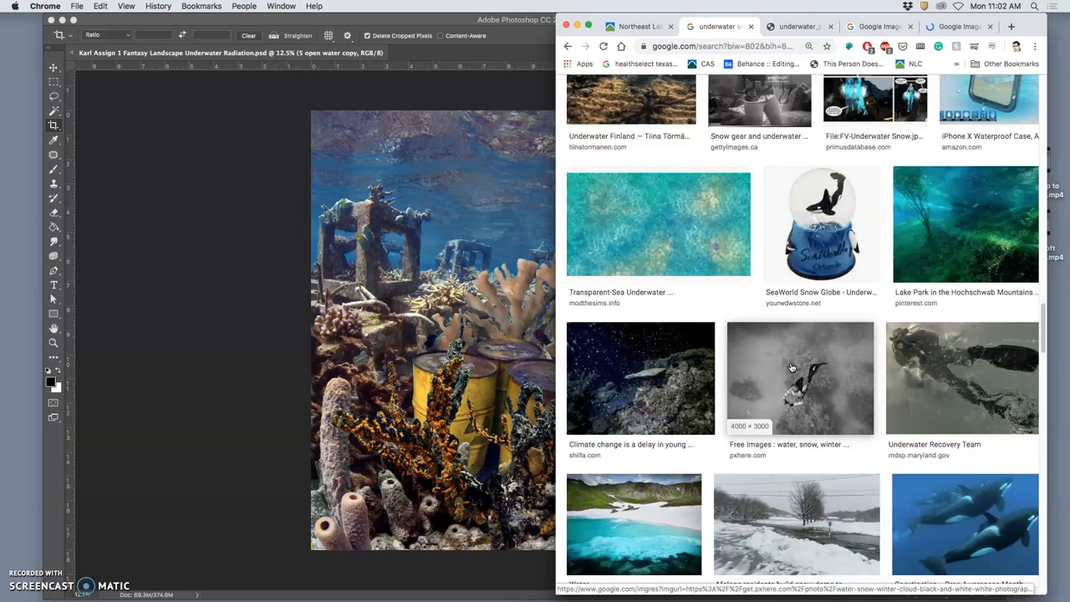
{"action": "scroll", "scroll_direction": "down", "scroll_amount": 3}
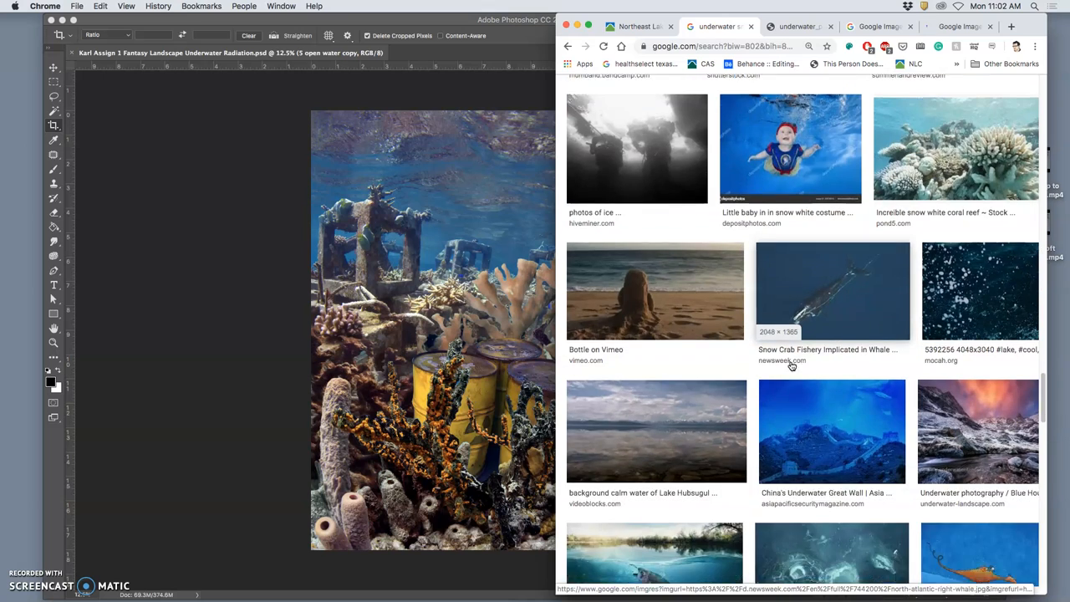
{"action": "scroll", "scroll_direction": "down", "scroll_amount": 3}
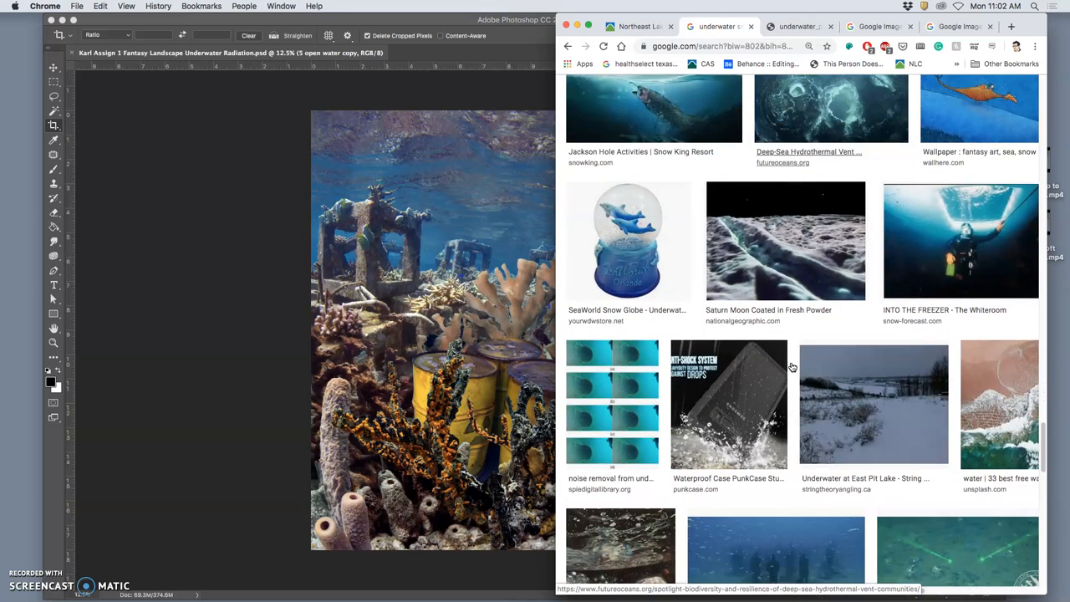
{"action": "scroll", "scroll_direction": "down", "scroll_amount": 3}
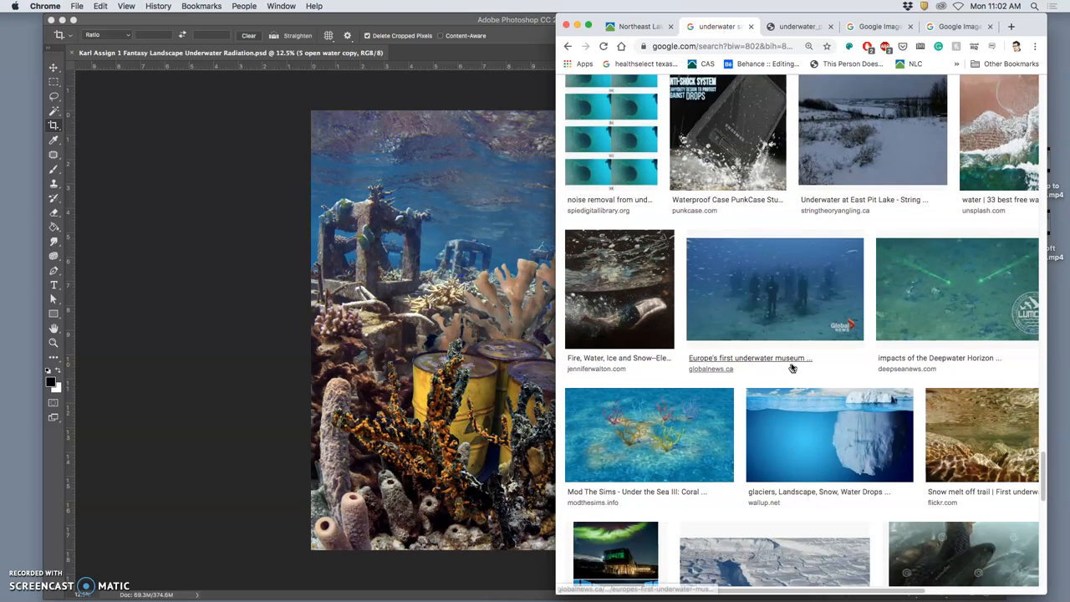
{"action": "scroll", "scroll_direction": "down", "scroll_amount": 3}
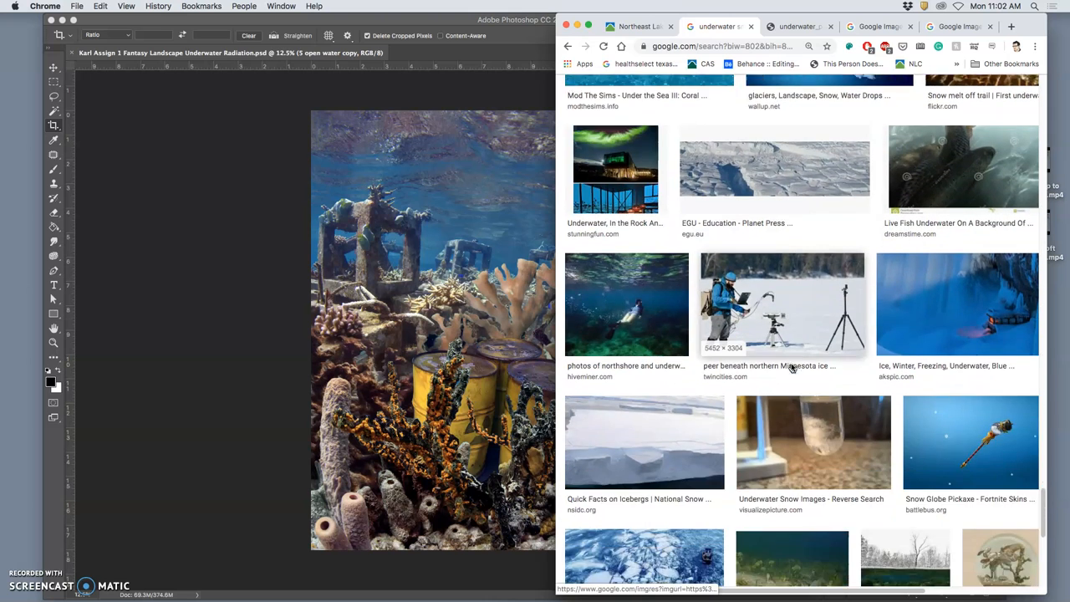
{"action": "scroll", "scroll_direction": "down", "scroll_amount": 3}
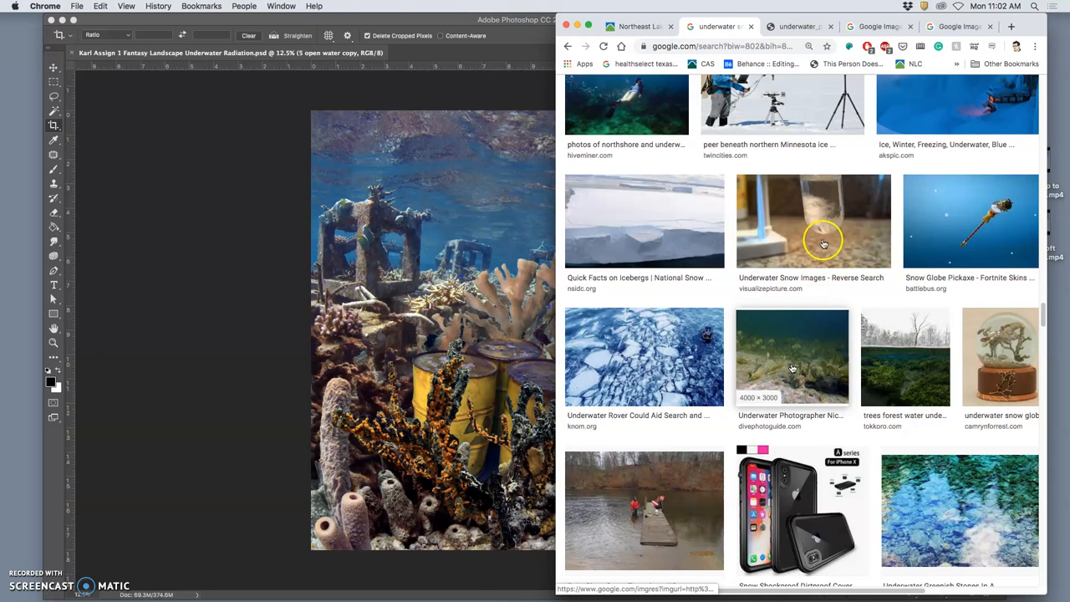
{"action": "scroll", "scroll_direction": "down", "scroll_amount": 3}
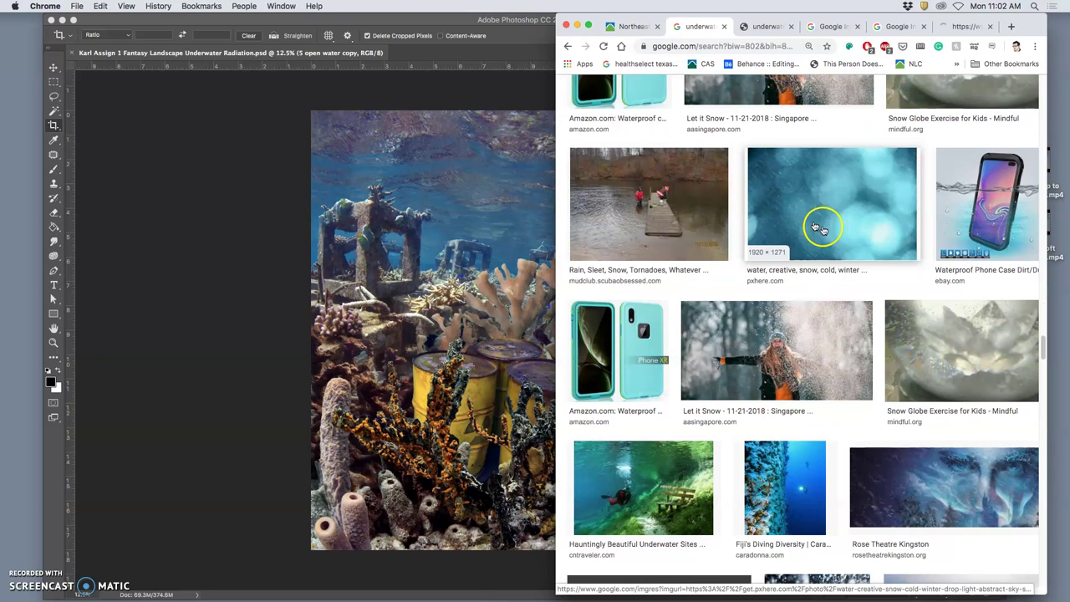
{"action": "scroll", "scroll_direction": "down", "scroll_amount": 3}
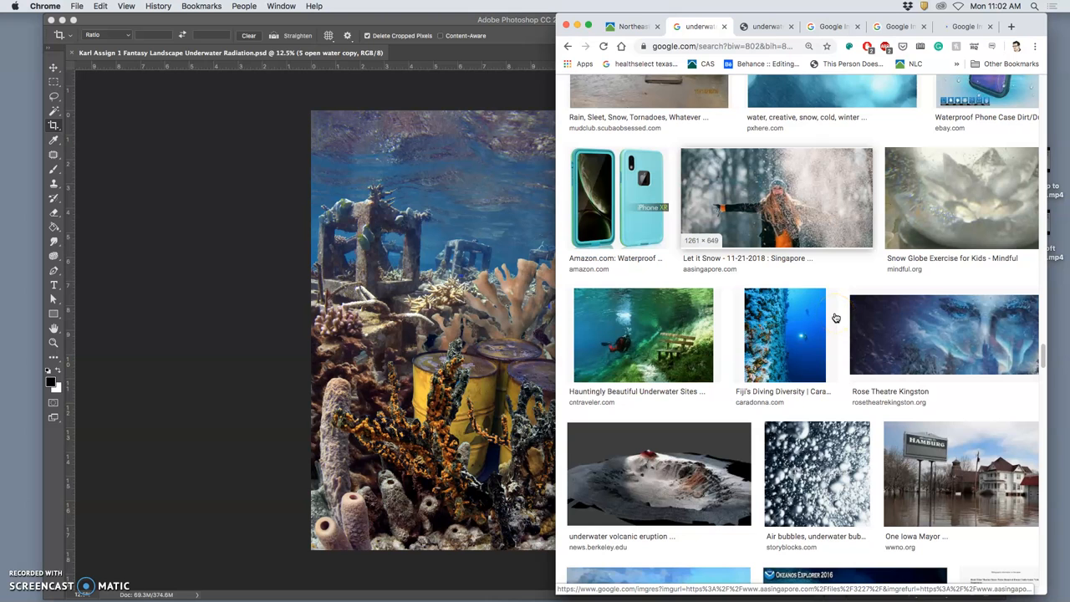
{"action": "scroll", "scroll_direction": "down", "scroll_amount": 3}
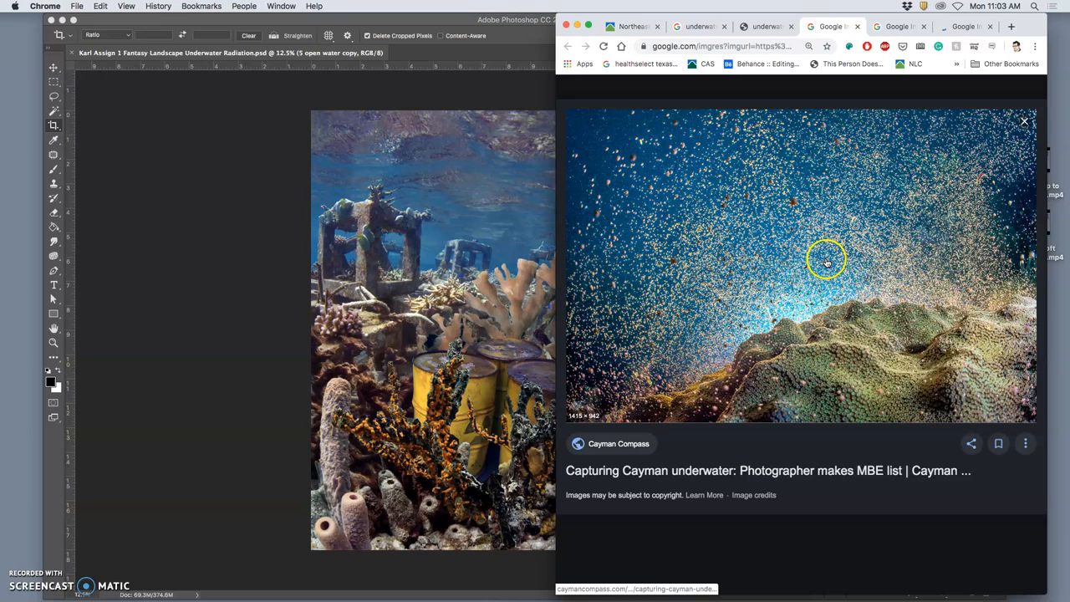
Open the coral spawning and underwater bubbles images in new tabs
{"action": "right_click", "coordinate": [825, 259]}
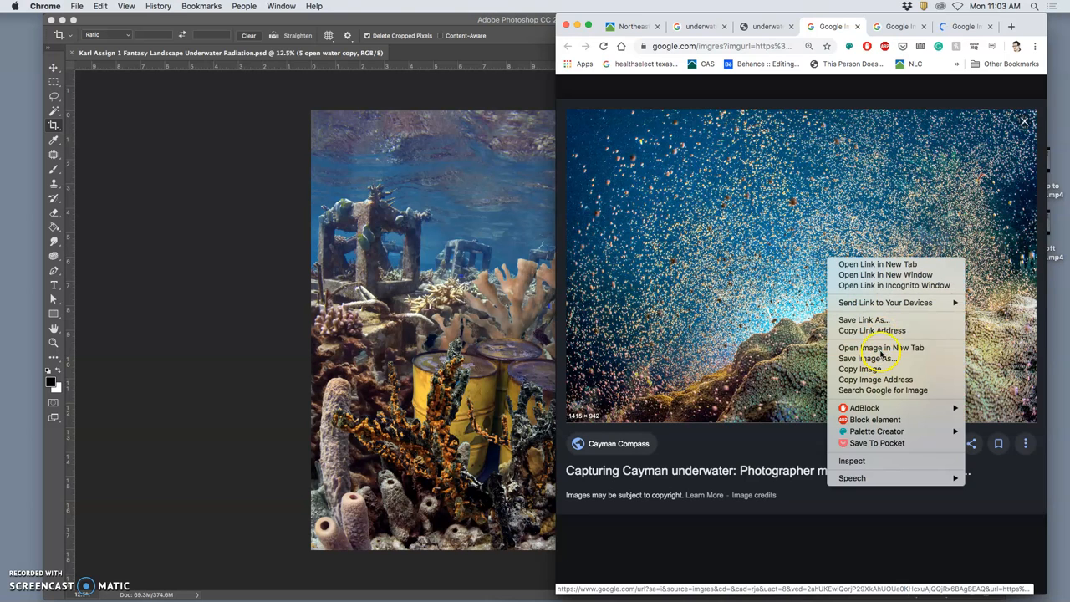
{"action": "left_click", "coordinate": [881, 347]}
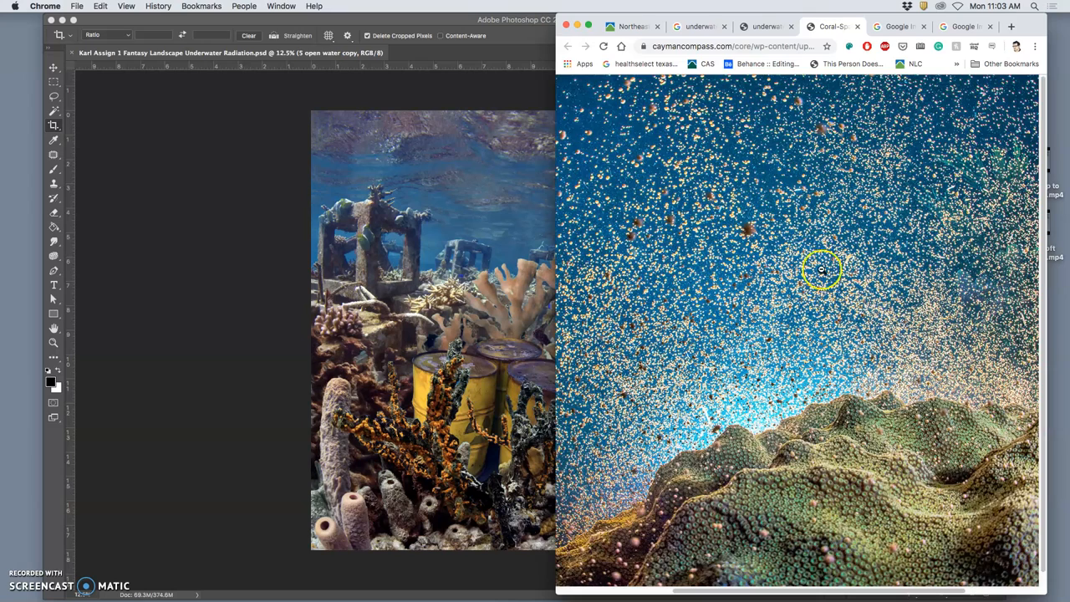
{"action": "right_click", "coordinate": [807, 207]}
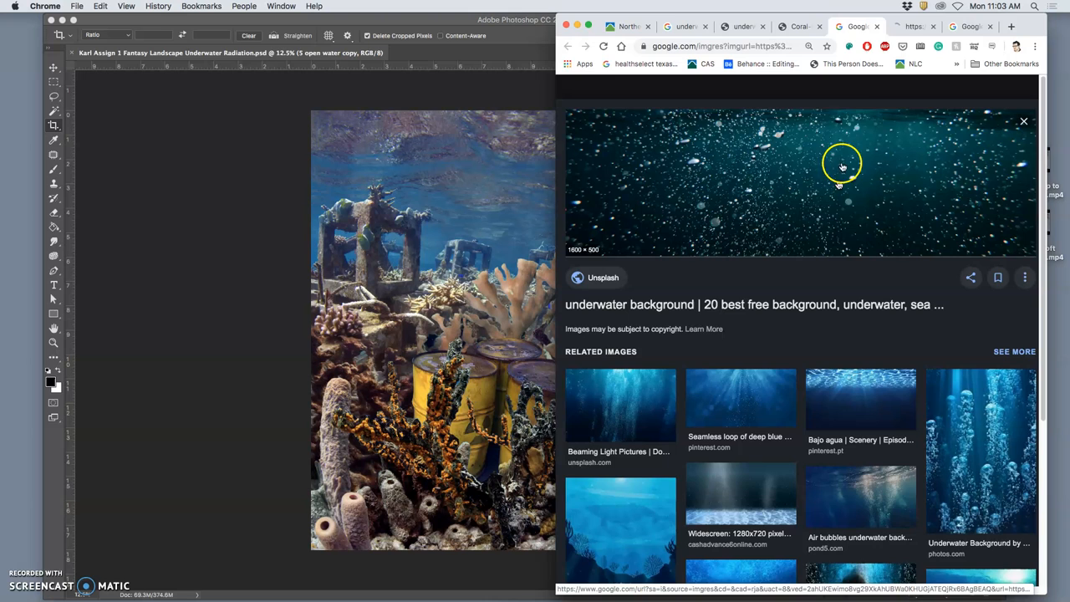
{"action": "left_click", "coordinate": [843, 163]}
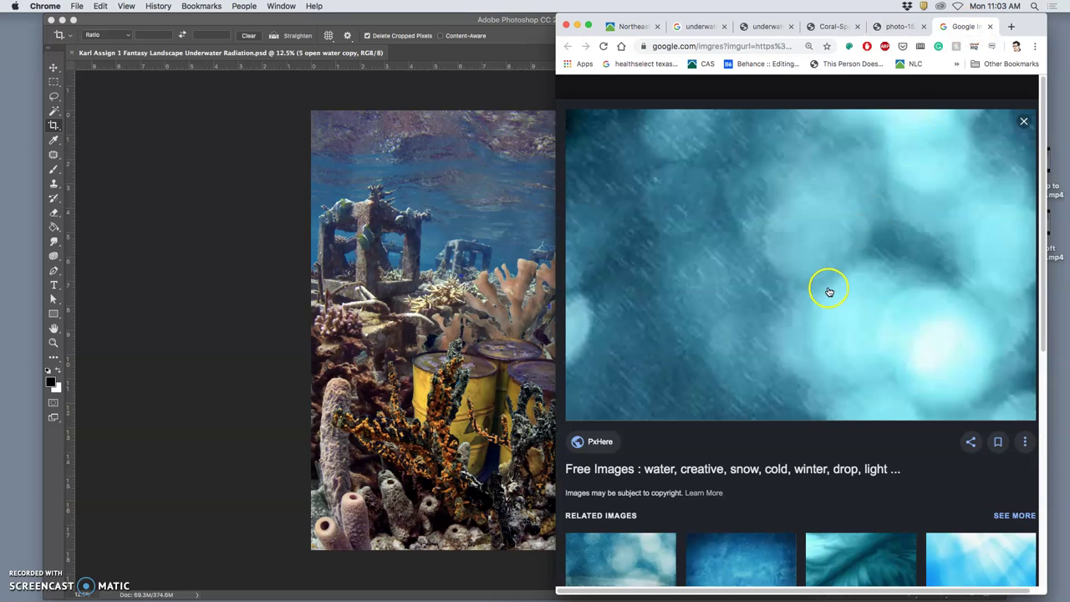
Visit the blue rain texture's source page and preview the related Rainy Day image
{"action": "left_click", "coordinate": [828, 289]}
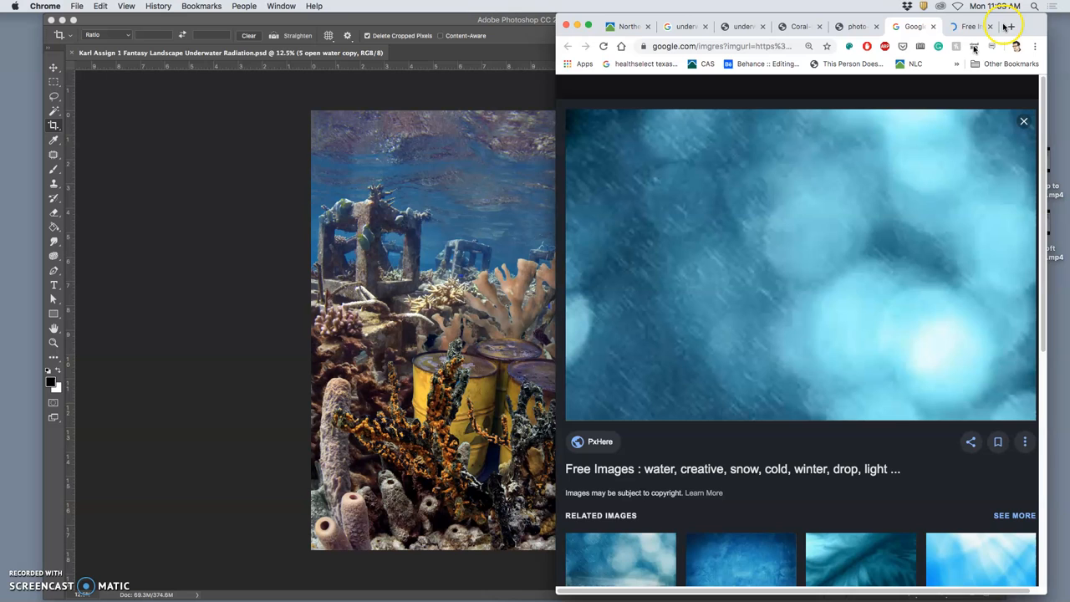
{"action": "right_click", "coordinate": [782, 243]}
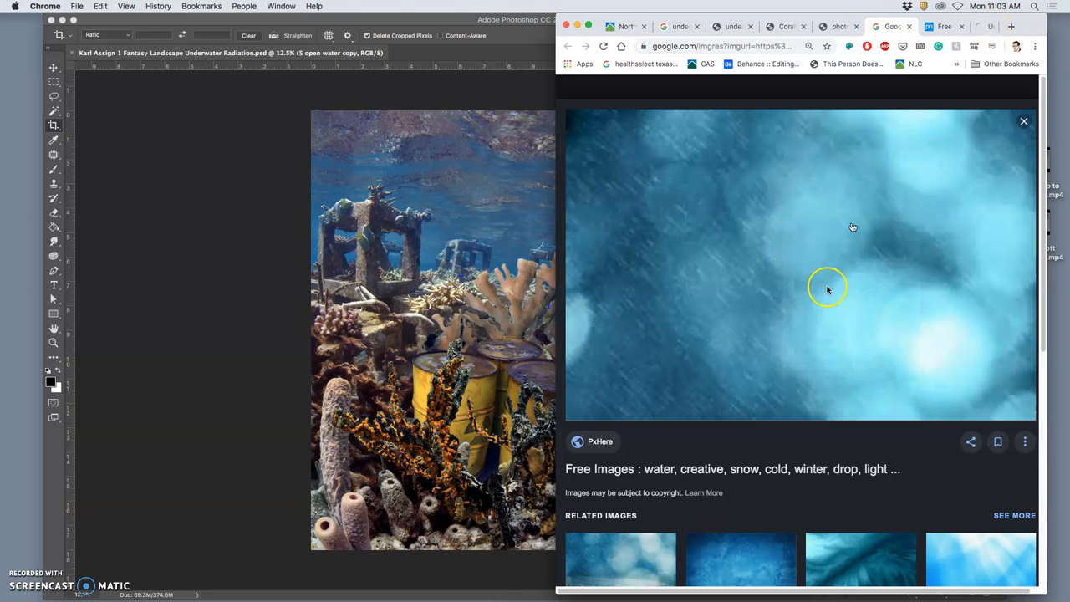
{"action": "scroll", "scroll_direction": "down", "scroll_amount": 3}
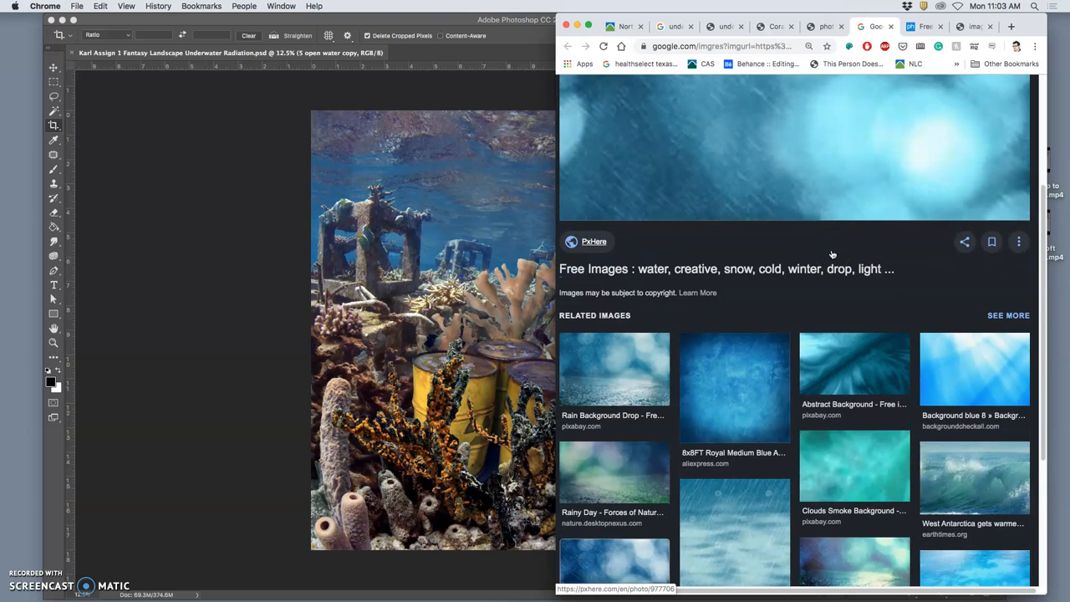
{"action": "scroll", "scroll_direction": "down", "scroll_amount": 3}
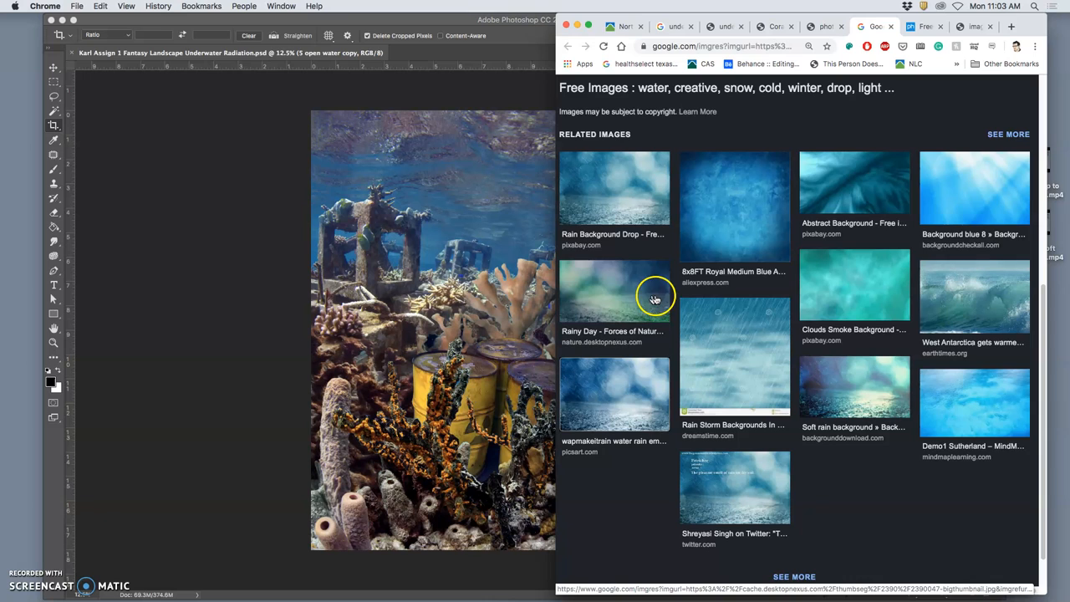
{"action": "mouse_move", "coordinate": [632, 296]}
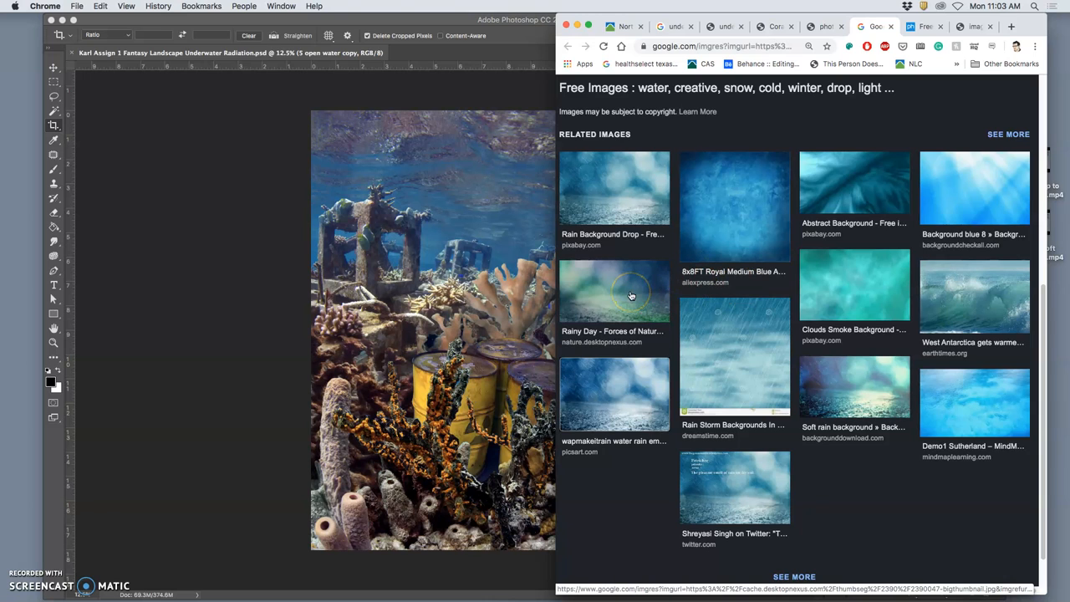
{"action": "left_click", "coordinate": [615, 292]}
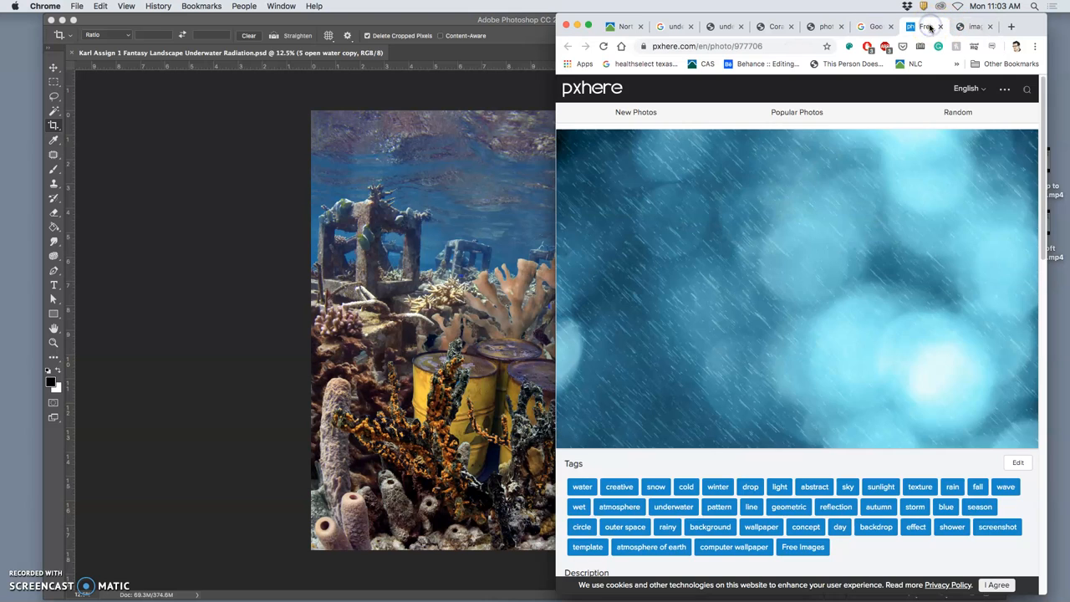
{"action": "mouse_move", "coordinate": [807, 261]}
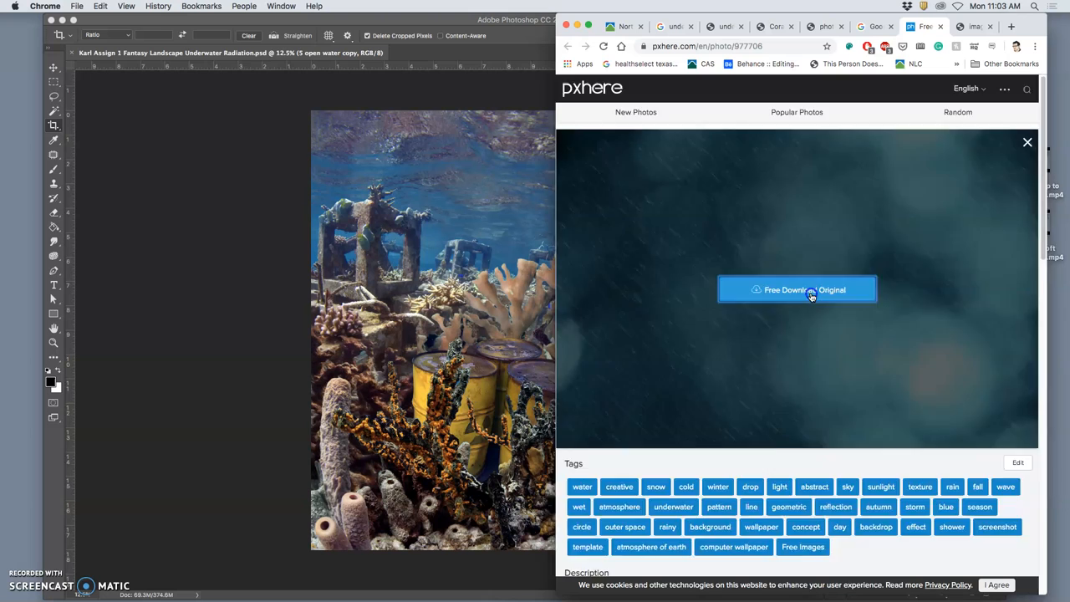
Download the original blue rain texture from pxhere, then close the photo page
{"action": "left_click", "coordinate": [797, 289]}
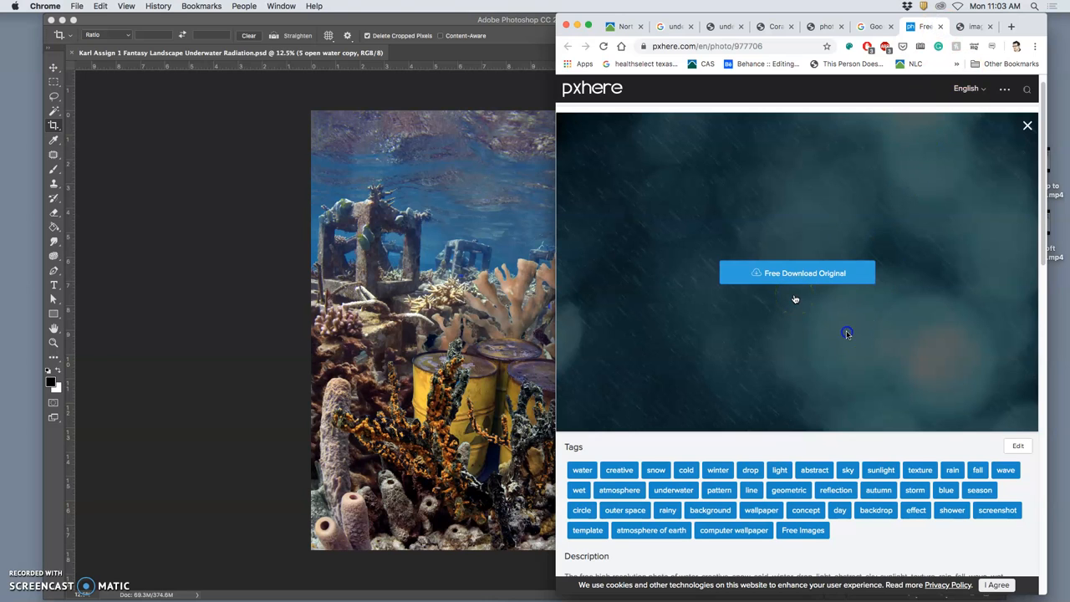
{"action": "left_click", "coordinate": [961, 26]}
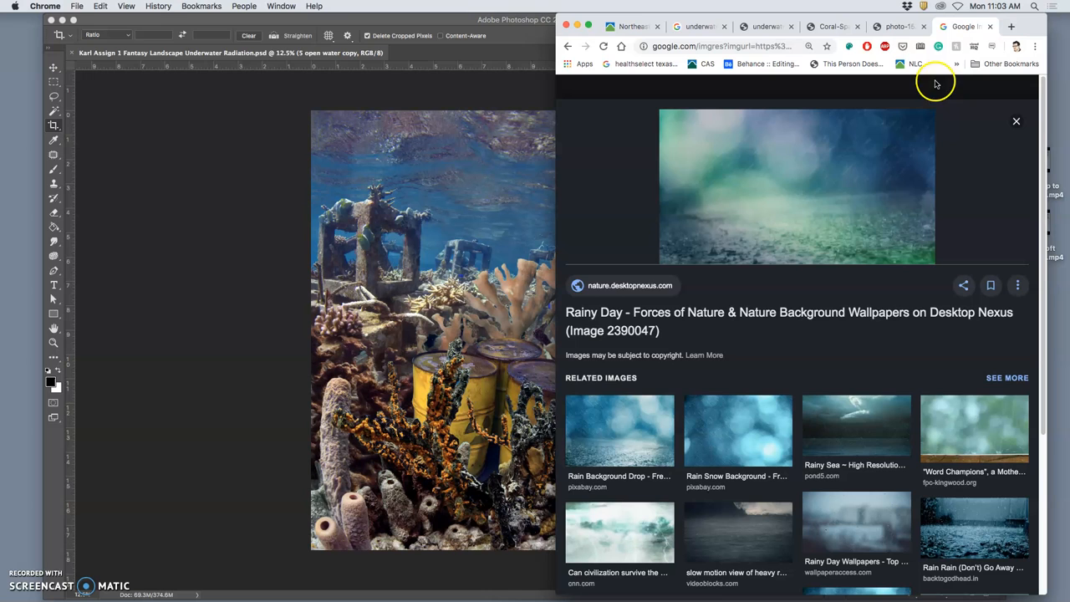
{"action": "mouse_move", "coordinate": [835, 191]}
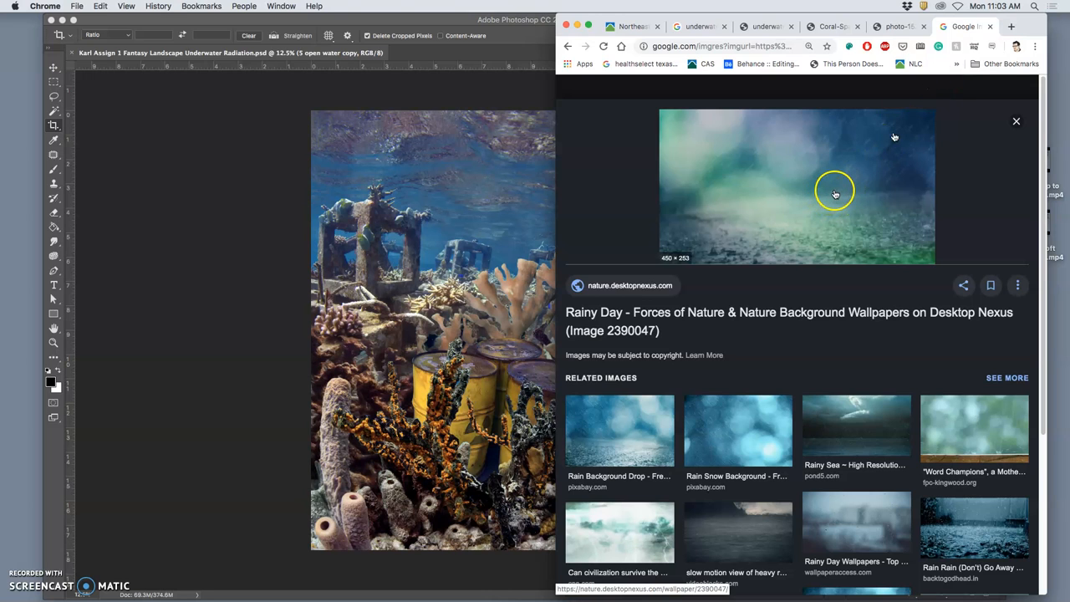
Close the Google Images preview tab to reveal the Unsplash underwater bubbles photo
{"action": "left_click", "coordinate": [959, 26]}
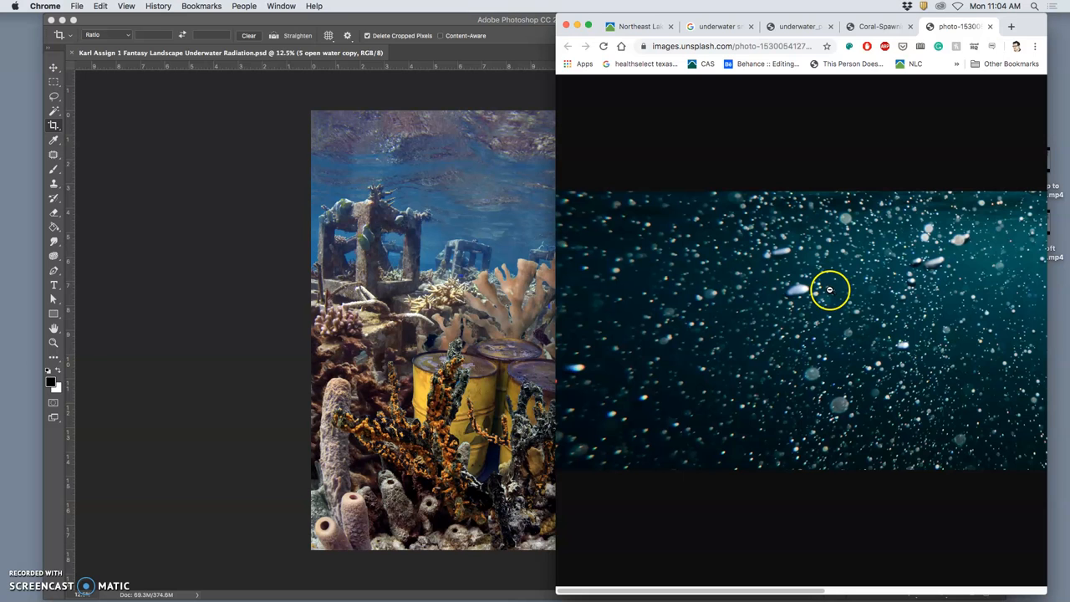
{"action": "mouse_move", "coordinate": [1003, 26]}
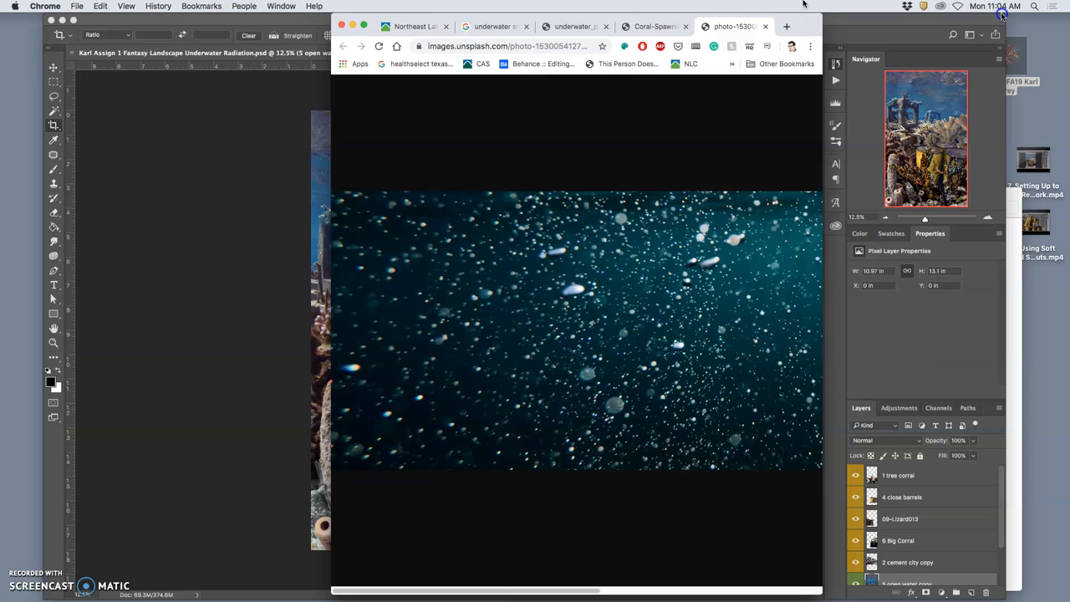
{"action": "mouse_move", "coordinate": [1047, 314]}
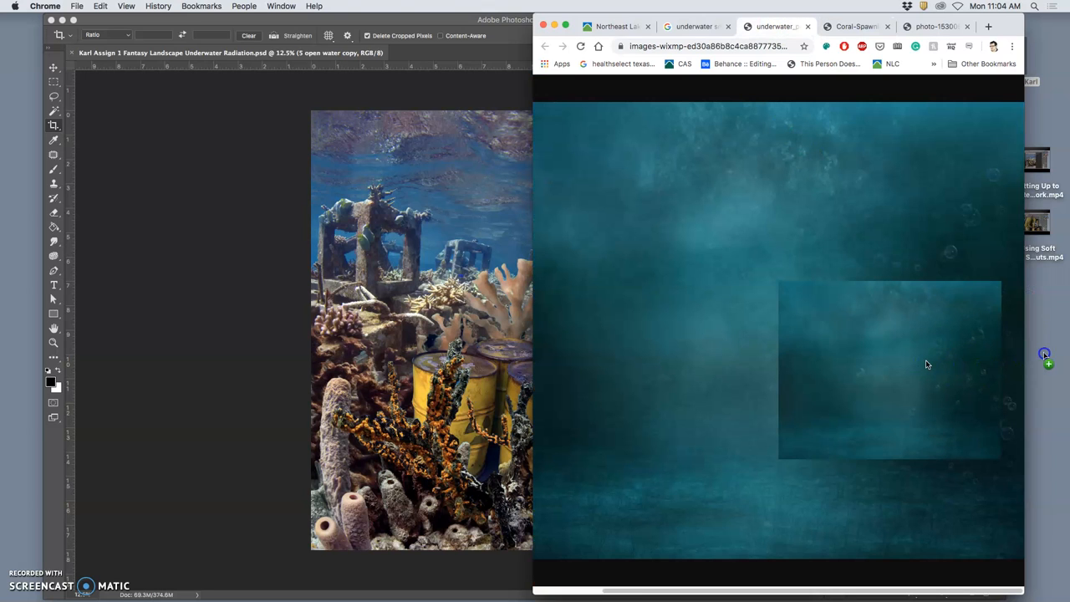
{"action": "mouse_move", "coordinate": [761, 157]}
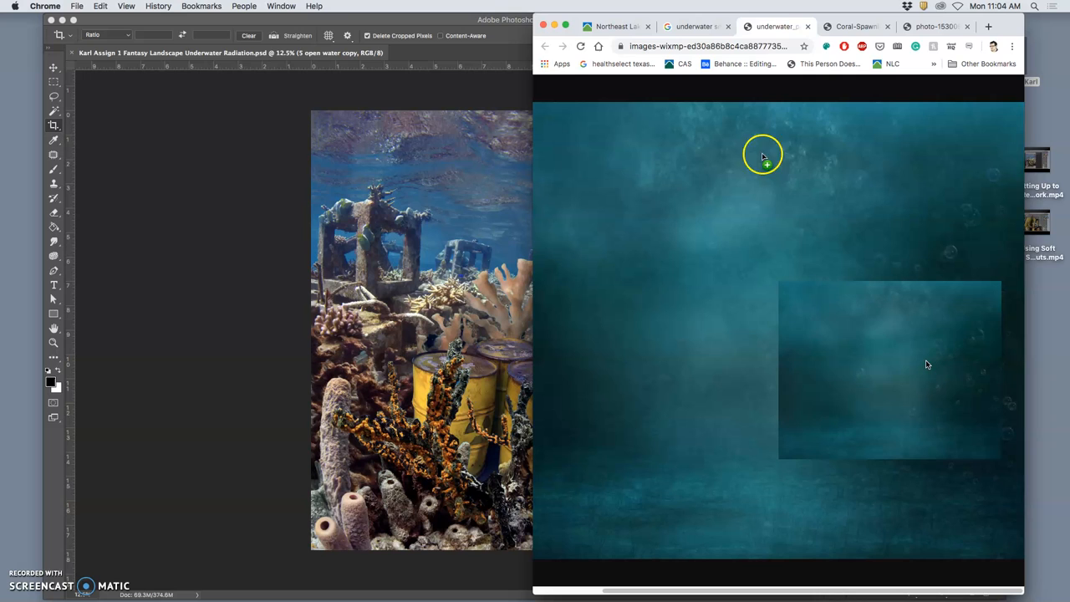
{"action": "mouse_move", "coordinate": [925, 386]}
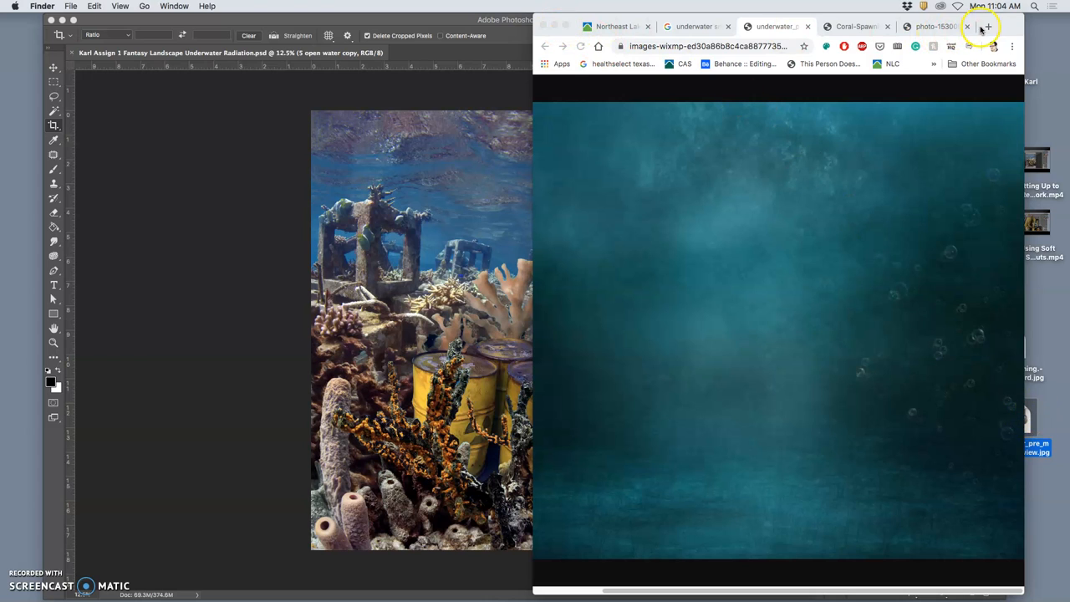
Search for 'fog mist texture fill' in a new browser tab
{"action": "left_click", "coordinate": [988, 26]}
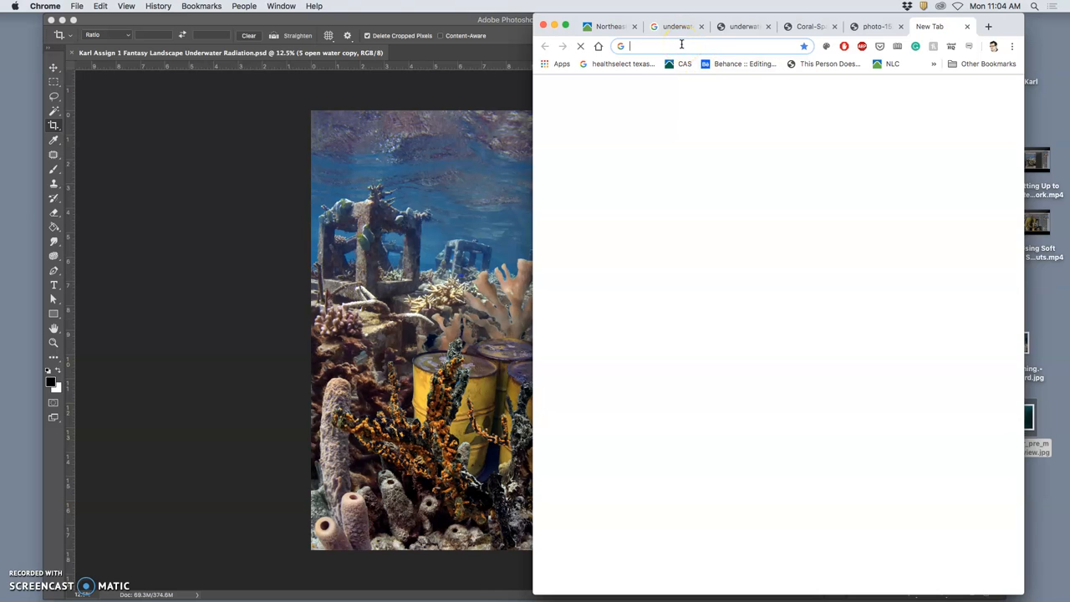
{"action": "type", "text": "fog mis"}
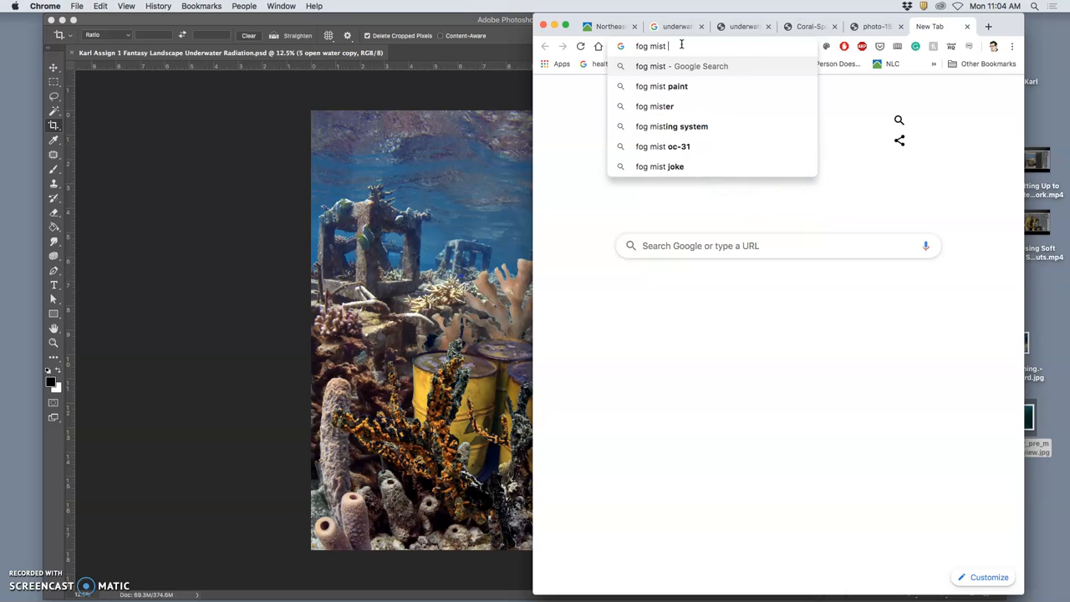
{"action": "type", "text": "texture fill"}
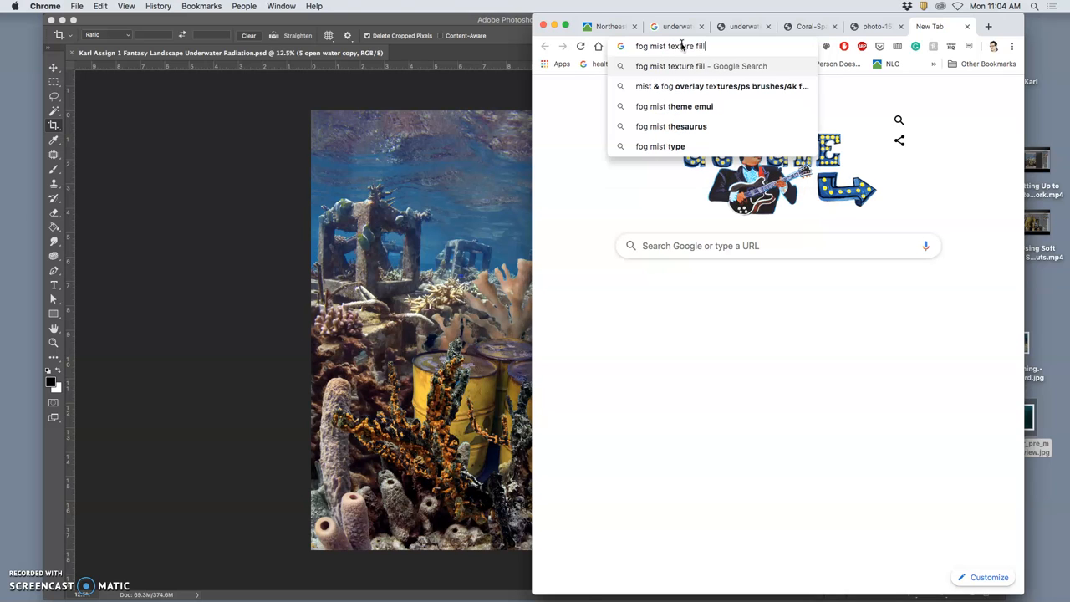
{"action": "key", "text": "Return"}
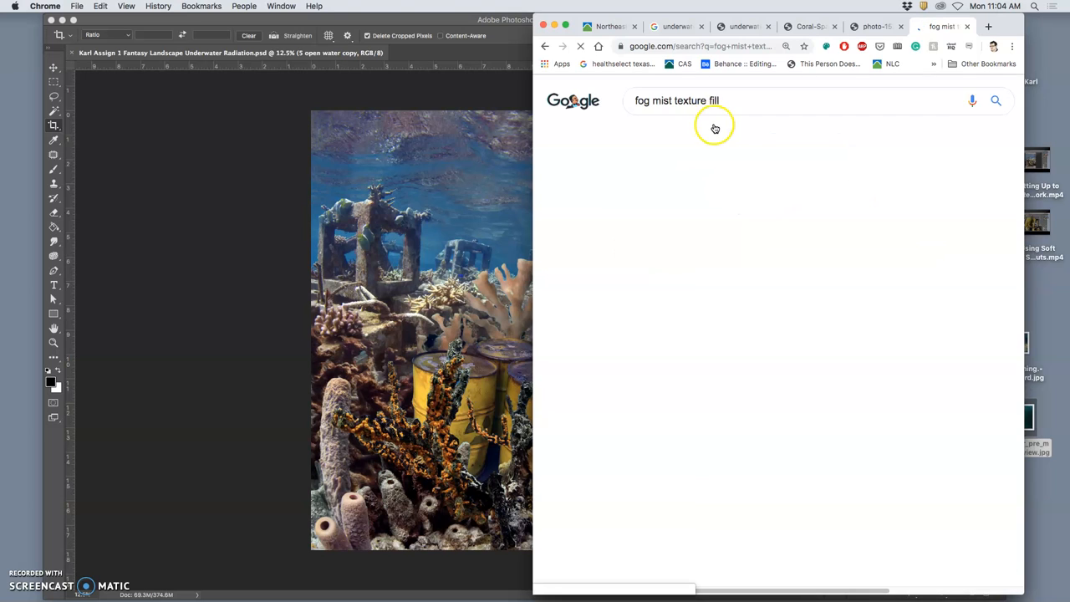
{"action": "mouse_move", "coordinate": [720, 142]}
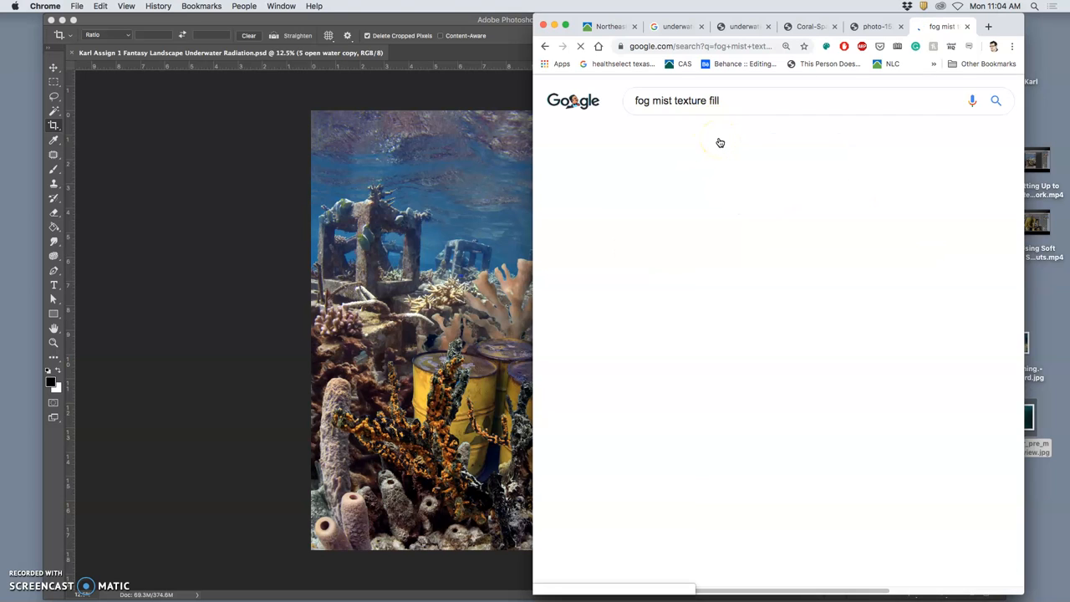
{"action": "mouse_move", "coordinate": [711, 148]}
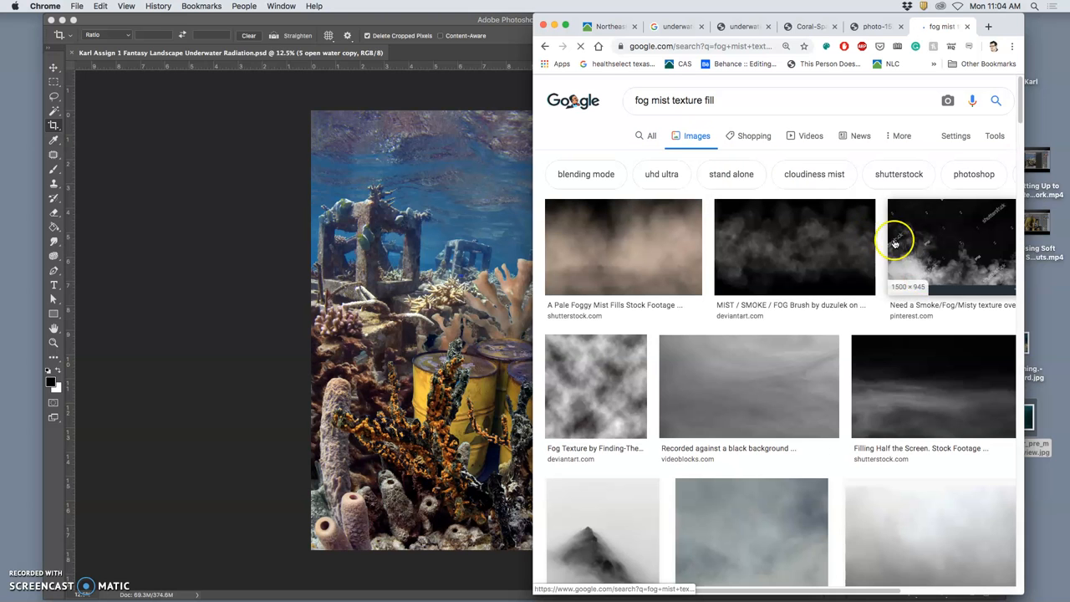
{"action": "mouse_move", "coordinate": [799, 258]}
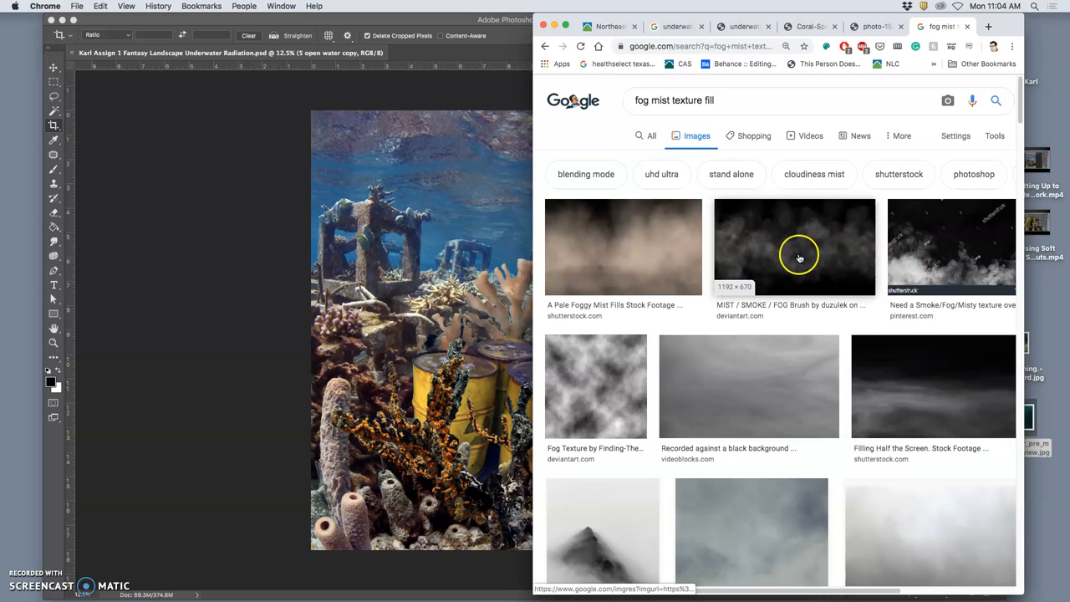
{"action": "mouse_move", "coordinate": [800, 256]}
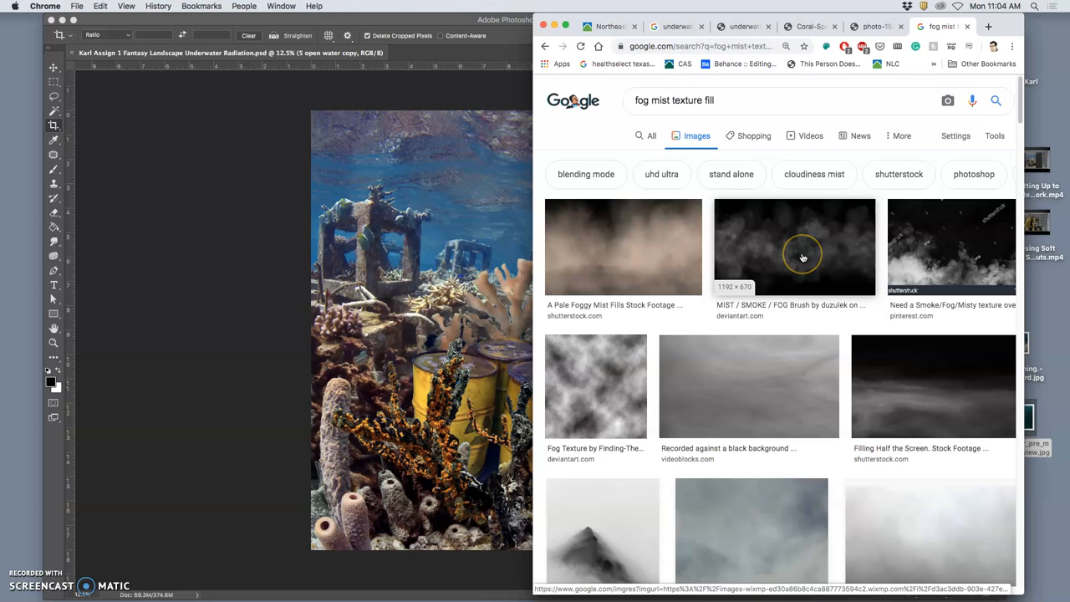
{"action": "mouse_move", "coordinate": [802, 258]}
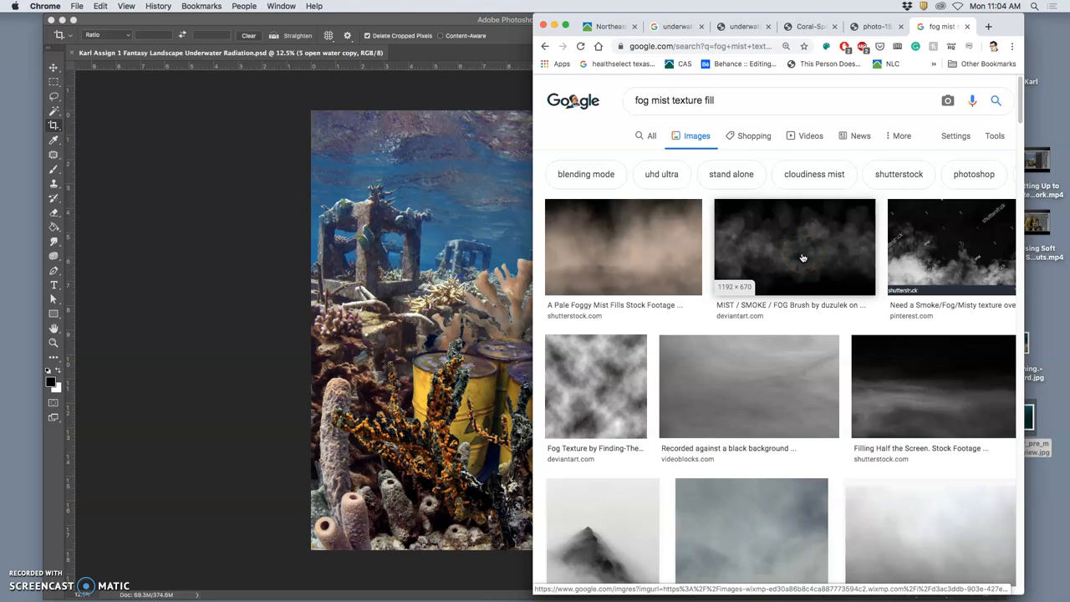
Open the dark MIST/SMOKE fog result in a new tab and browse more fog results
{"action": "right_click", "coordinate": [794, 247]}
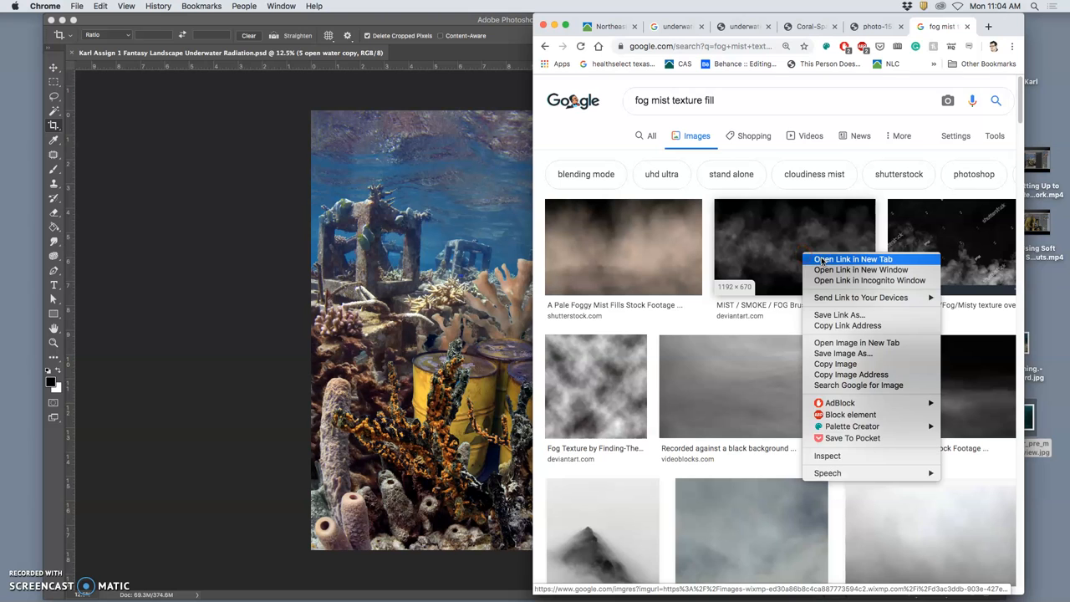
{"action": "left_click", "coordinate": [852, 258]}
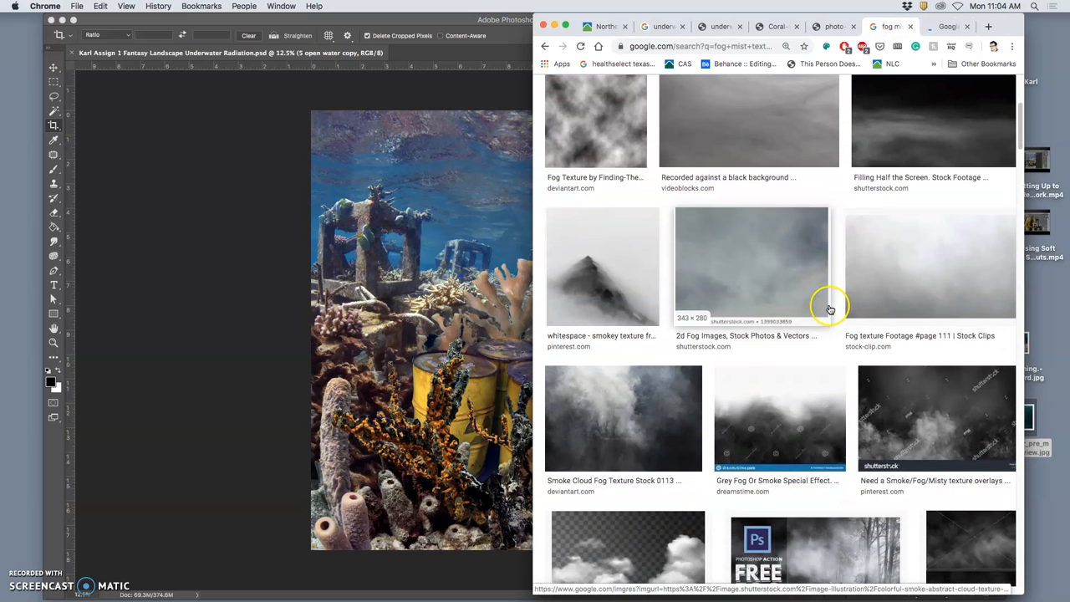
{"action": "scroll", "scroll_direction": "down", "scroll_amount": 3}
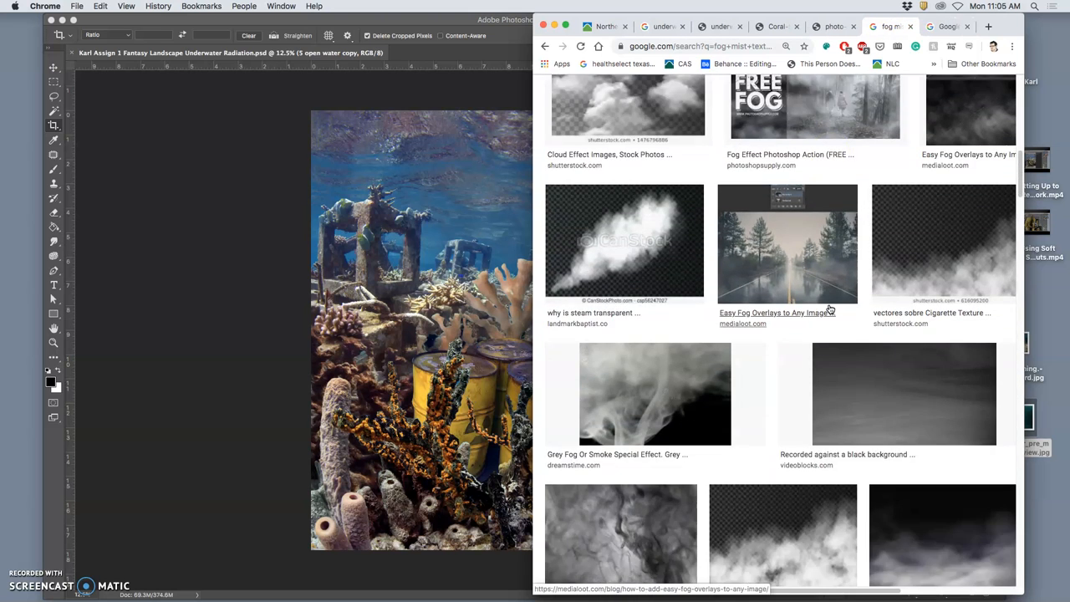
{"action": "scroll", "scroll_direction": "down", "scroll_amount": 3}
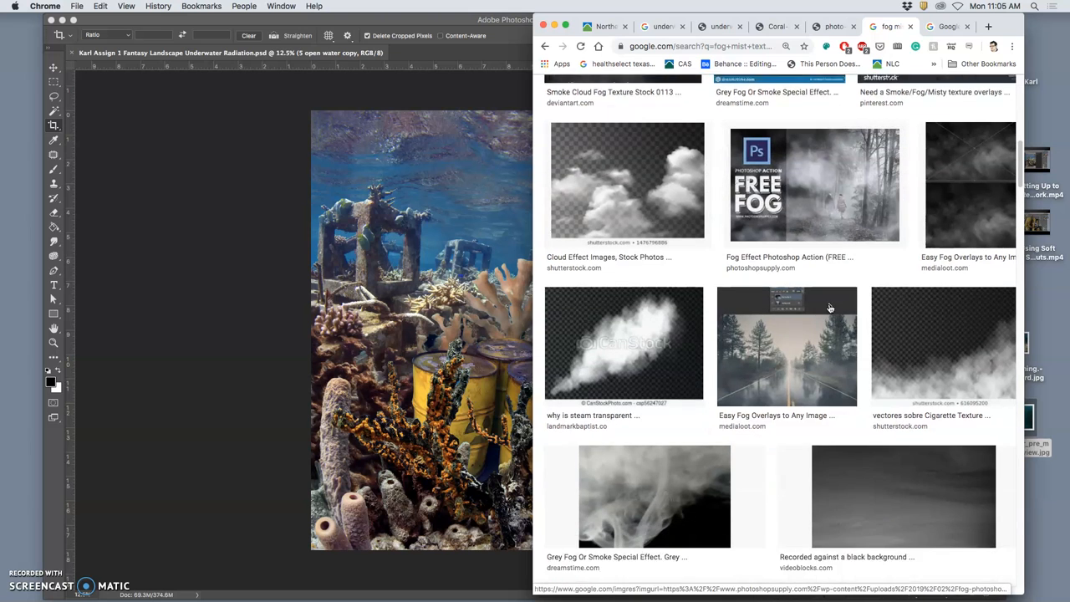
{"action": "scroll", "scroll_direction": "up", "scroll_amount": 3}
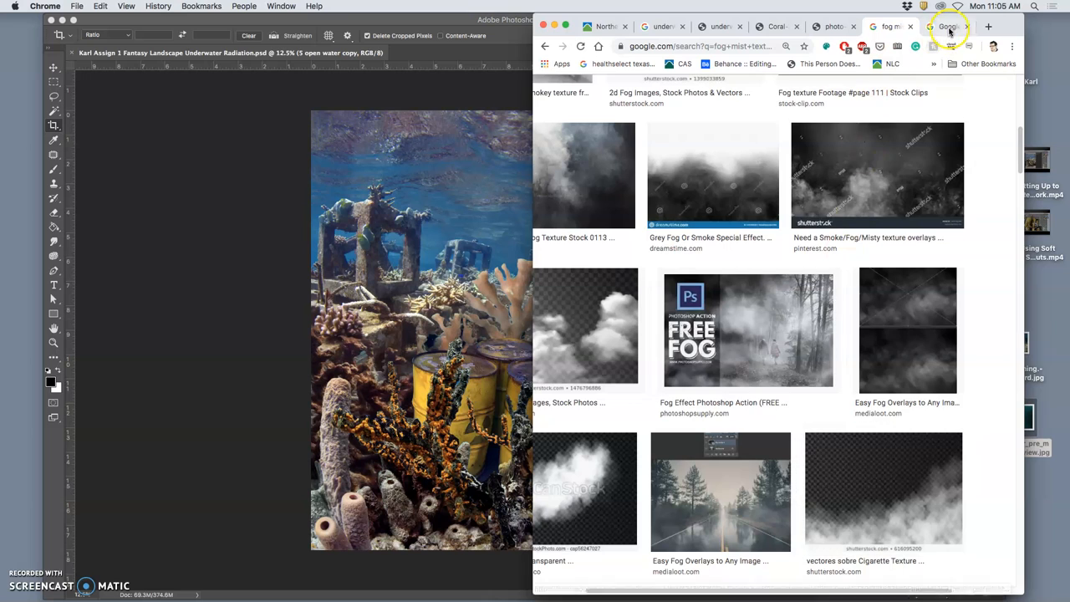
{"action": "right_click", "coordinate": [748, 242]}
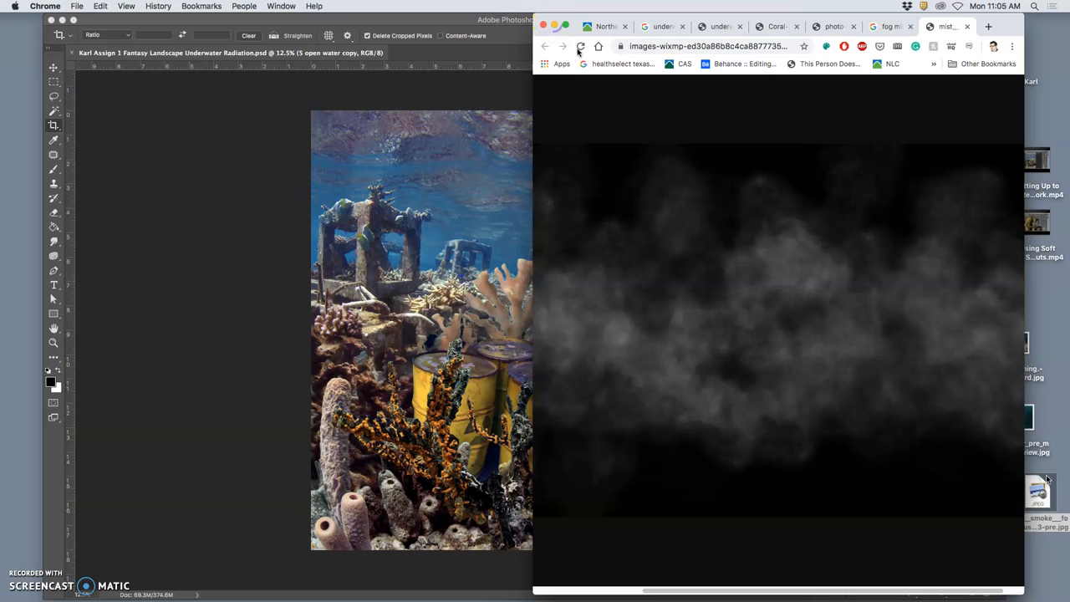
{"action": "mouse_move", "coordinate": [922, 482]}
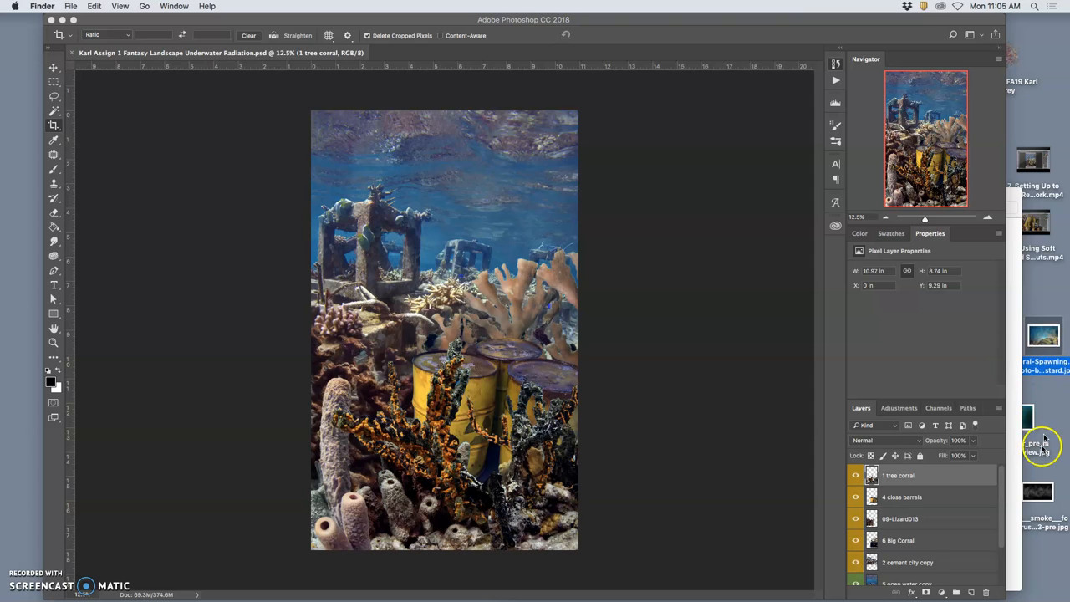
Drag the teal underwater texture JPG from the desktop onto the Photoshop canvas
{"action": "left_click_drag", "start_coordinate": [1041, 444], "coordinate": [474, 334]}
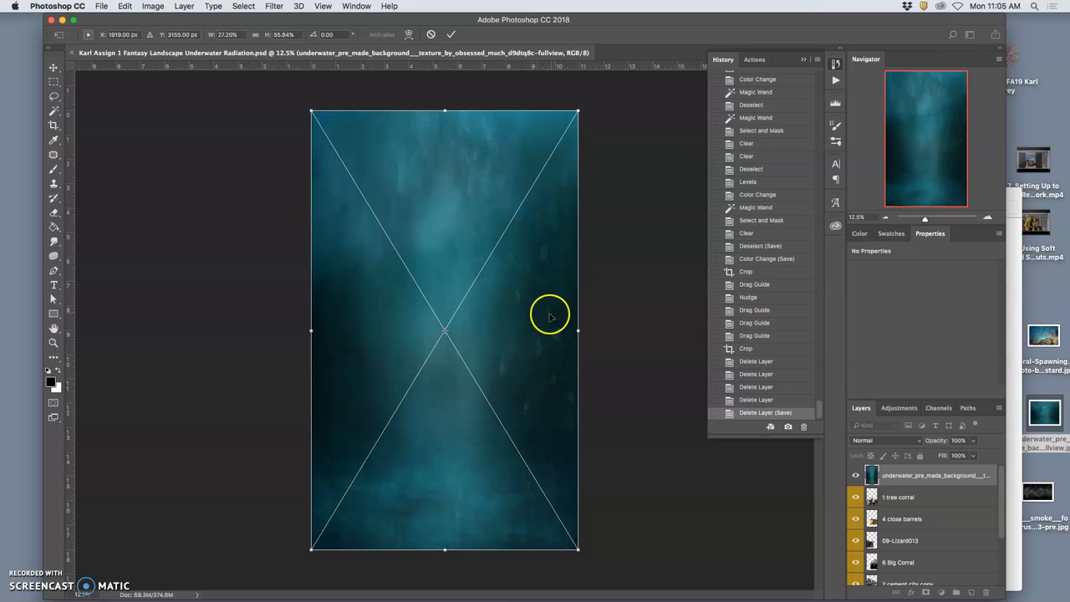
Widen the placed teal texture past both the left and right canvas edges
{"action": "left_click_drag", "start_coordinate": [577, 330], "coordinate": [669, 331]}
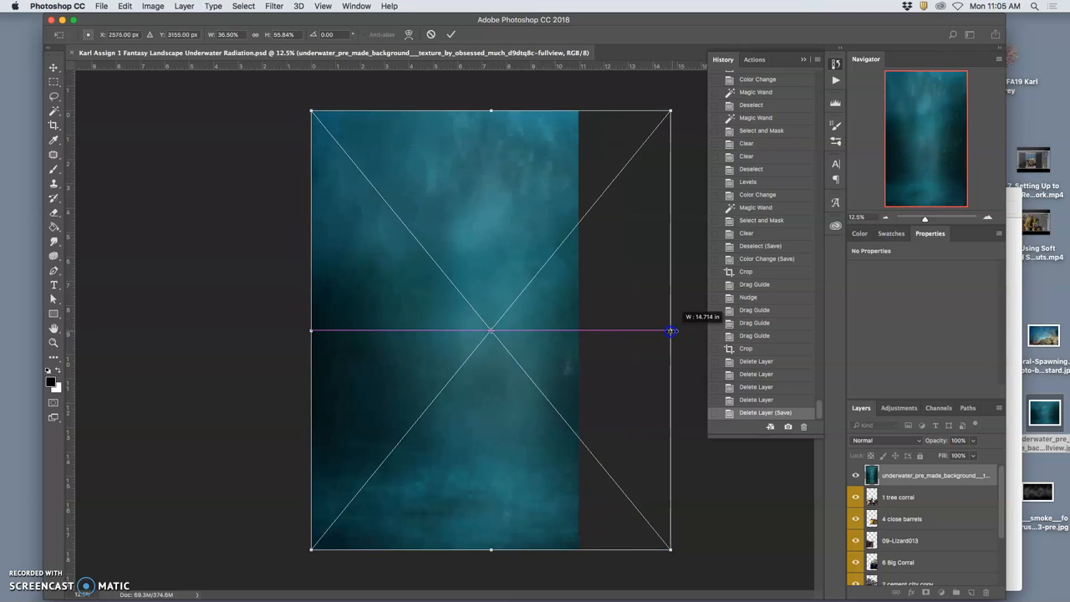
{"action": "left_click_drag", "start_coordinate": [671, 331], "coordinate": [328, 335]}
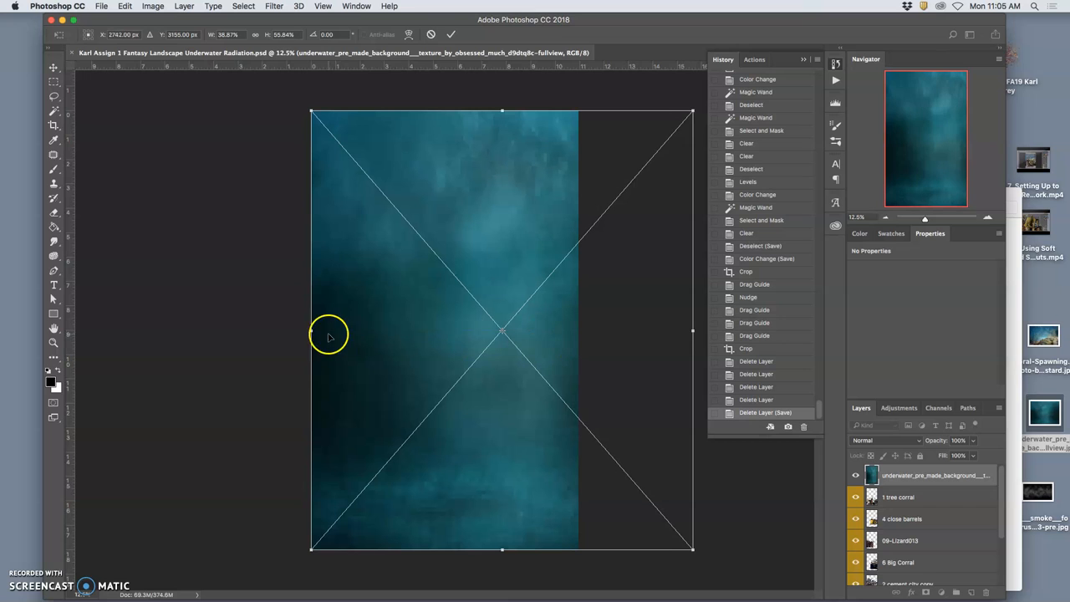
{"action": "left_click_drag", "start_coordinate": [311, 334], "coordinate": [282, 333]}
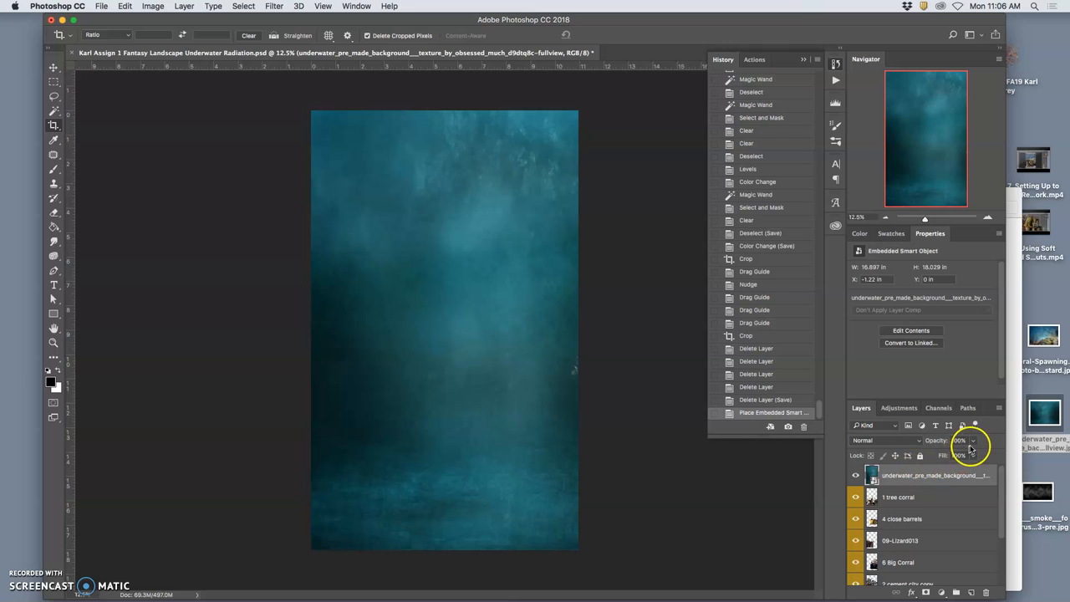
Adjust the texture layer's opacity slider until it settles around 31%
{"action": "left_click", "coordinate": [959, 455]}
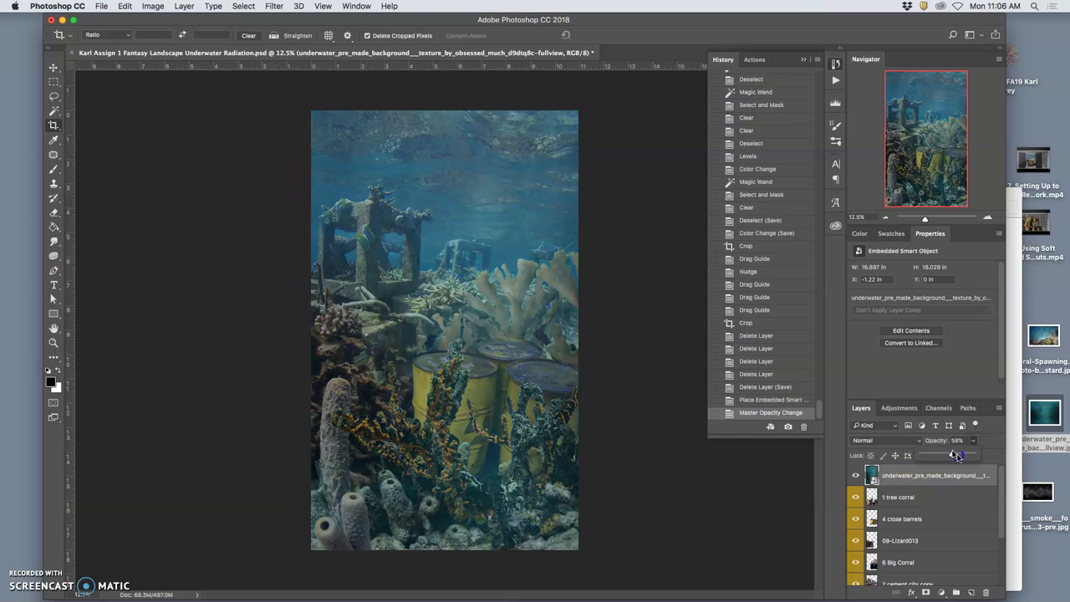
{"action": "left_click_drag", "start_coordinate": [956, 455], "coordinate": [930, 455]}
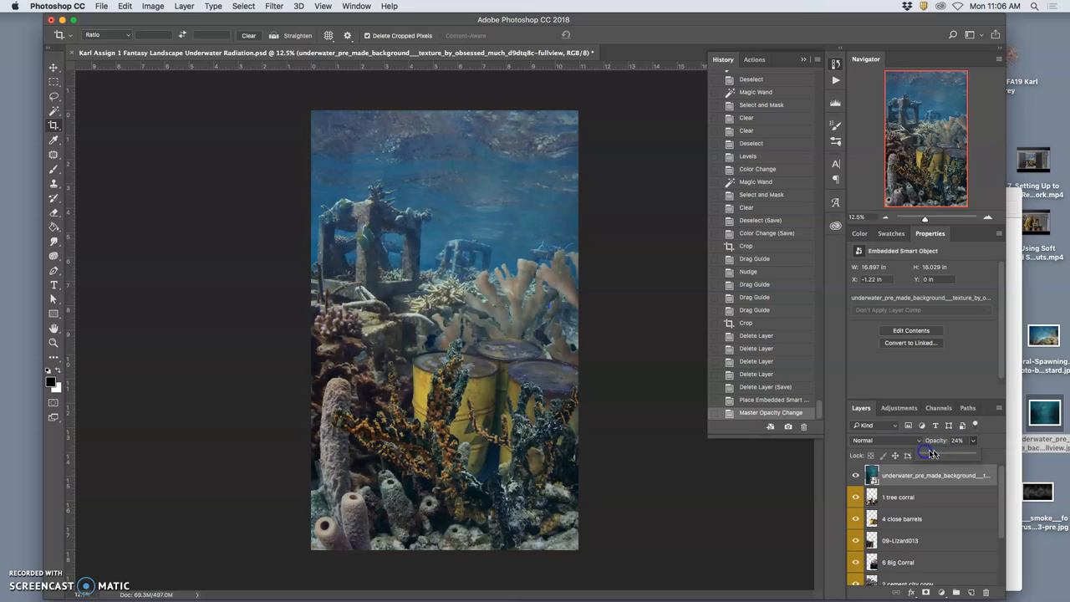
{"action": "left_click_drag", "start_coordinate": [930, 454], "coordinate": [950, 454]}
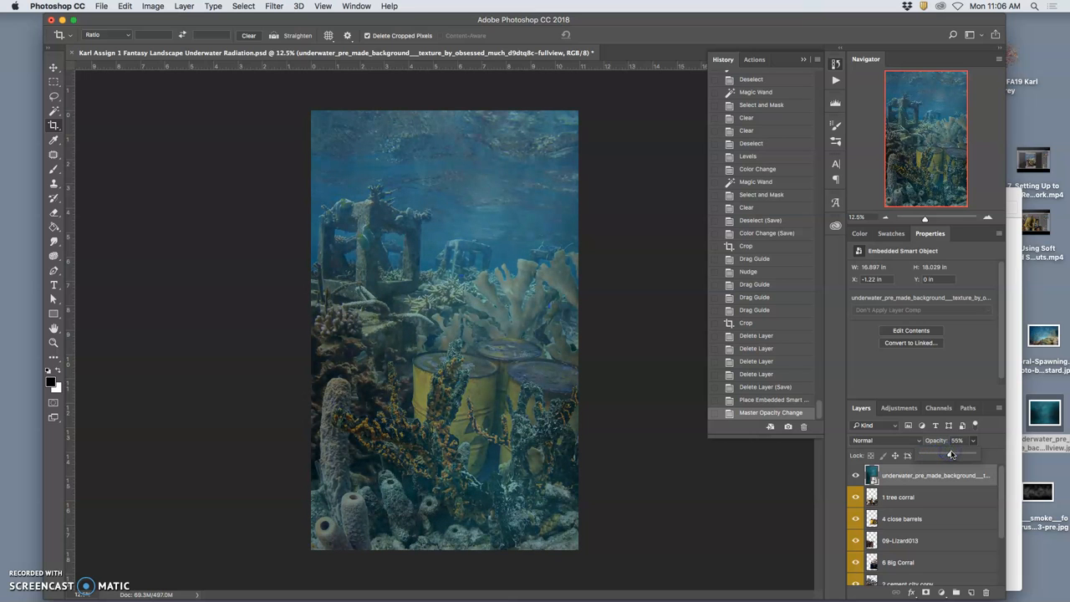
{"action": "left_click_drag", "start_coordinate": [949, 454], "coordinate": [952, 453]}
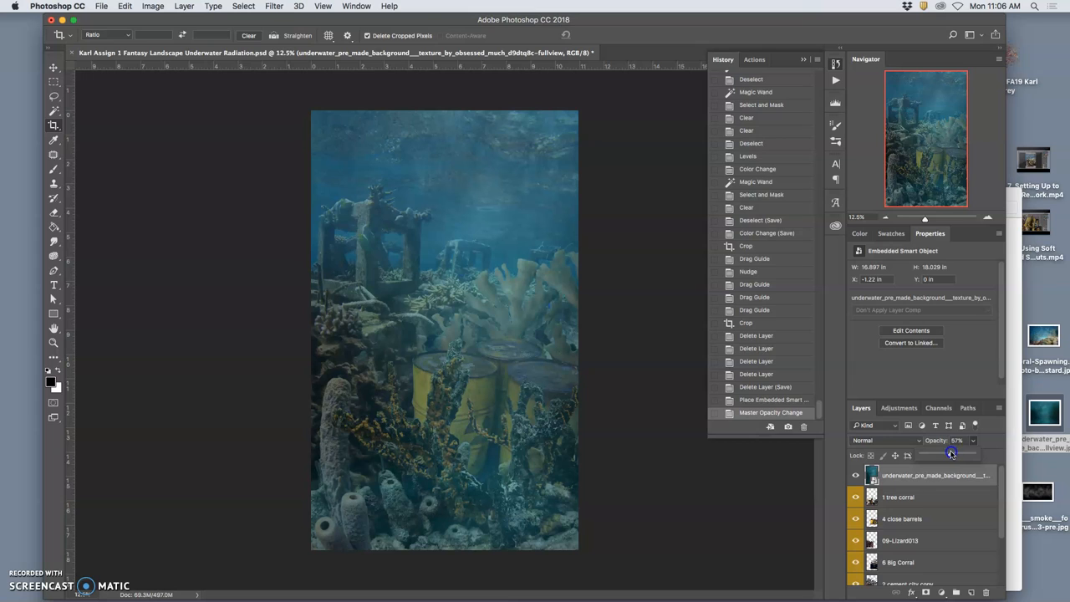
{"action": "left_click_drag", "start_coordinate": [953, 453], "coordinate": [945, 453]}
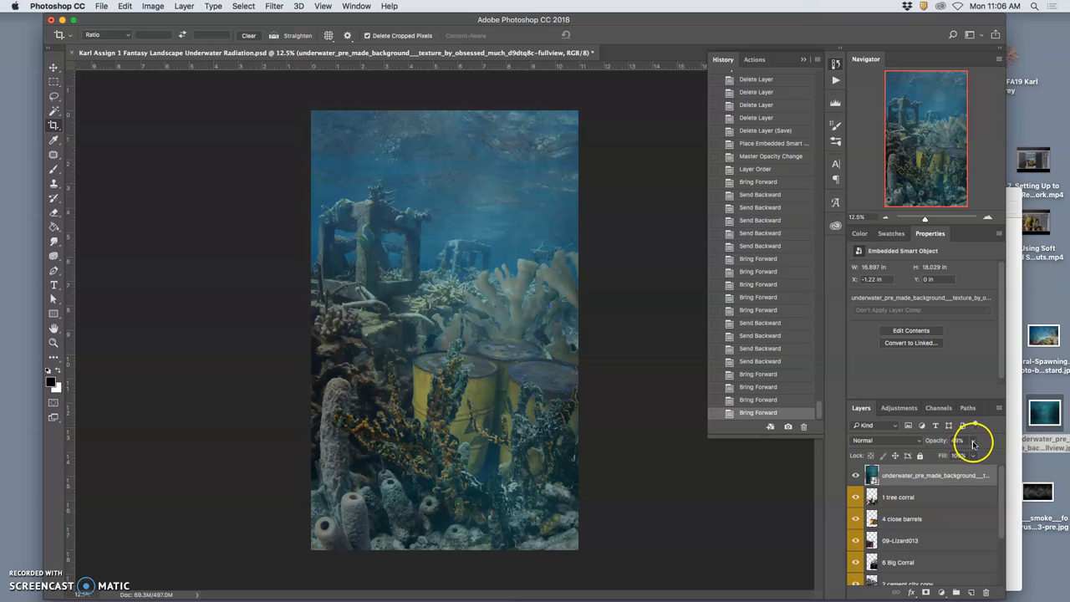
{"action": "left_click_drag", "start_coordinate": [970, 452], "coordinate": [960, 452]}
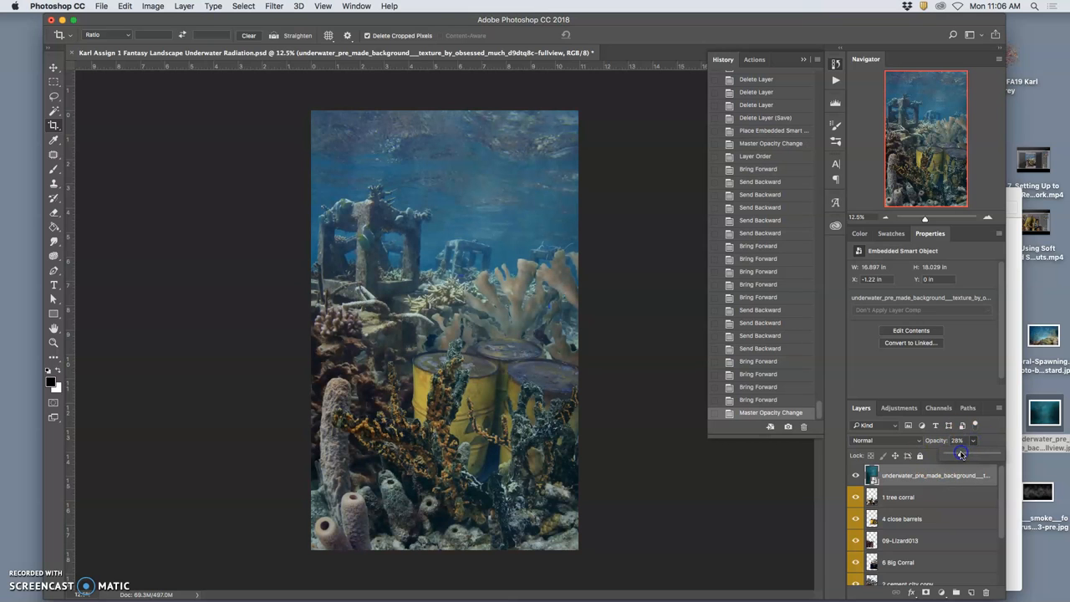
{"action": "left_click_drag", "start_coordinate": [959, 453], "coordinate": [961, 454]}
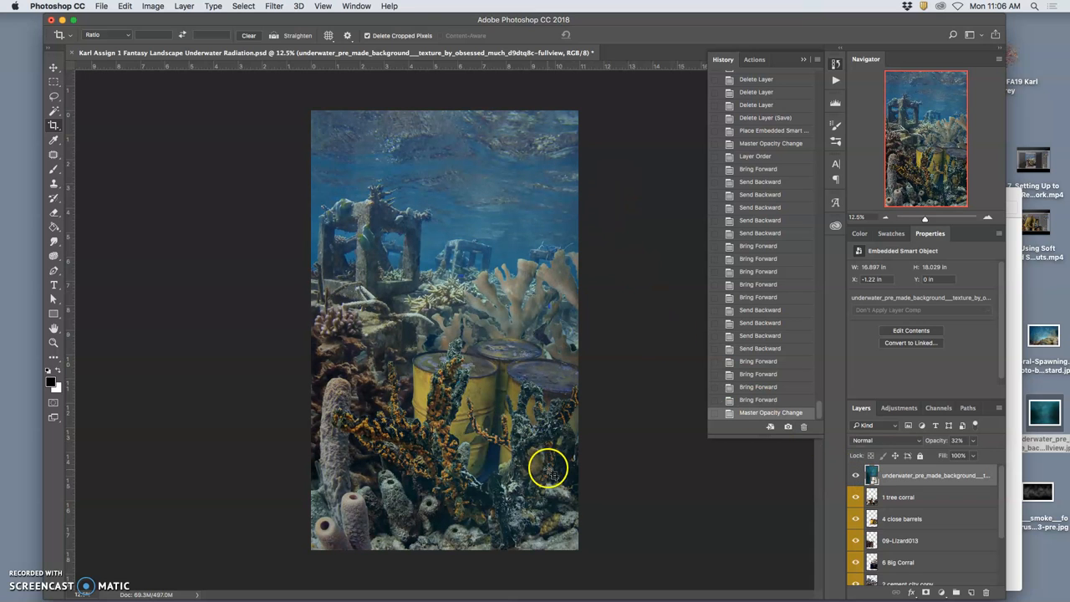
Switch the teal texture layer to Pin Light blending at 15% opacity
{"action": "left_click", "coordinate": [883, 441]}
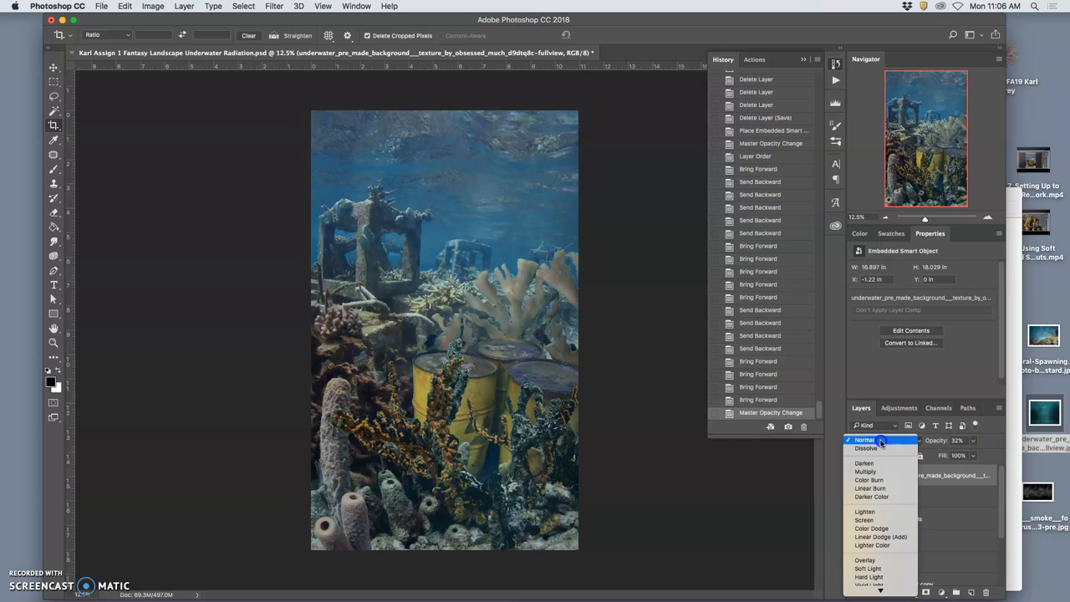
{"action": "mouse_move", "coordinate": [868, 569]}
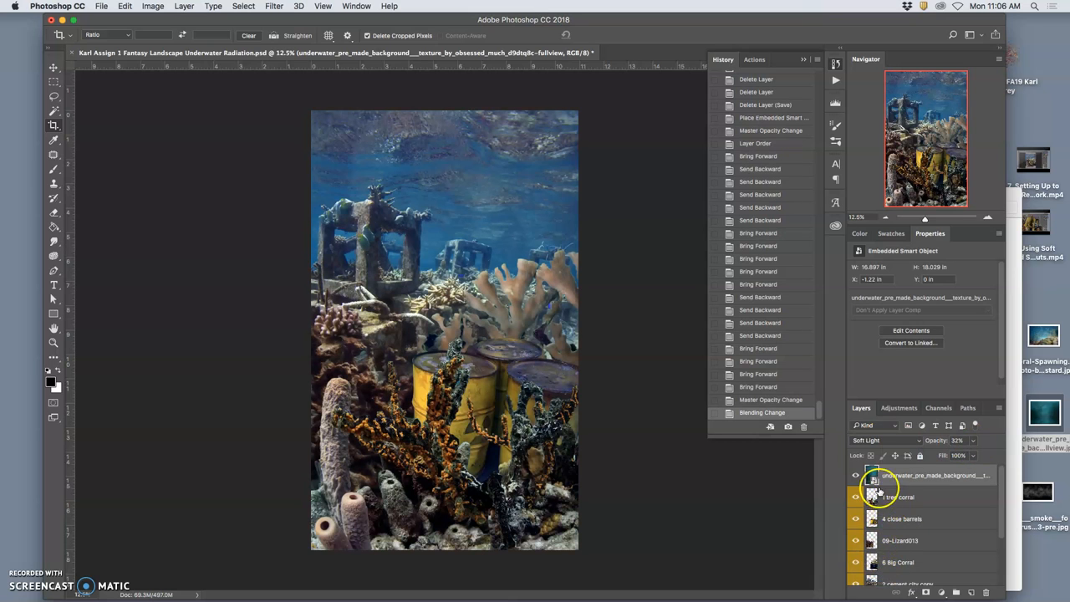
{"action": "left_click", "coordinate": [884, 440]}
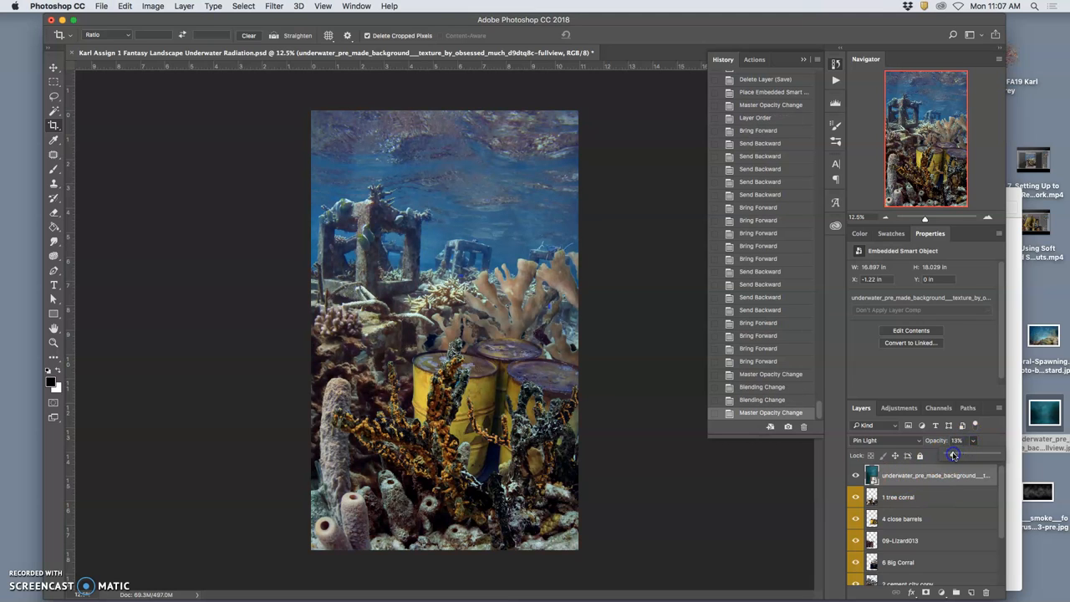
{"action": "left_click", "coordinate": [855, 475]}
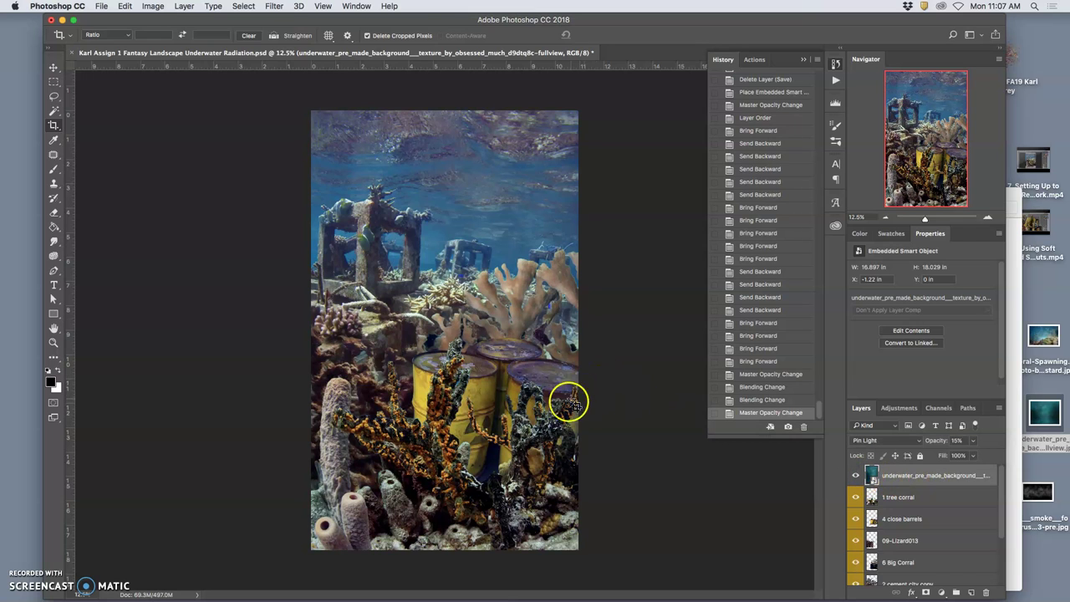
{"action": "mouse_move", "coordinate": [617, 404]}
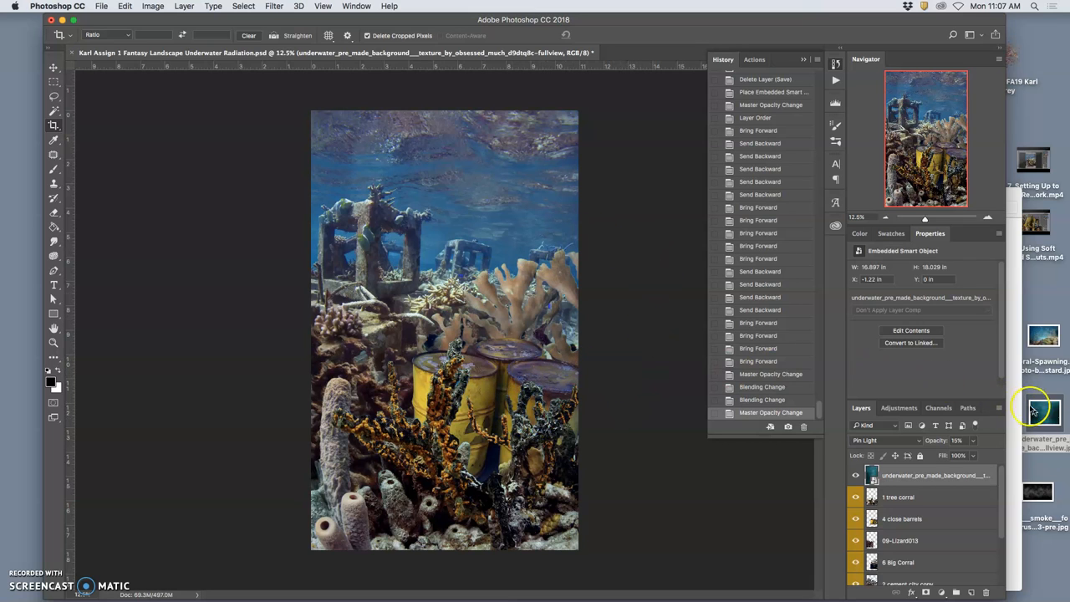
Drag in the coral spawning photo, then enlarge and reposition it to cover the canvas
{"action": "left_click_drag", "start_coordinate": [1044, 334], "coordinate": [530, 301]}
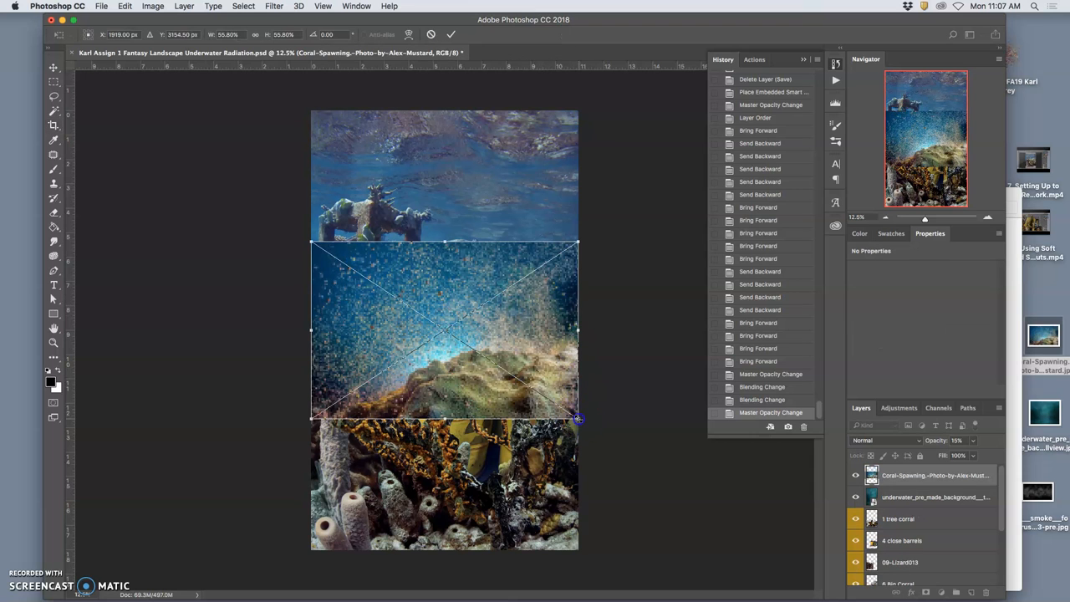
{"action": "left_click_drag", "start_coordinate": [577, 422], "coordinate": [719, 513]}
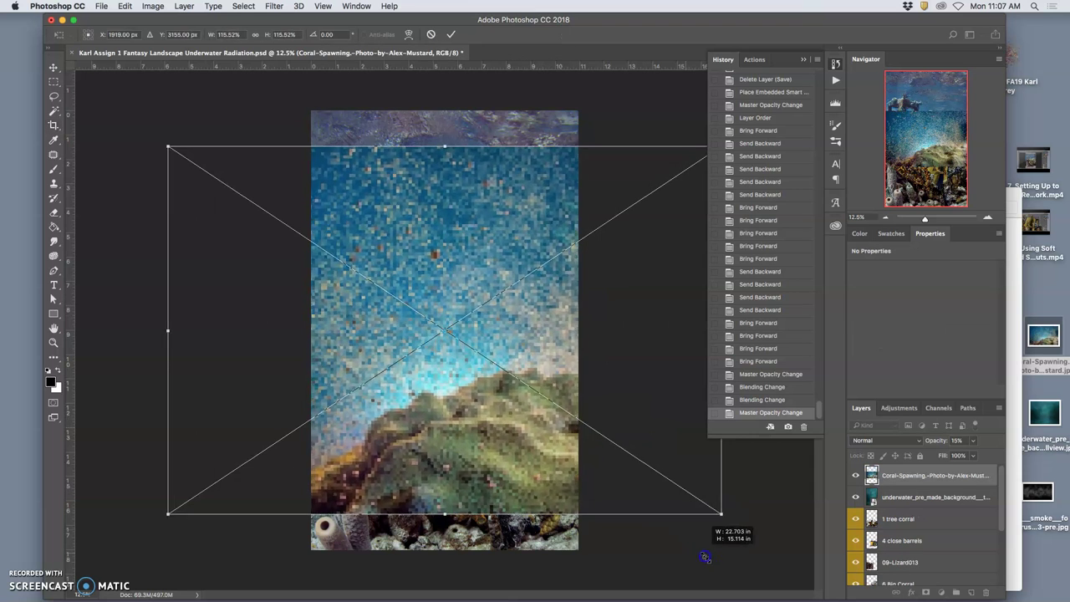
{"action": "left_click_drag", "start_coordinate": [721, 513], "coordinate": [784, 555]}
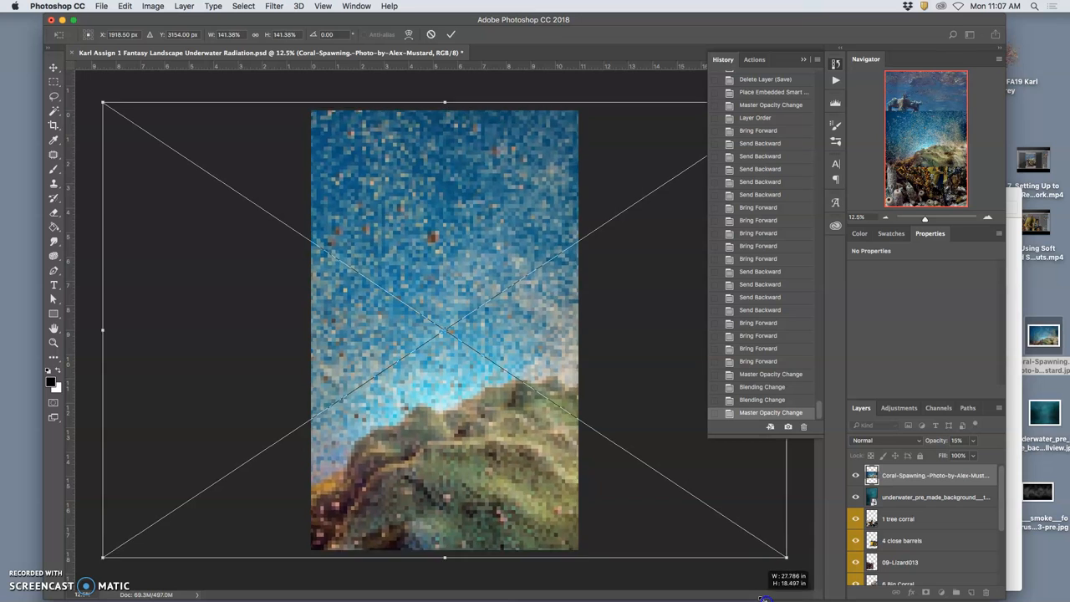
{"action": "left_click_drag", "start_coordinate": [444, 331], "coordinate": [496, 482]}
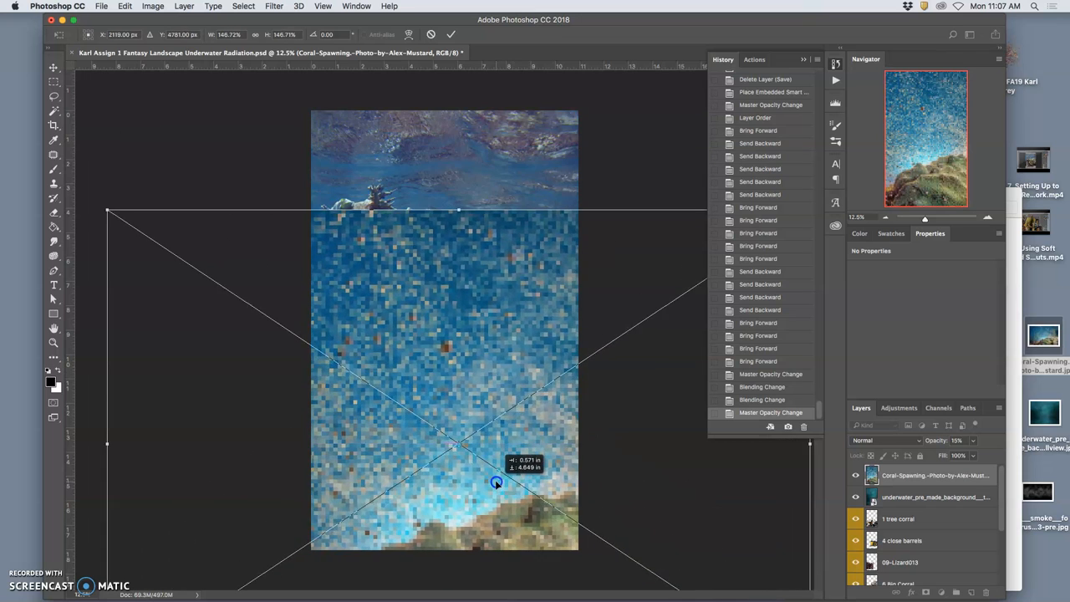
{"action": "left_click_drag", "start_coordinate": [460, 208], "coordinate": [455, 124]}
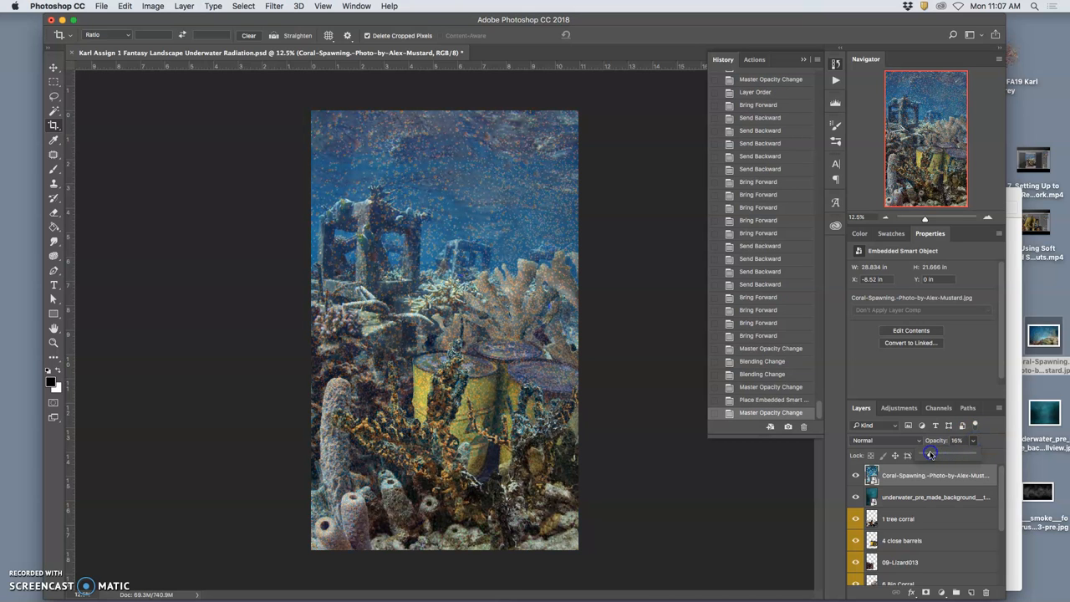
Try Pin Light, then set the coral-spawning overlay to Soft Light at 32% opacity
{"action": "left_click_drag", "start_coordinate": [931, 454], "coordinate": [940, 454]}
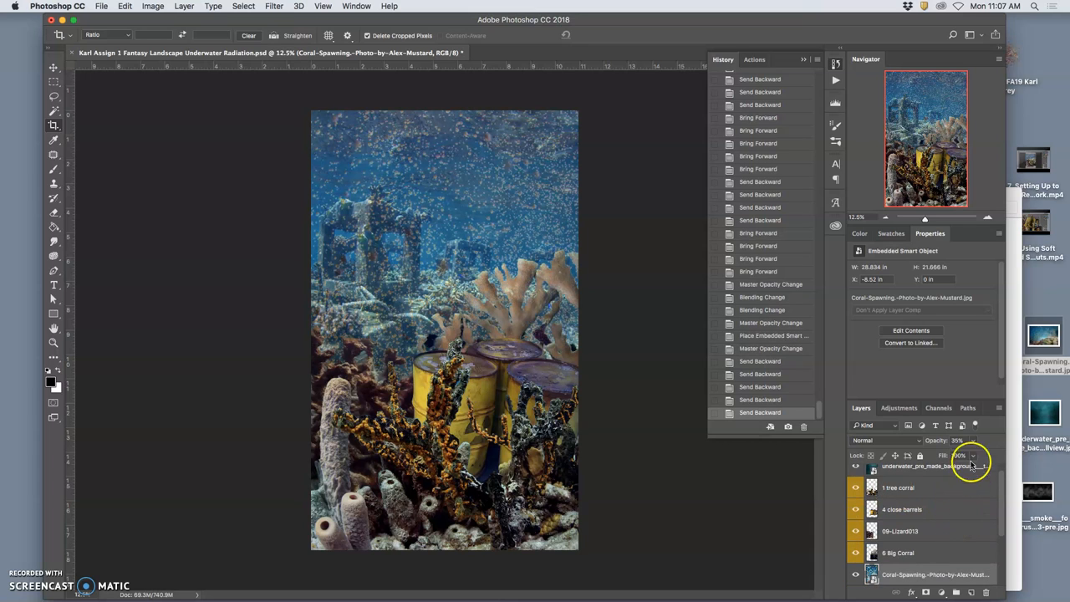
{"action": "left_click", "coordinate": [887, 440]}
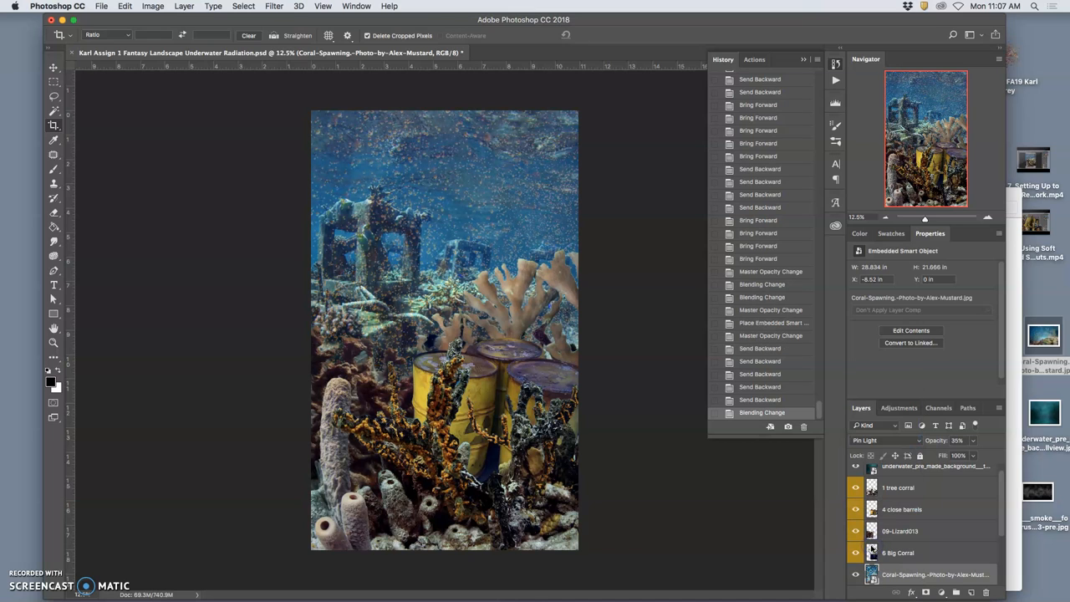
{"action": "mouse_move", "coordinate": [880, 452]}
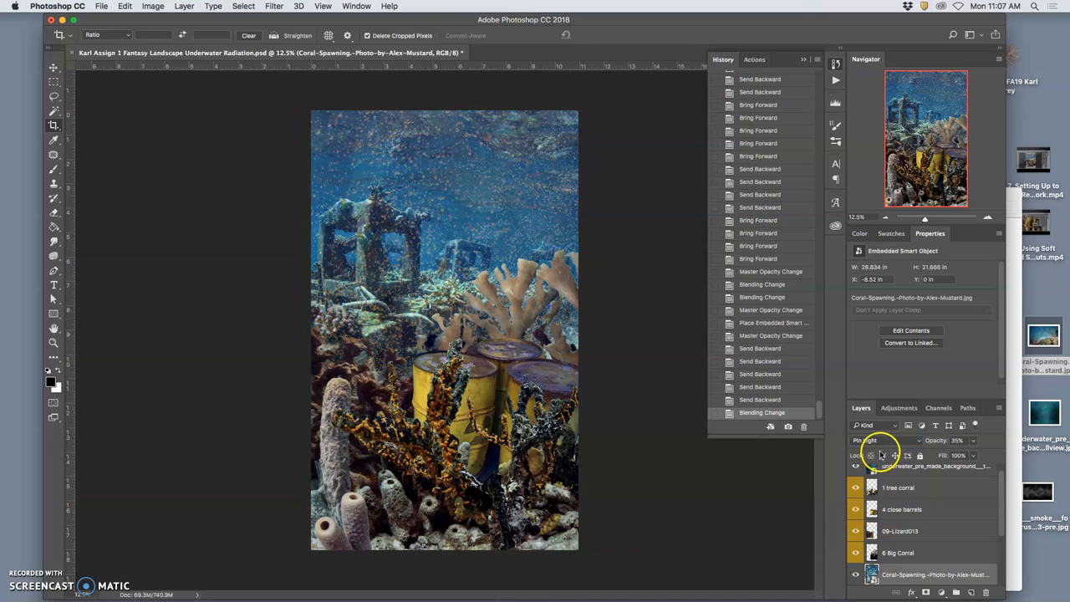
{"action": "left_click", "coordinate": [886, 441]}
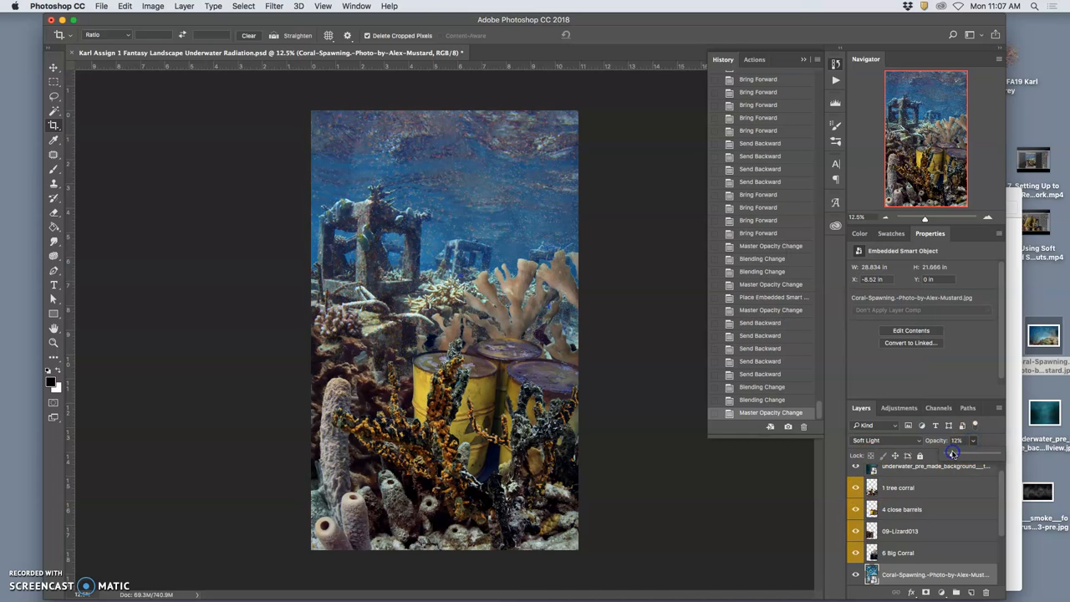
{"action": "left_click_drag", "start_coordinate": [953, 454], "coordinate": [974, 454]}
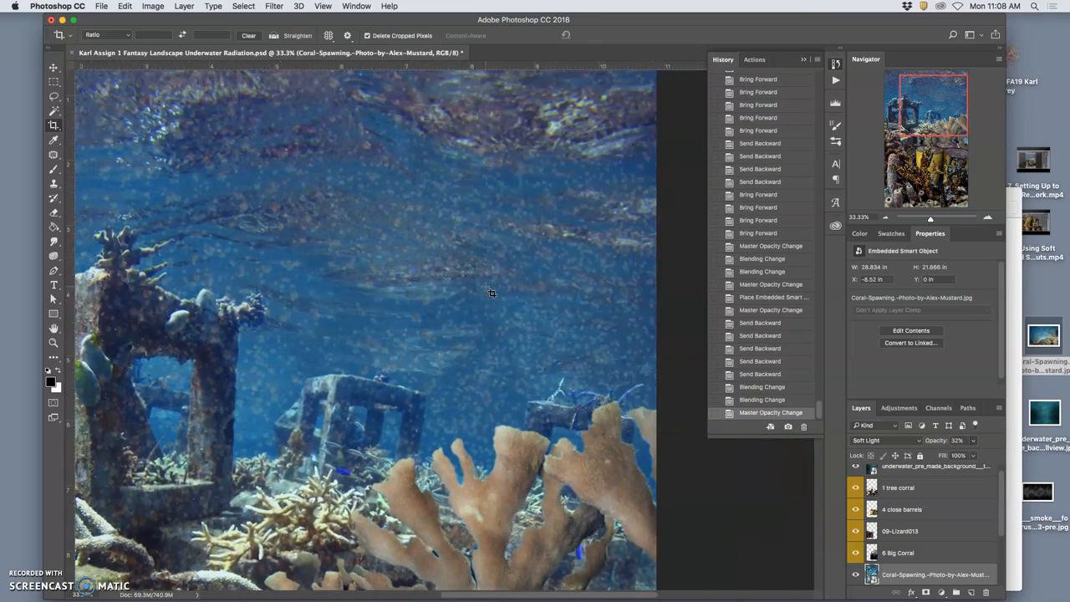
Compare the coral-spawning overlay on and off, then rasterize the layer
{"action": "left_click", "coordinate": [856, 575]}
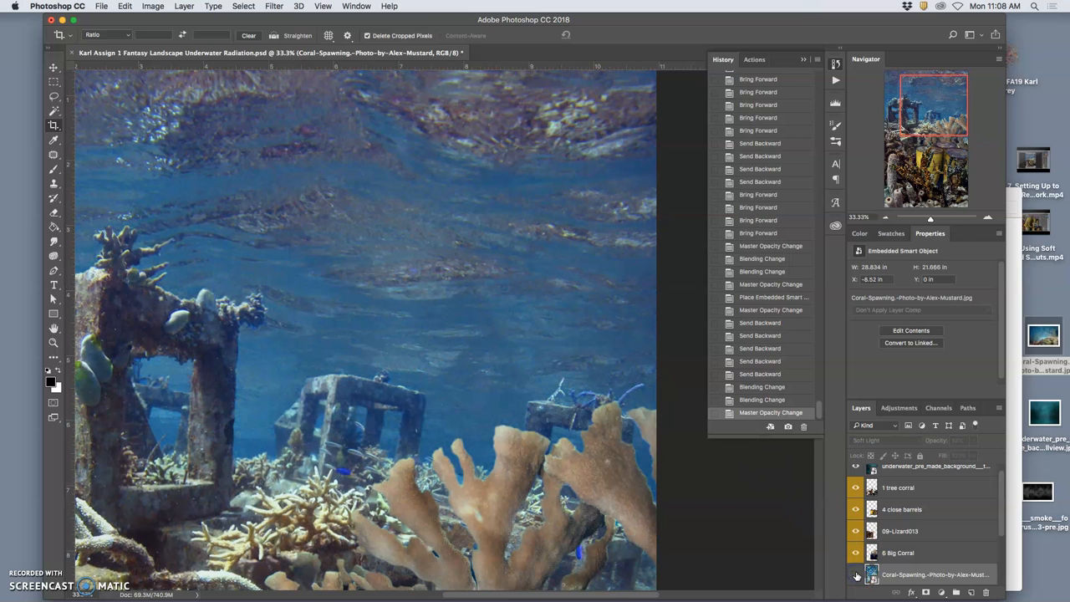
{"action": "left_click", "coordinate": [855, 574]}
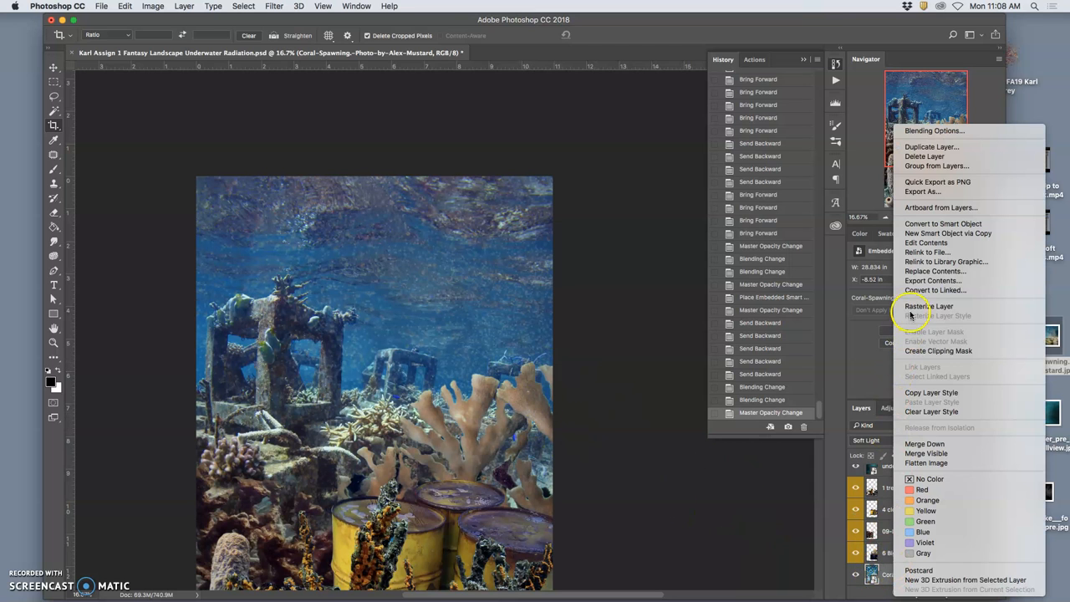
{"action": "left_click", "coordinate": [929, 306]}
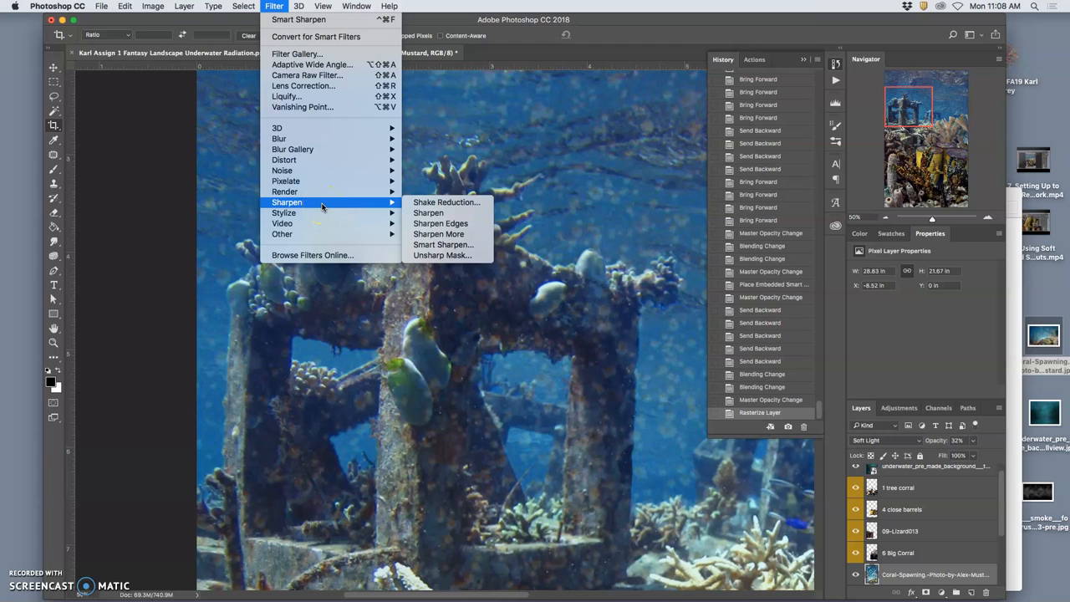
{"action": "mouse_move", "coordinate": [280, 138]}
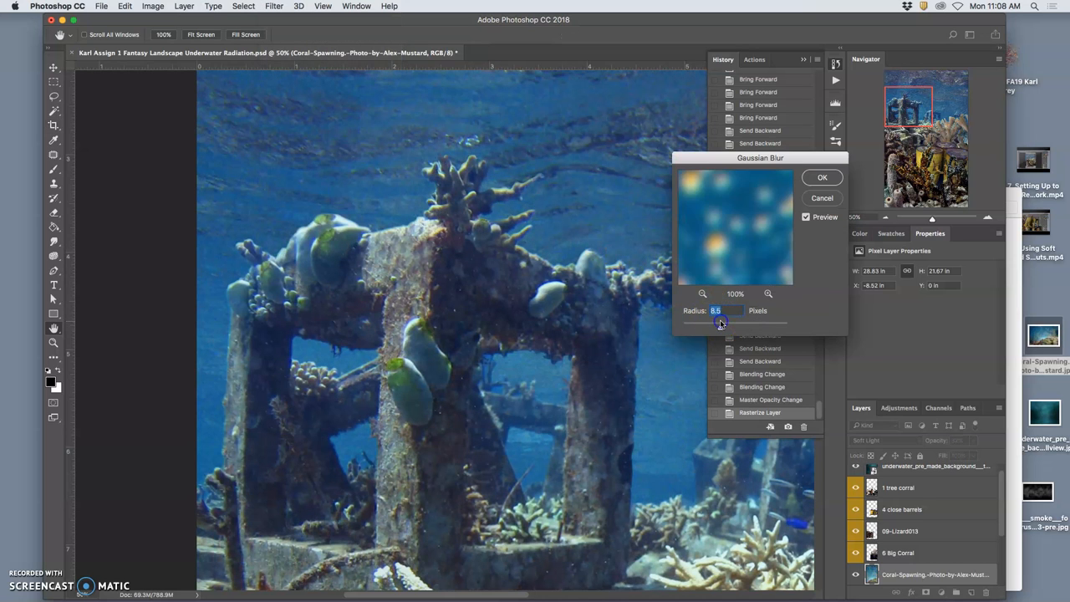
Apply a Gaussian Blur with a radius of about 6.4 pixels
{"action": "left_click_drag", "start_coordinate": [721, 324], "coordinate": [698, 327]}
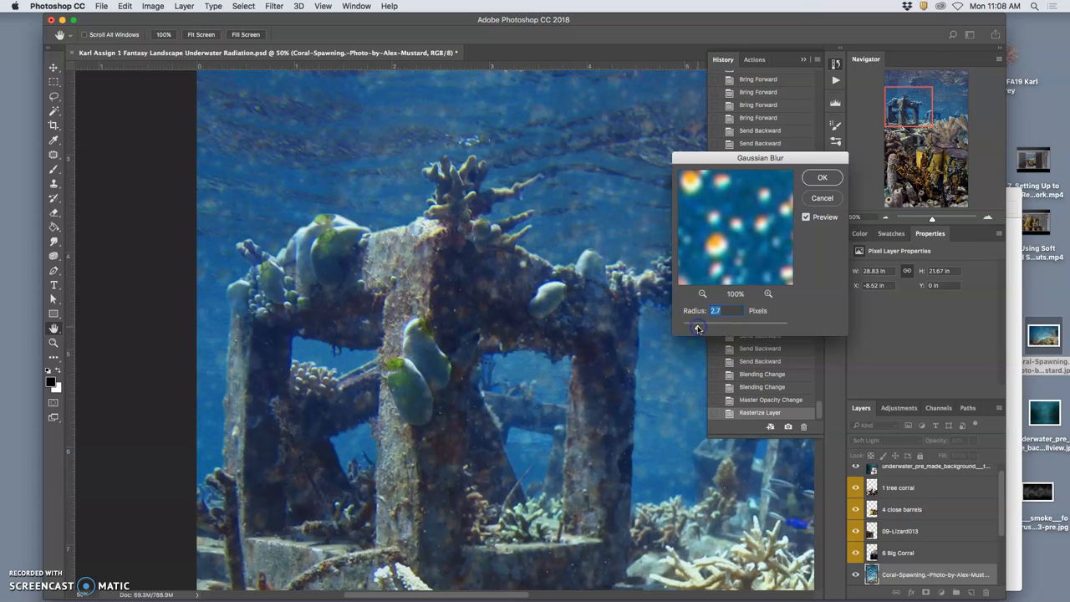
{"action": "left_click_drag", "start_coordinate": [698, 327], "coordinate": [708, 327]}
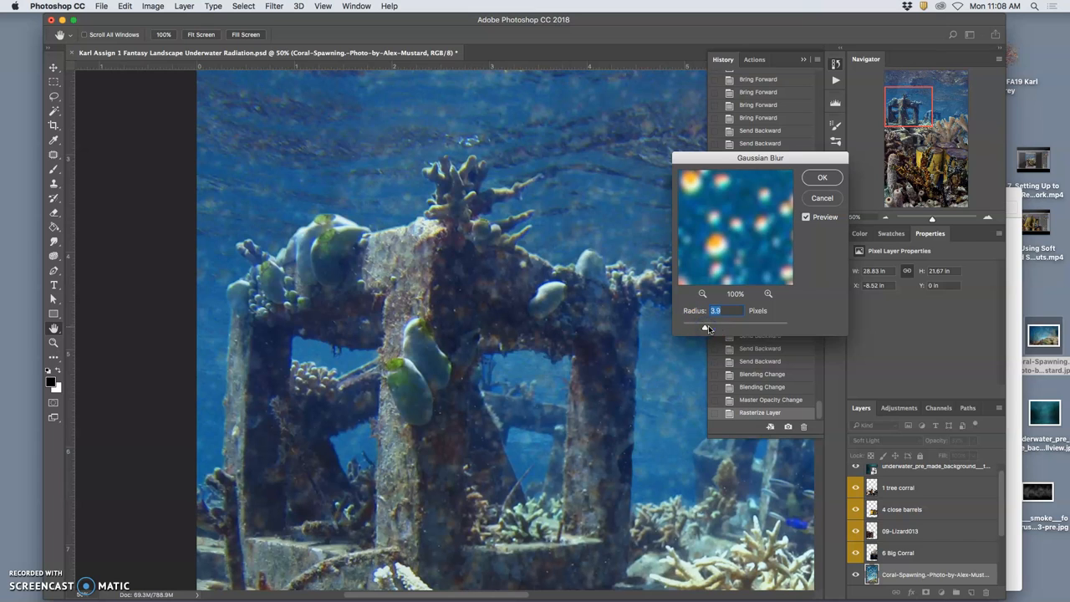
{"action": "left_click_drag", "start_coordinate": [706, 327], "coordinate": [715, 327]}
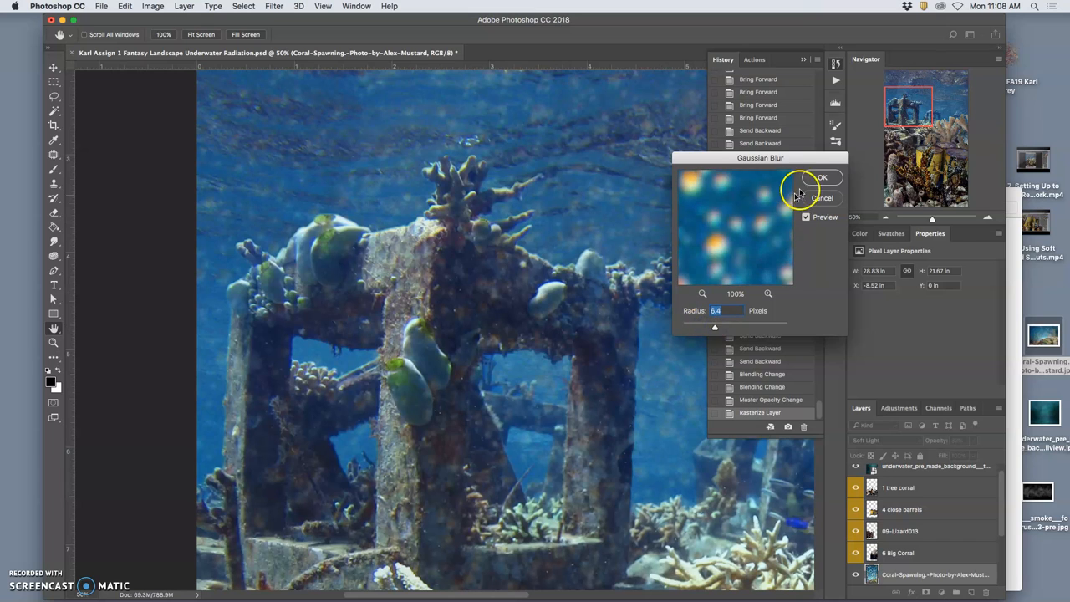
{"action": "left_click", "coordinate": [822, 178]}
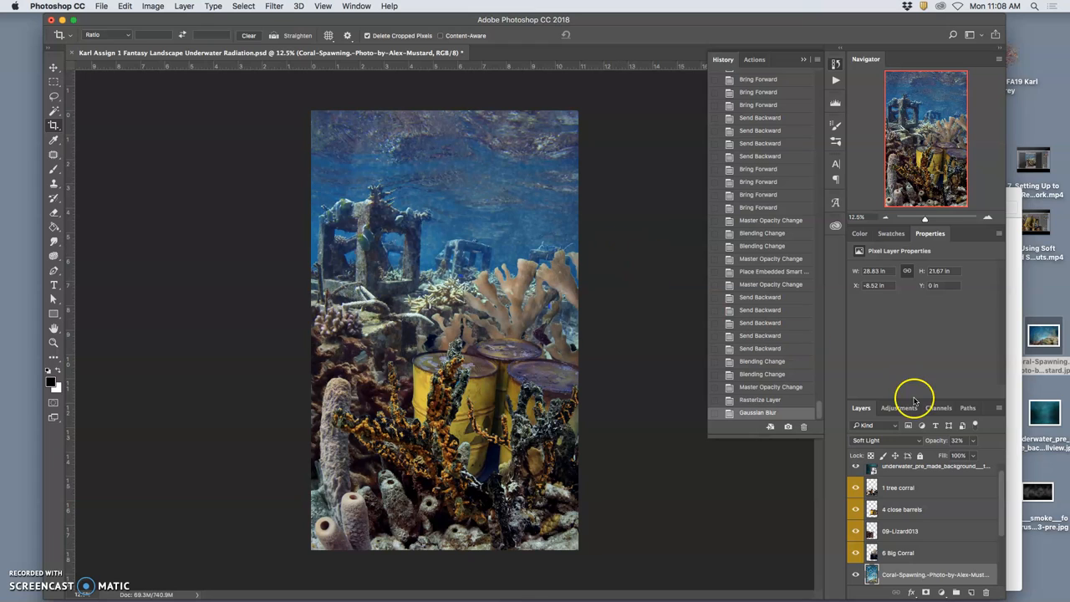
{"action": "mouse_move", "coordinate": [1046, 490]}
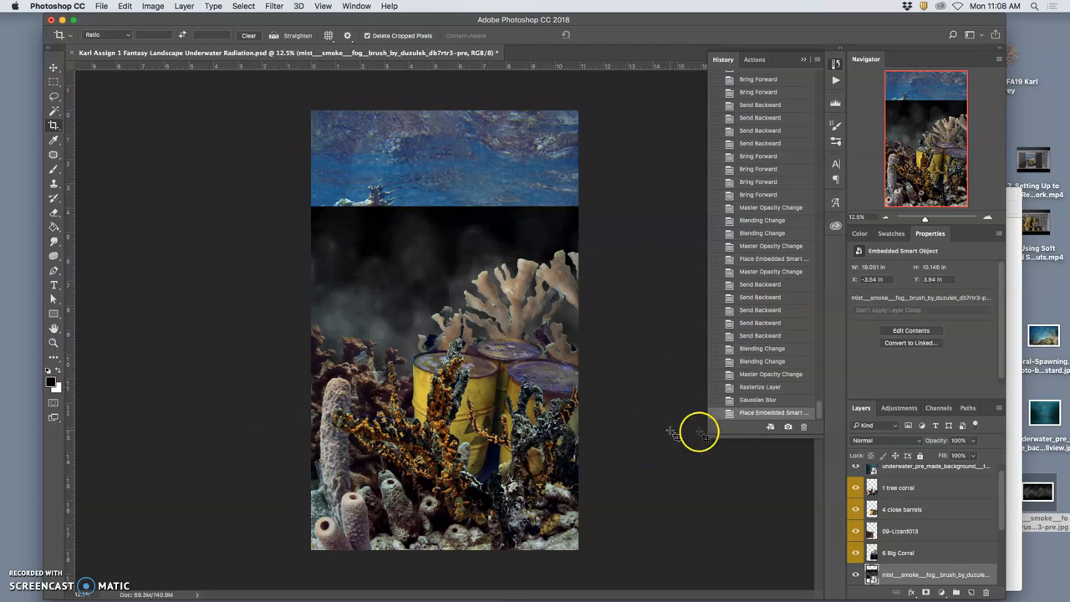
Set the fog layer to Soft Light, enlarge it over the scene, and compare visibility
{"action": "left_click", "coordinate": [886, 441]}
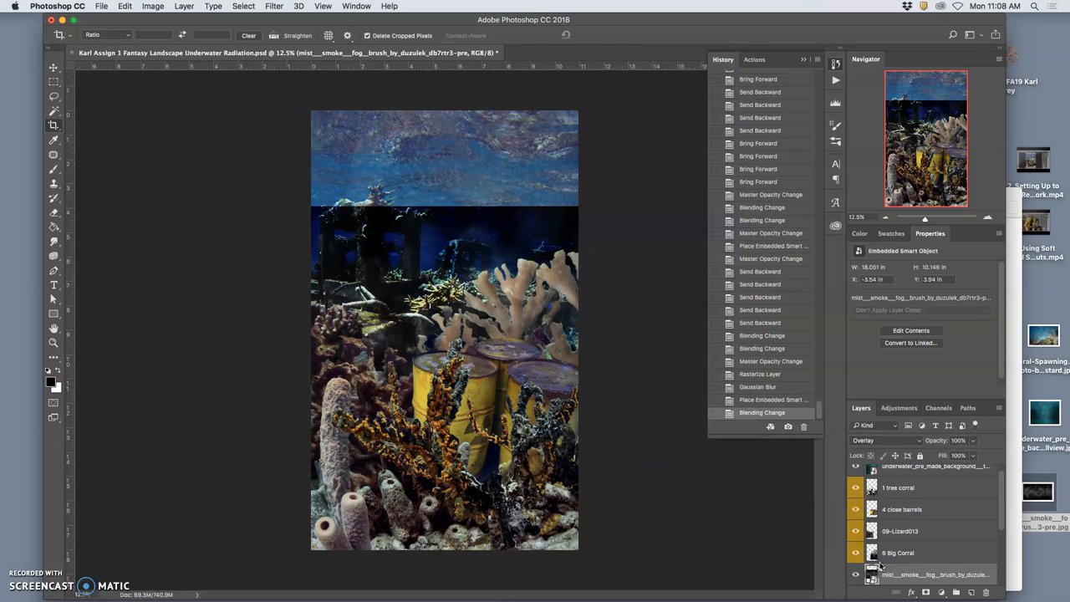
{"action": "left_click", "coordinate": [886, 440]}
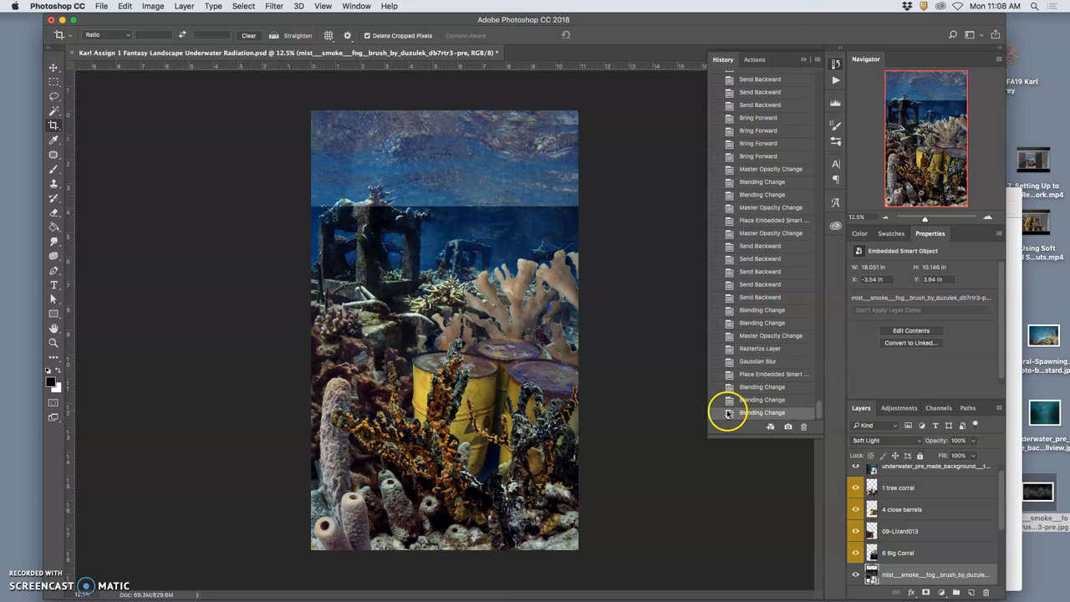
{"action": "mouse_move", "coordinate": [585, 351]}
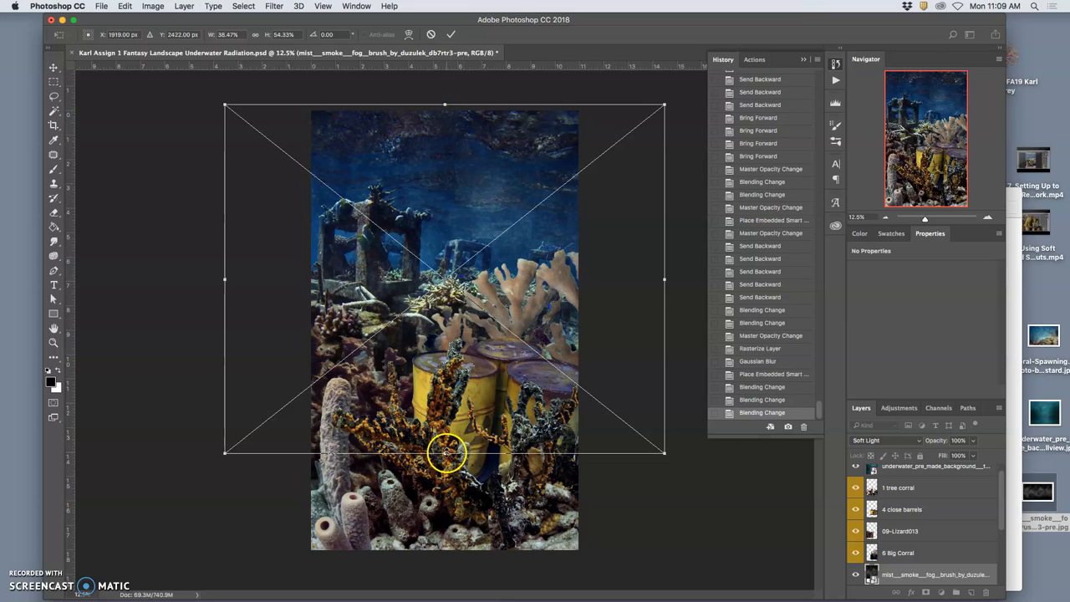
{"action": "left_click_drag", "start_coordinate": [444, 454], "coordinate": [444, 548]}
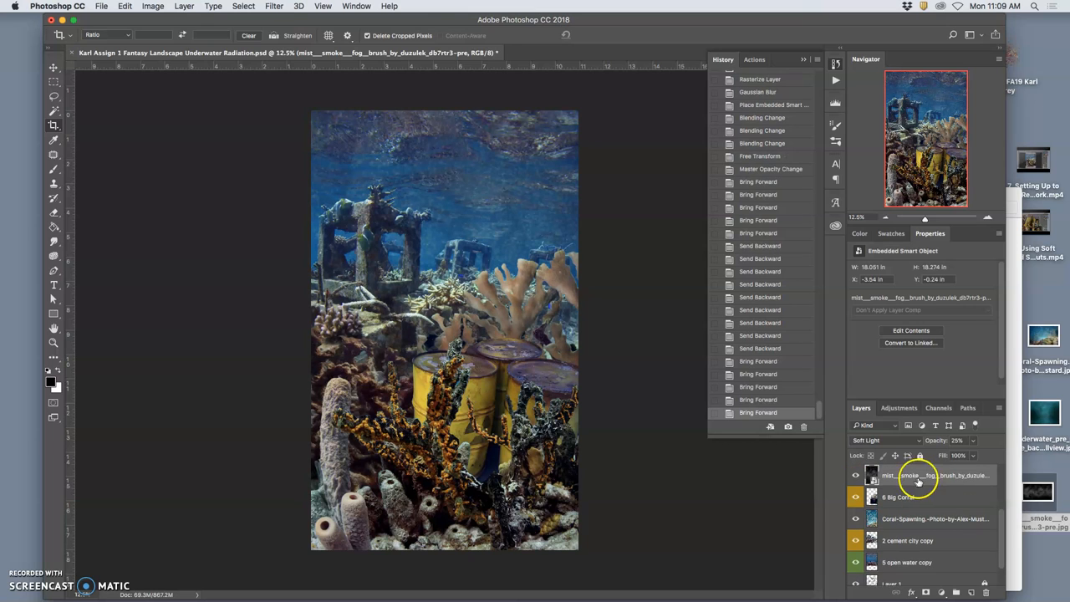
{"action": "left_click", "coordinate": [855, 475]}
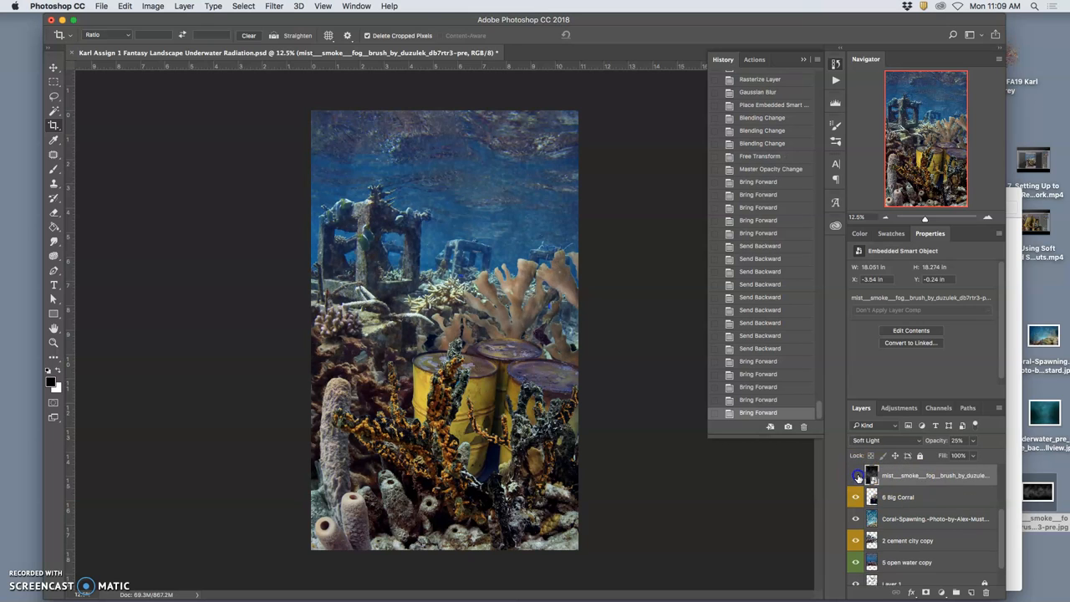
{"action": "left_click", "coordinate": [856, 475]}
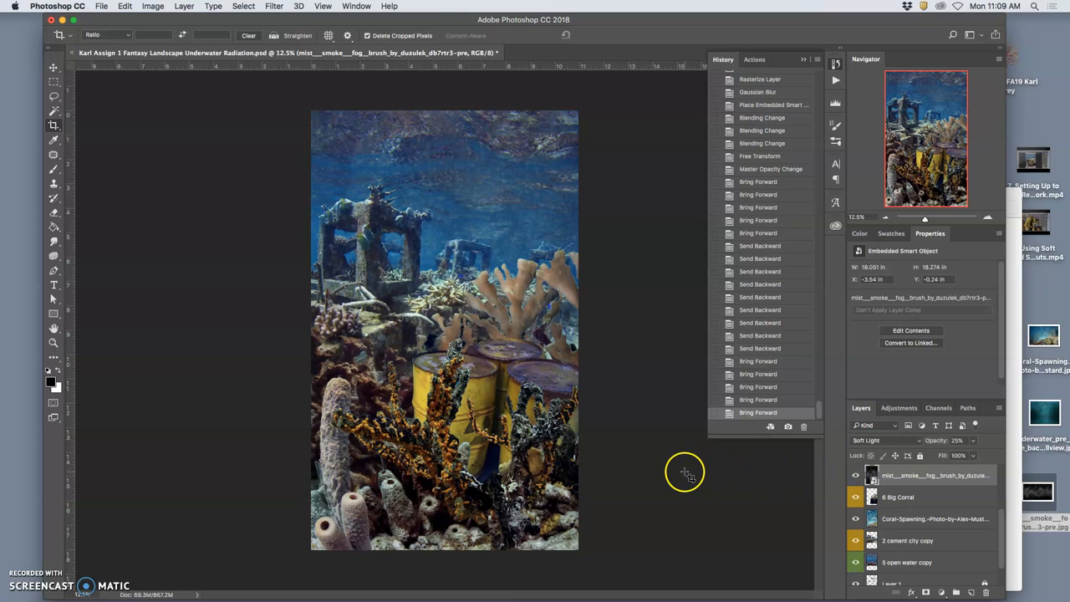
{"action": "mouse_move", "coordinate": [522, 423]}
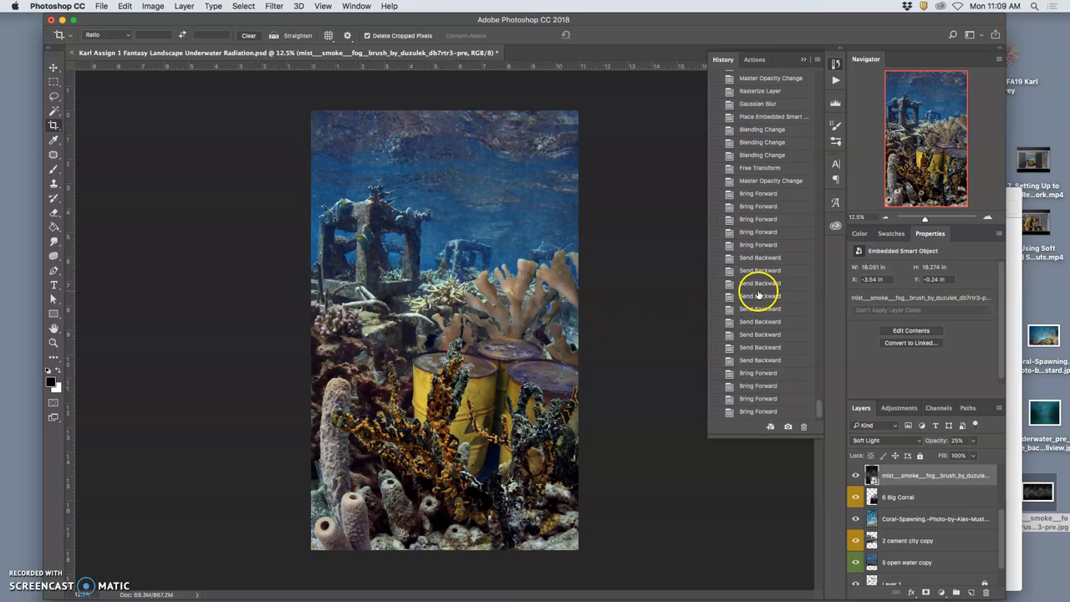
{"action": "scroll", "scroll_direction": "down", "scroll_amount": 3}
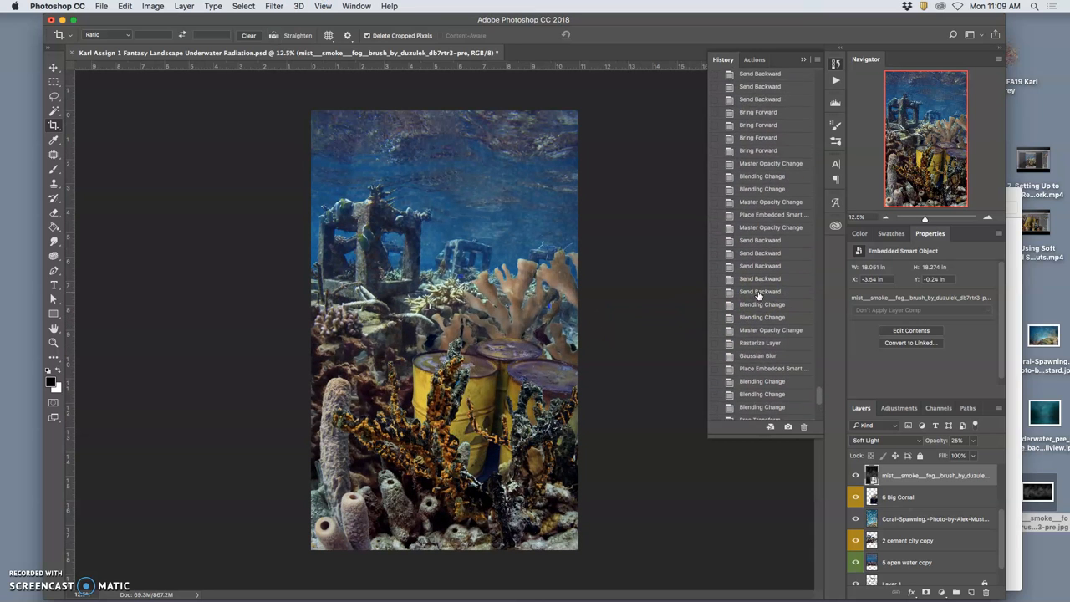
{"action": "scroll", "scroll_direction": "up", "scroll_amount": 3}
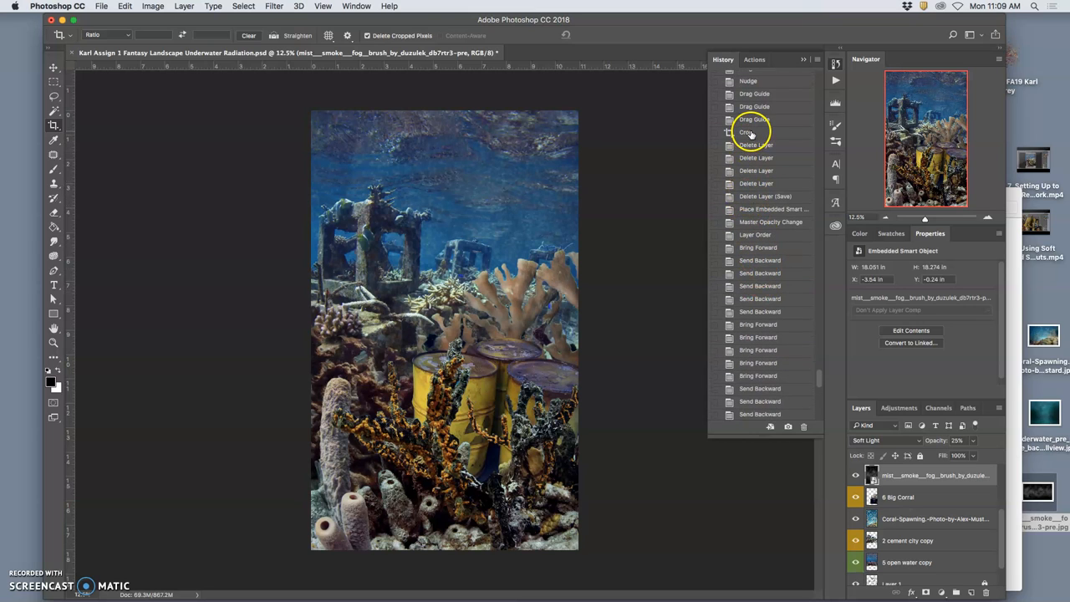
{"action": "left_click", "coordinate": [745, 132]}
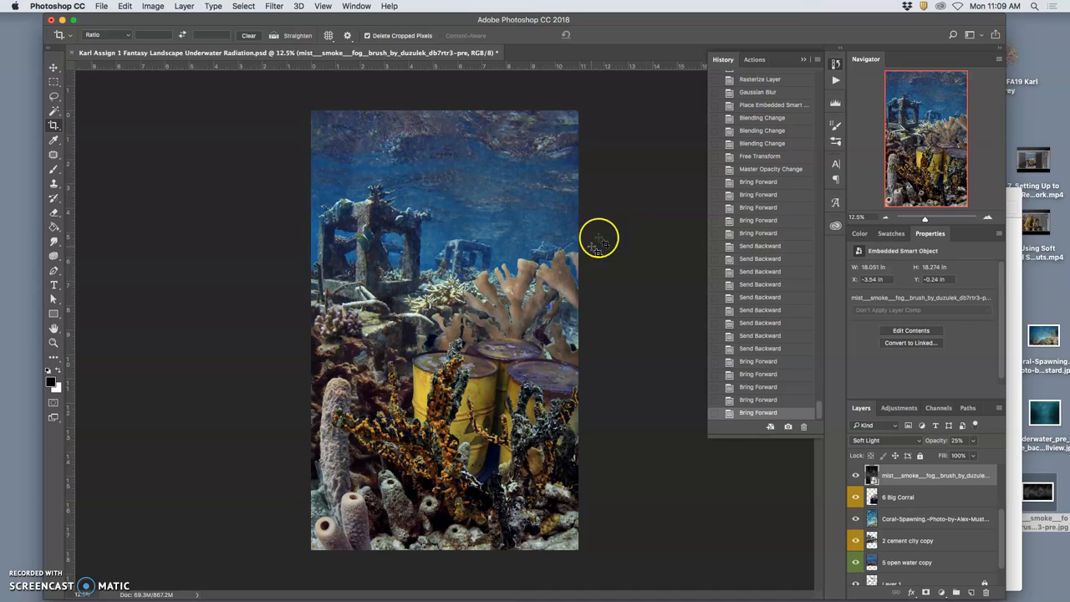
{"action": "mouse_move", "coordinate": [625, 305]}
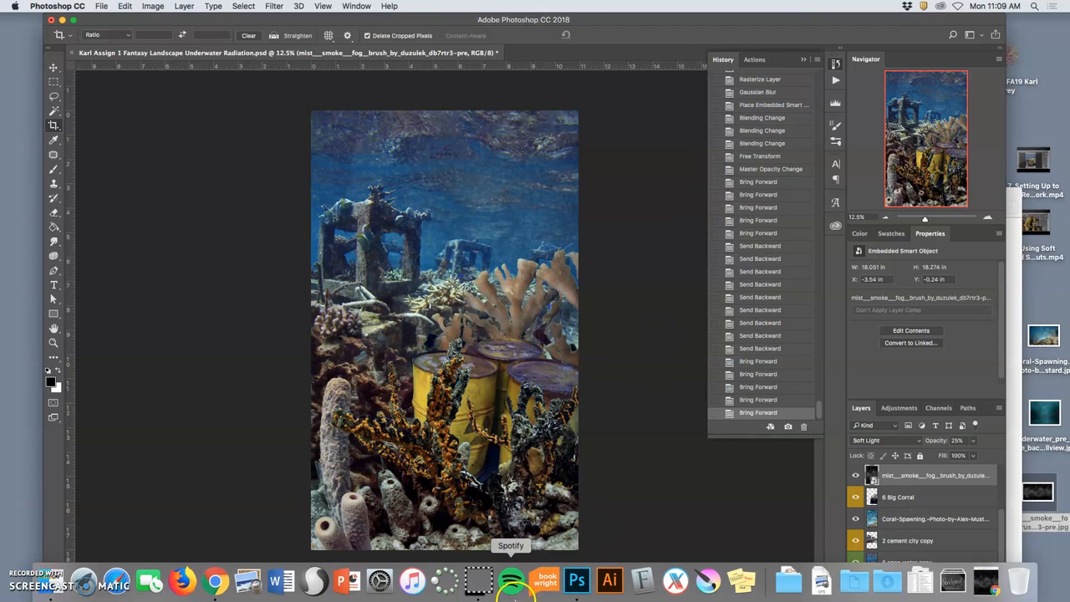
{"action": "mouse_move", "coordinate": [215, 580]}
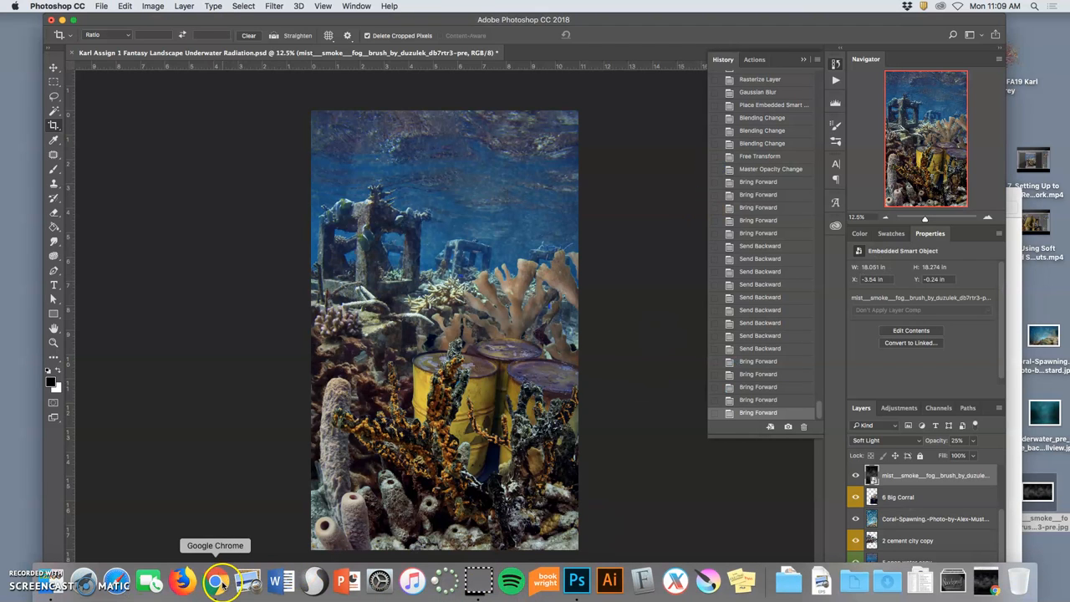
Browse the Google fog-and-mist image results, then start a new 'sea fog' search
{"action": "left_click", "coordinate": [220, 581]}
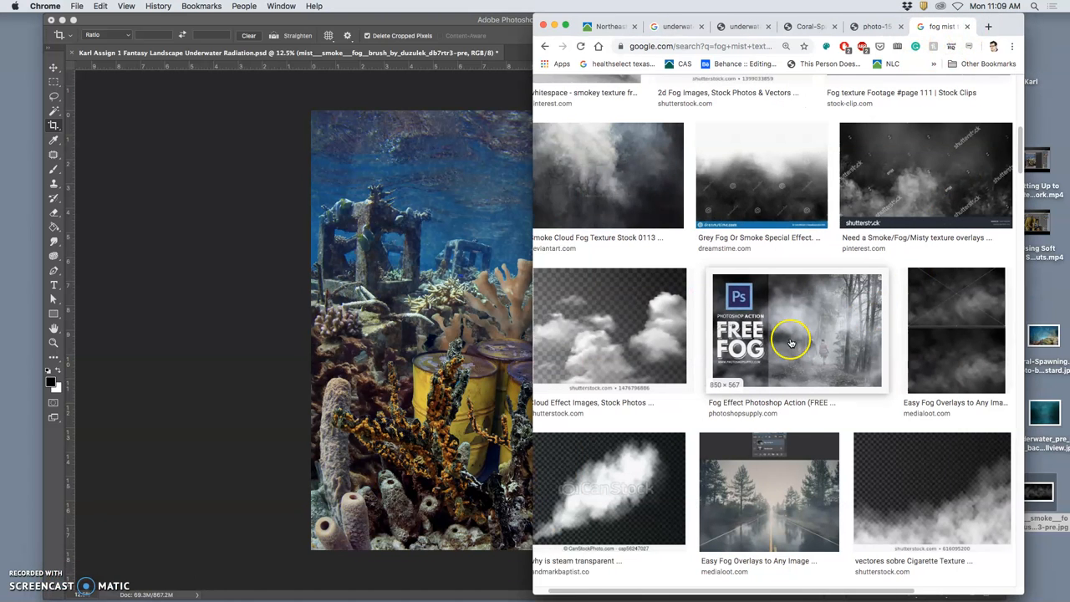
{"action": "scroll", "scroll_direction": "down", "scroll_amount": 3}
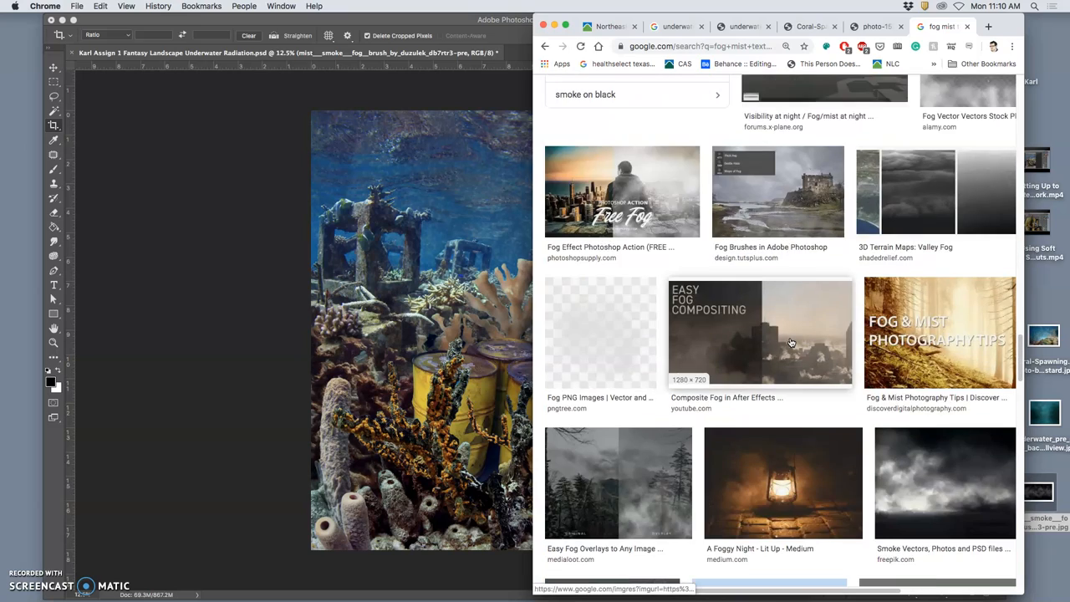
{"action": "scroll", "scroll_direction": "up", "scroll_amount": 3}
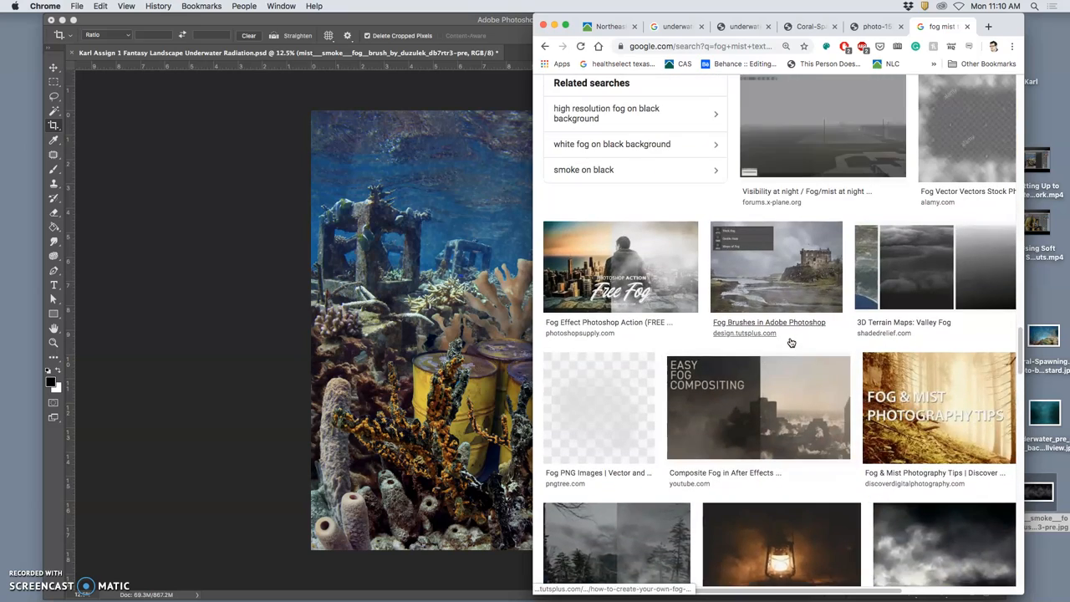
{"action": "scroll", "scroll_direction": "down", "scroll_amount": 3}
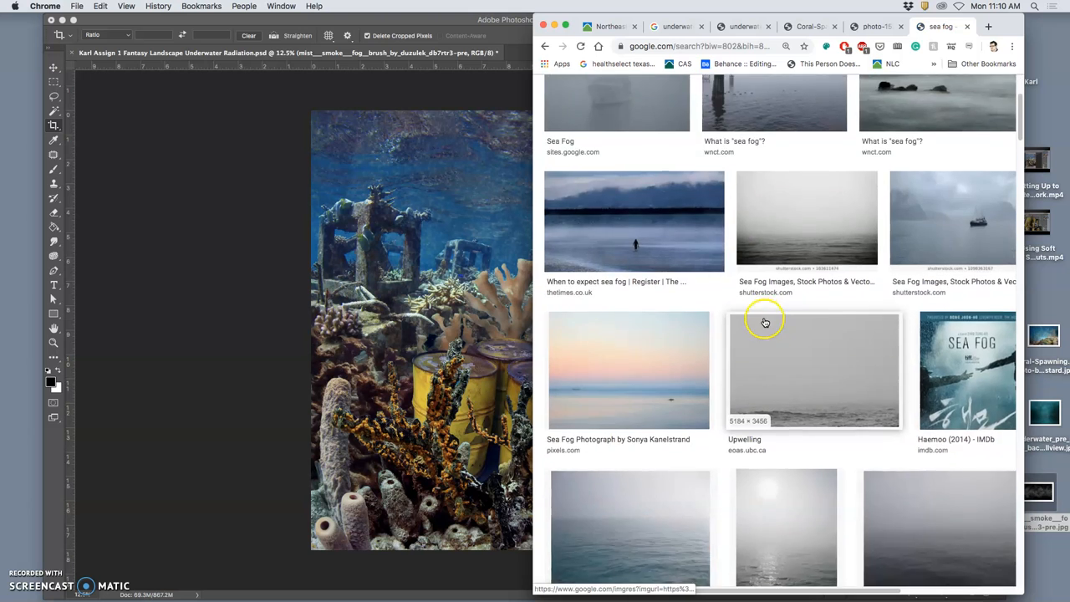
{"action": "scroll", "scroll_direction": "down", "scroll_amount": 3}
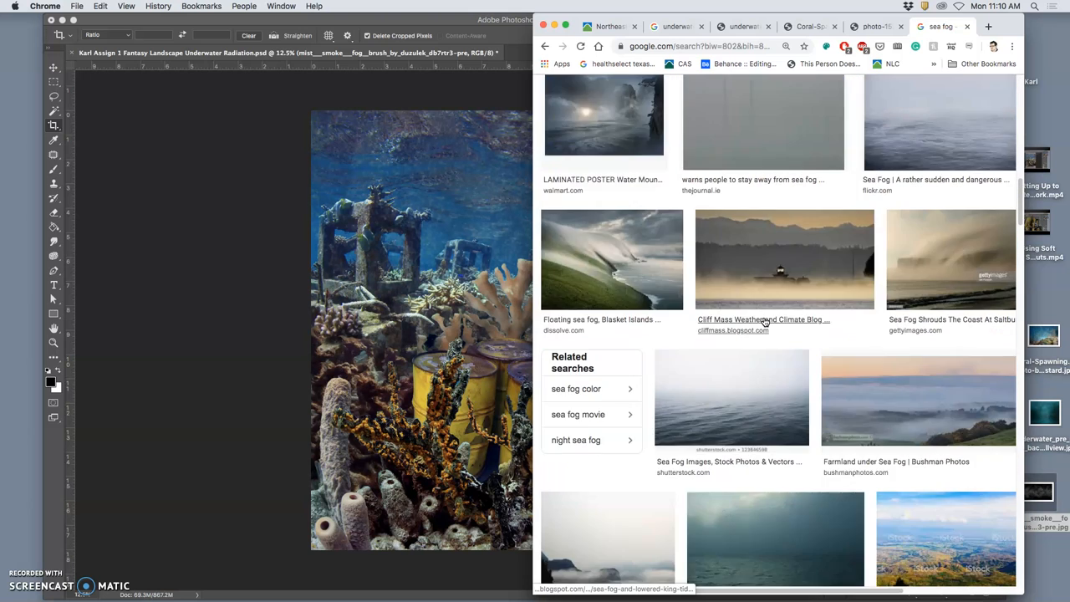
{"action": "scroll", "scroll_direction": "down", "scroll_amount": 3}
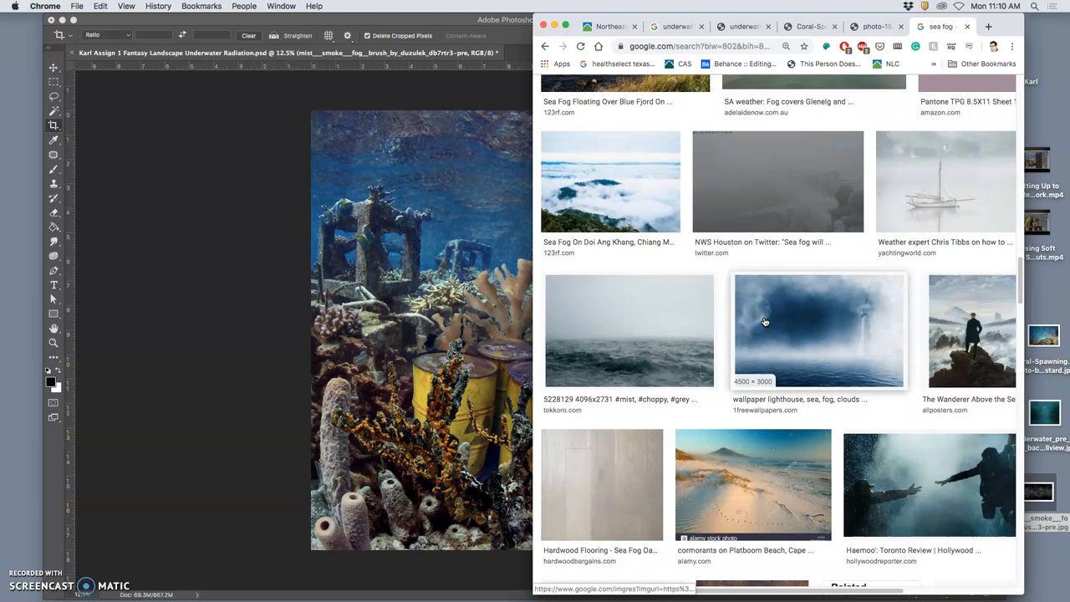
{"action": "scroll", "scroll_direction": "down", "scroll_amount": 3}
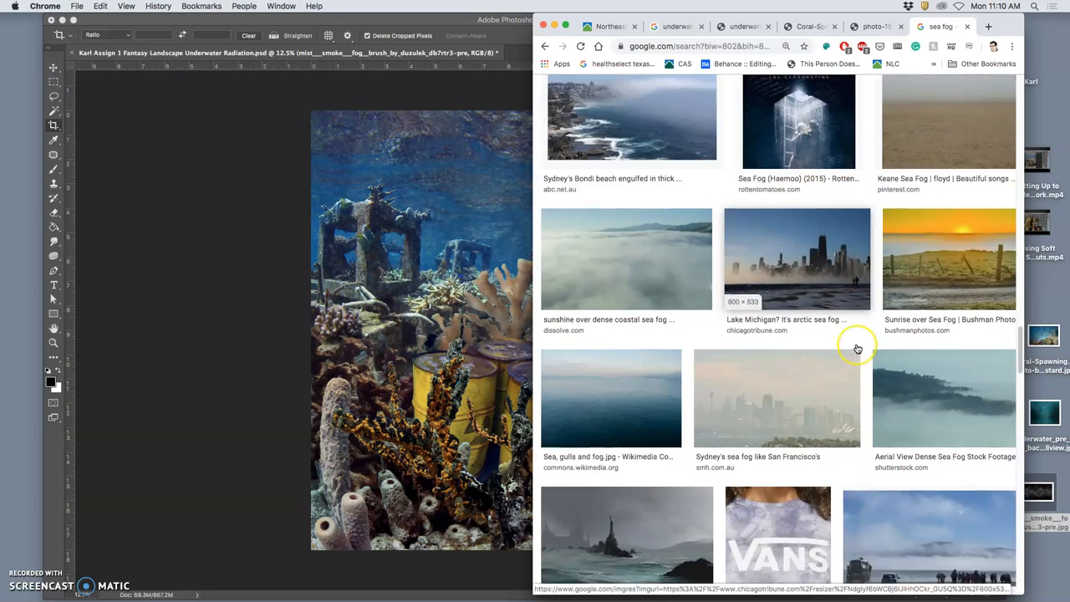
{"action": "scroll", "scroll_direction": "up", "scroll_amount": 3}
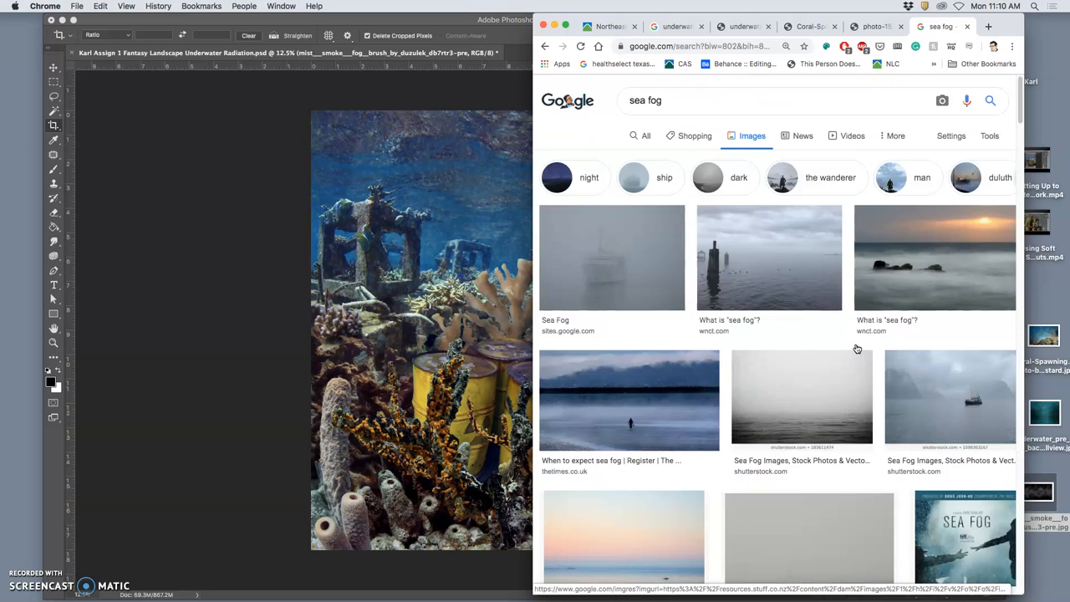
{"action": "left_click", "coordinate": [989, 136]}
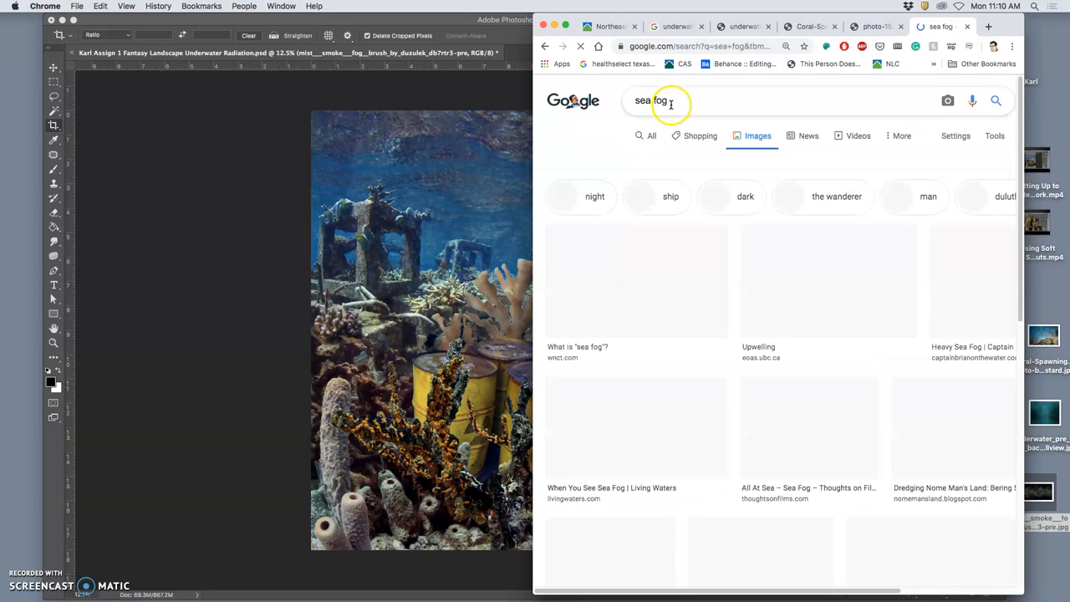
Replace 'sea fog' with 'clouds' and scroll far down the cloud image results
{"action": "left_click", "coordinate": [994, 135]}
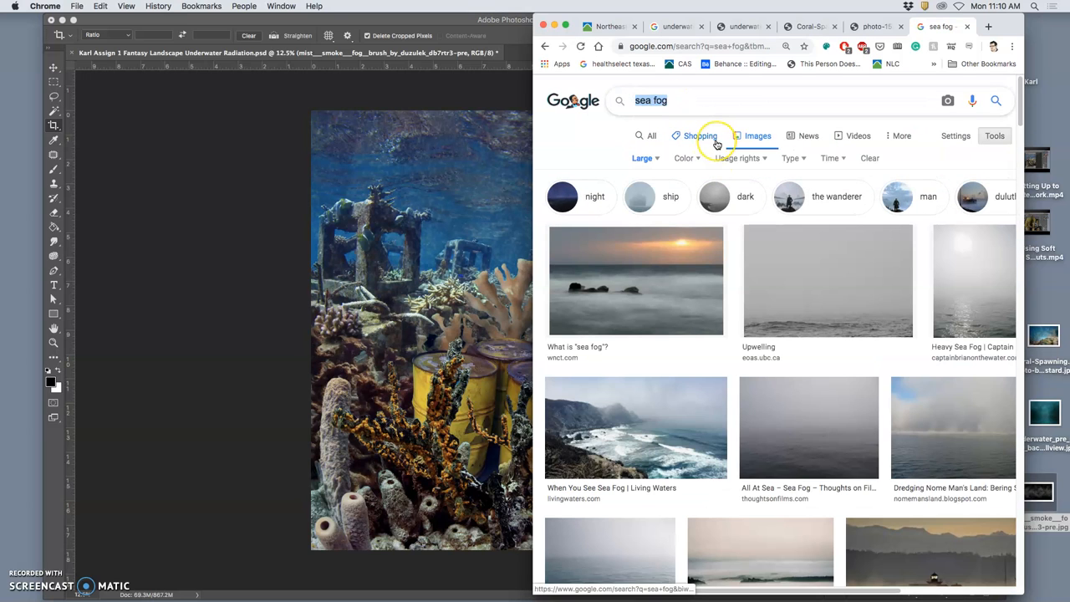
{"action": "type", "text": "clouds"}
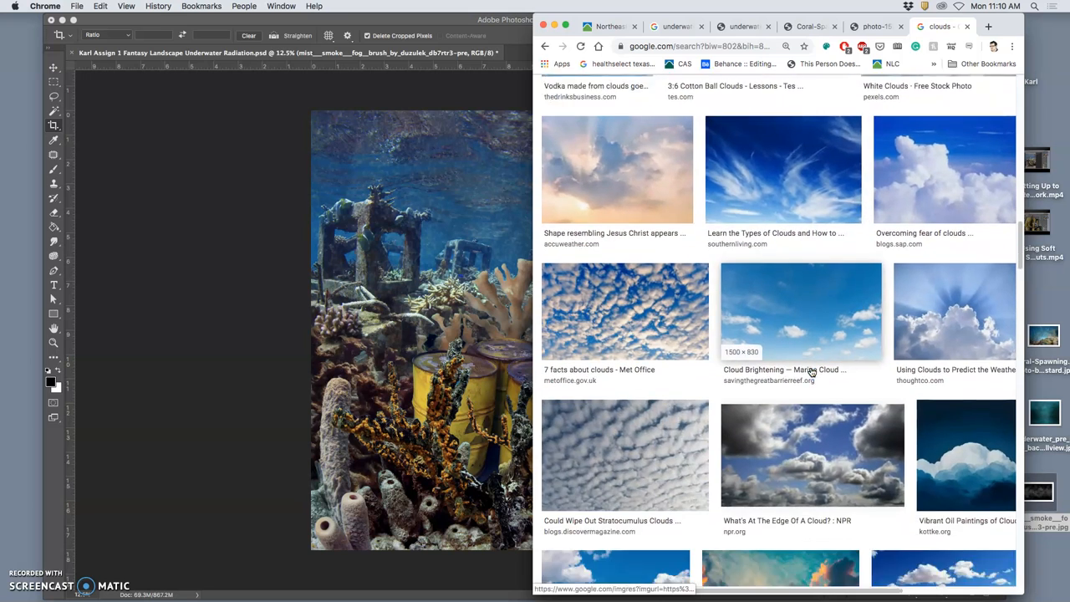
{"action": "scroll", "scroll_direction": "down", "scroll_amount": 3}
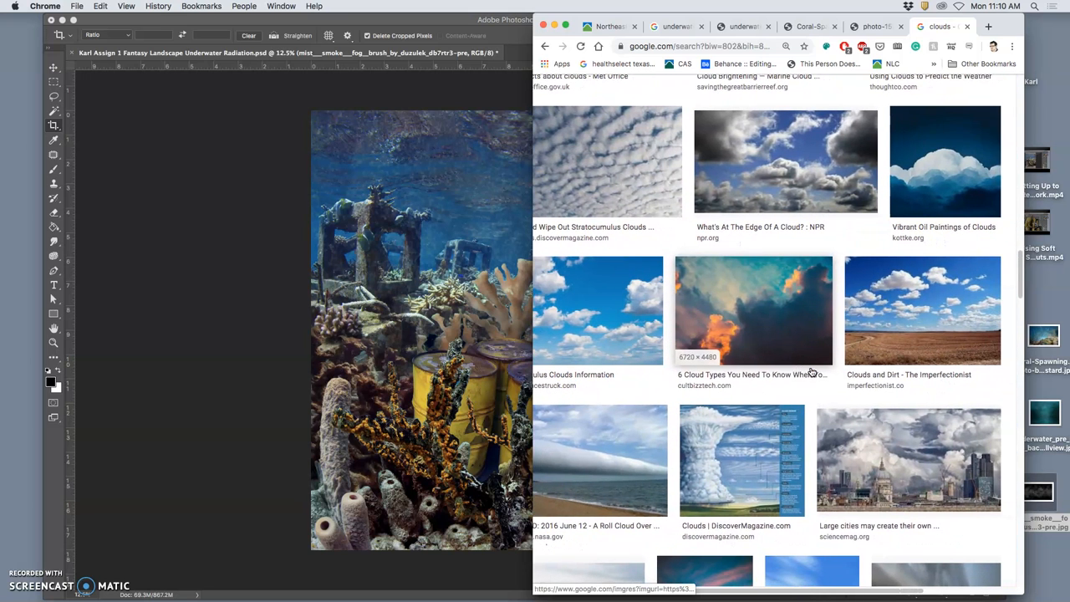
{"action": "scroll", "scroll_direction": "down", "scroll_amount": 3}
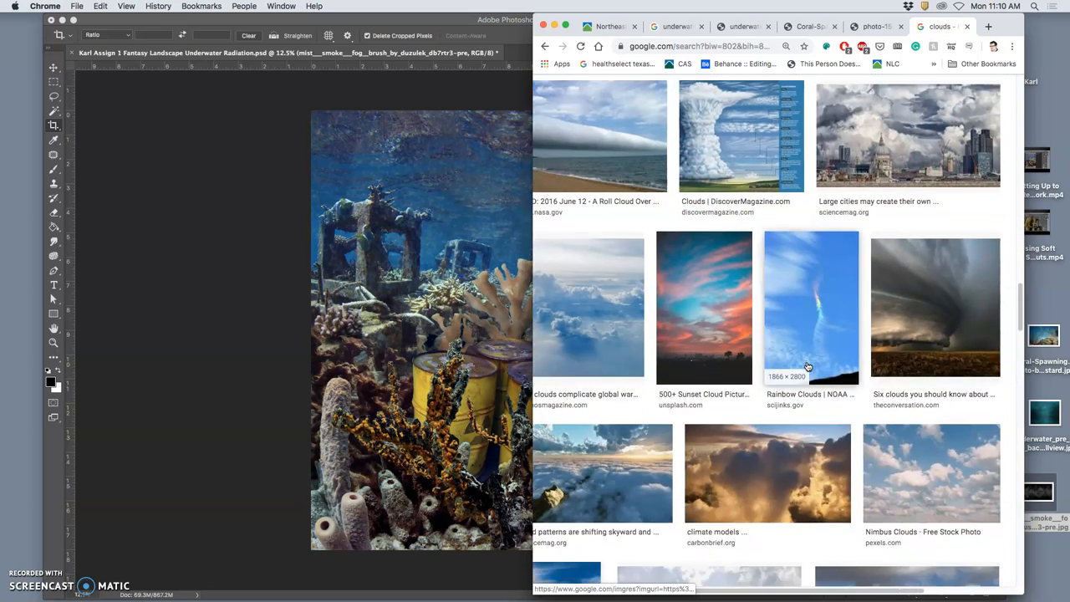
{"action": "scroll", "scroll_direction": "down", "scroll_amount": 3}
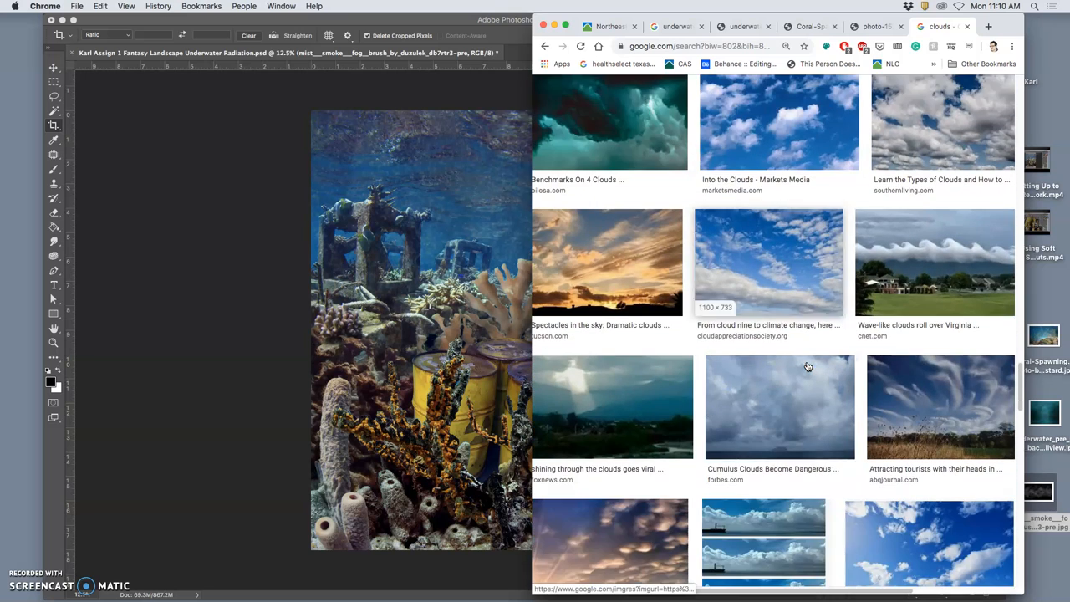
{"action": "scroll", "scroll_direction": "down", "scroll_amount": 3}
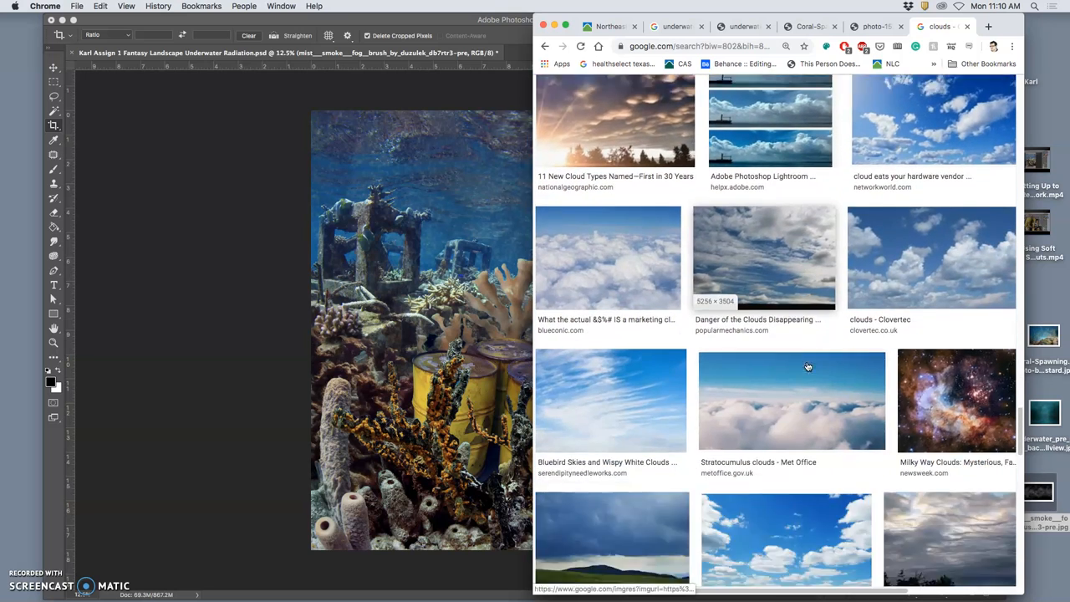
{"action": "scroll", "scroll_direction": "down", "scroll_amount": 3}
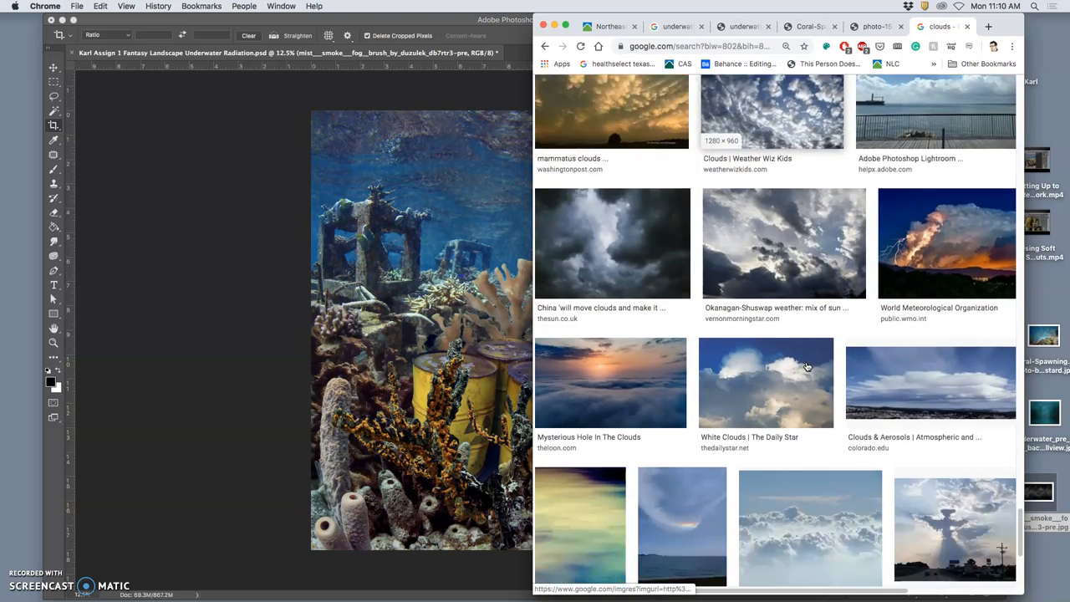
{"action": "scroll", "scroll_direction": "down", "scroll_amount": 3}
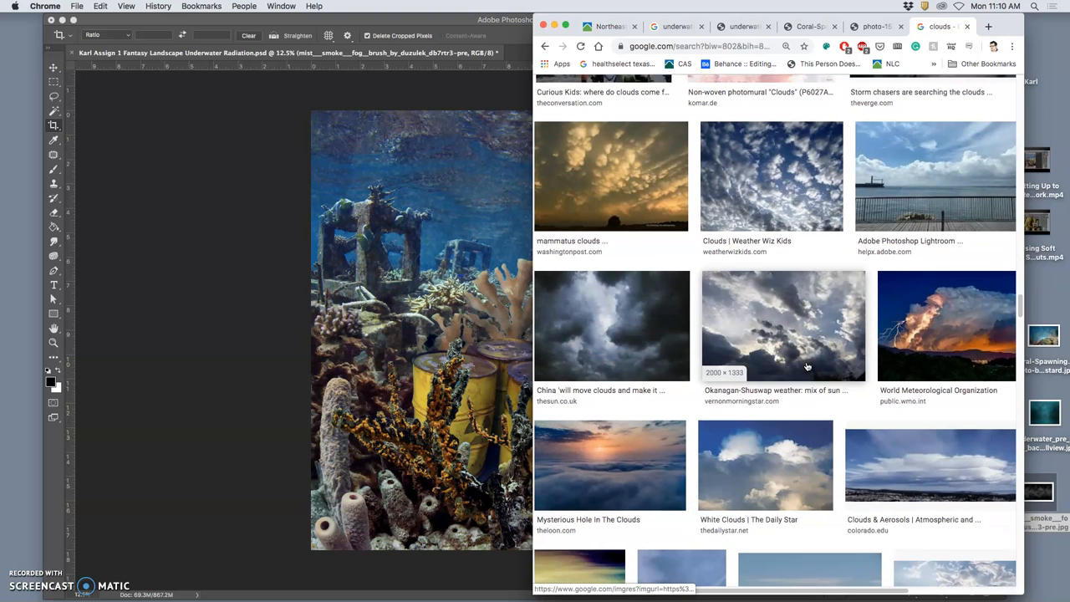
{"action": "scroll", "scroll_direction": "down", "scroll_amount": 3}
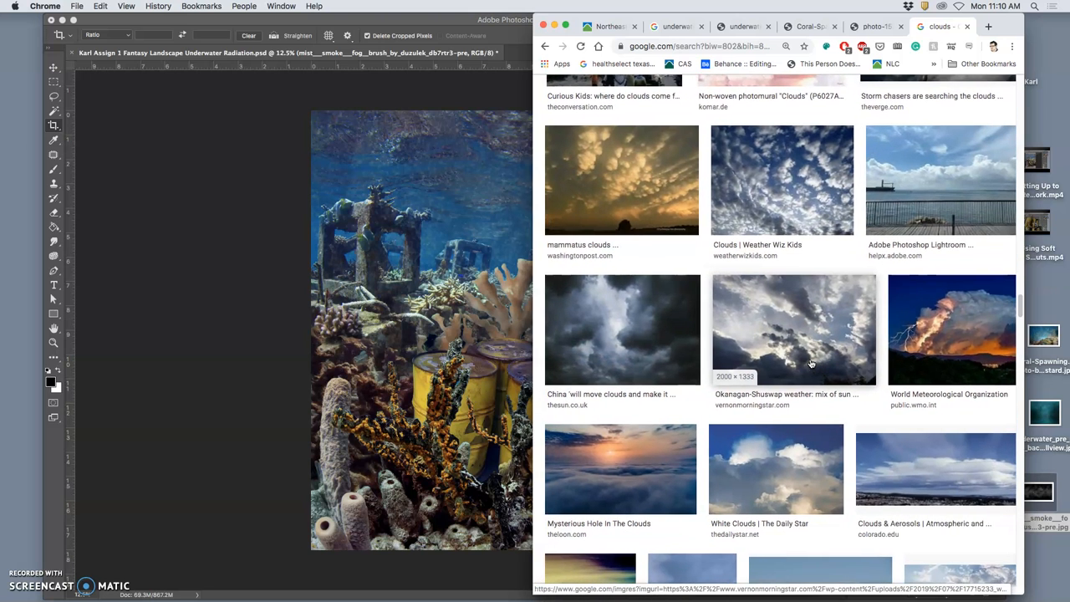
{"action": "mouse_move", "coordinate": [700, 351]}
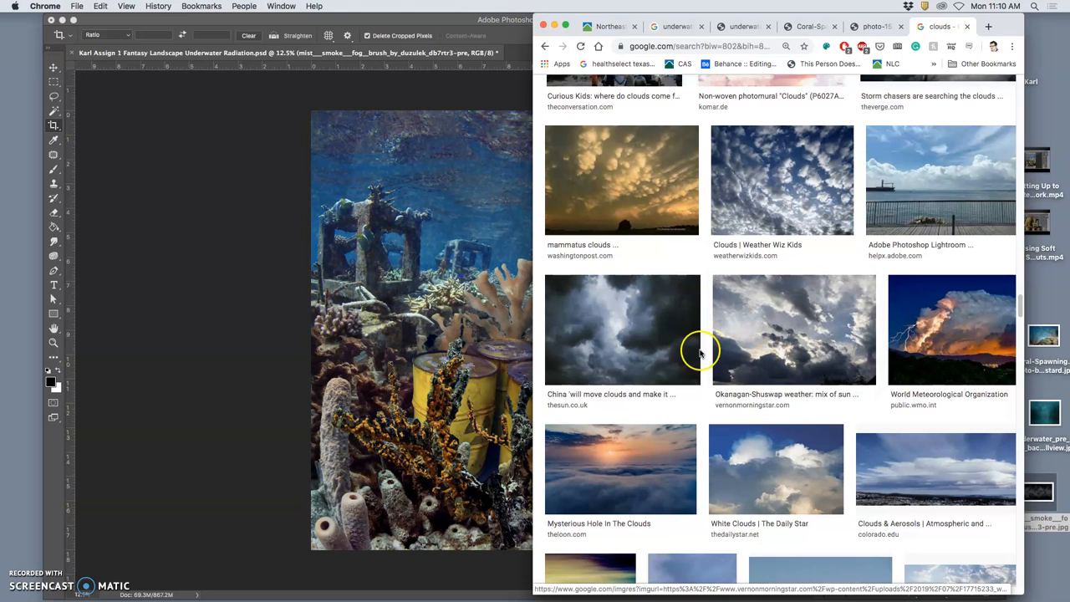
Open the storm-cloud result in a new tab and save its larger related photo
{"action": "right_click", "coordinate": [623, 328]}
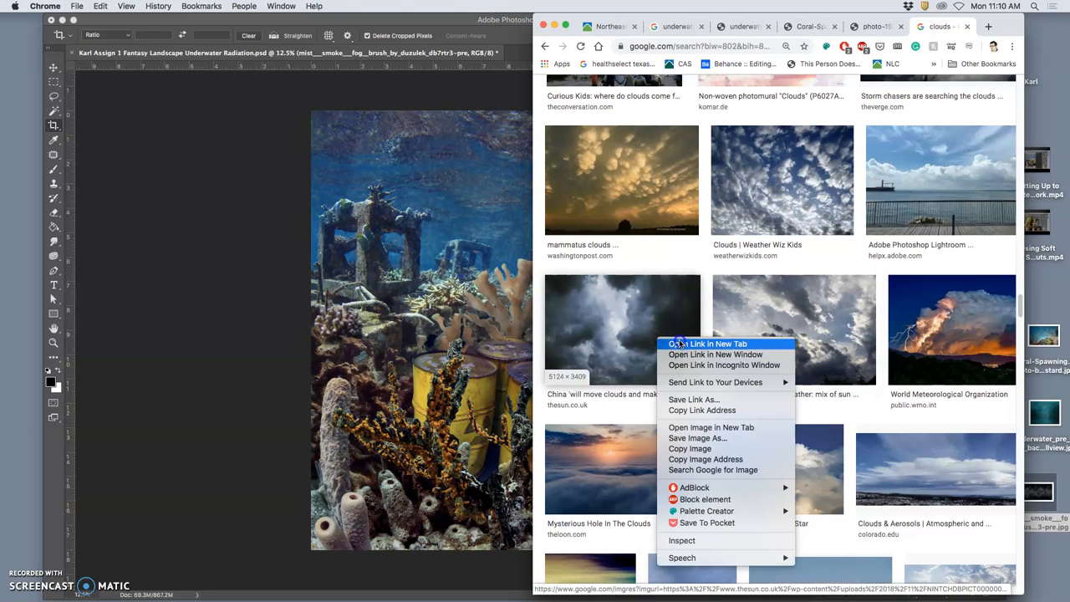
{"action": "left_click", "coordinate": [707, 343]}
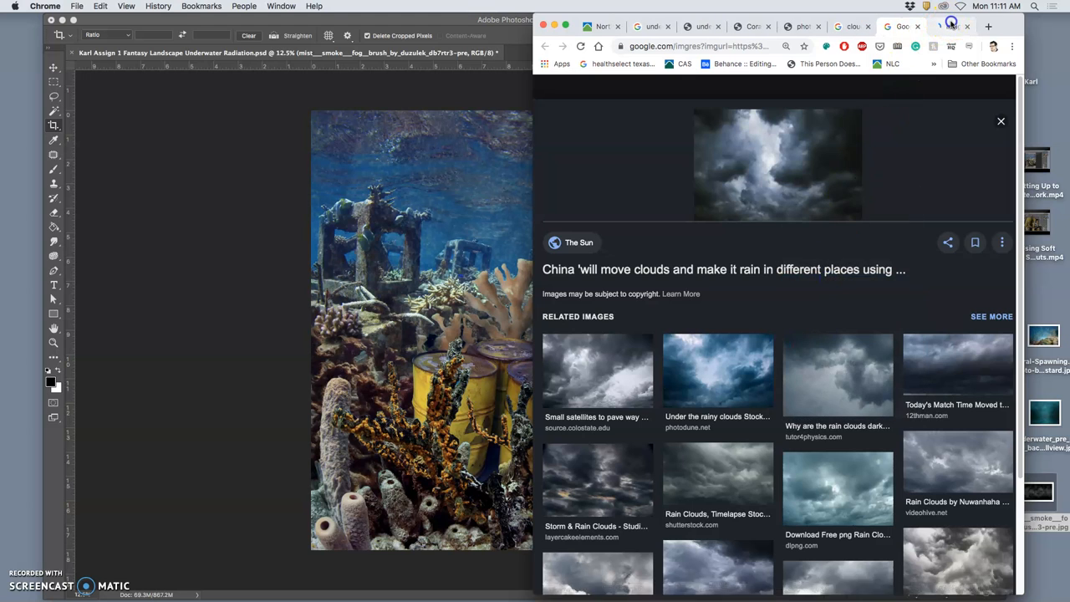
{"action": "left_click", "coordinate": [966, 32]}
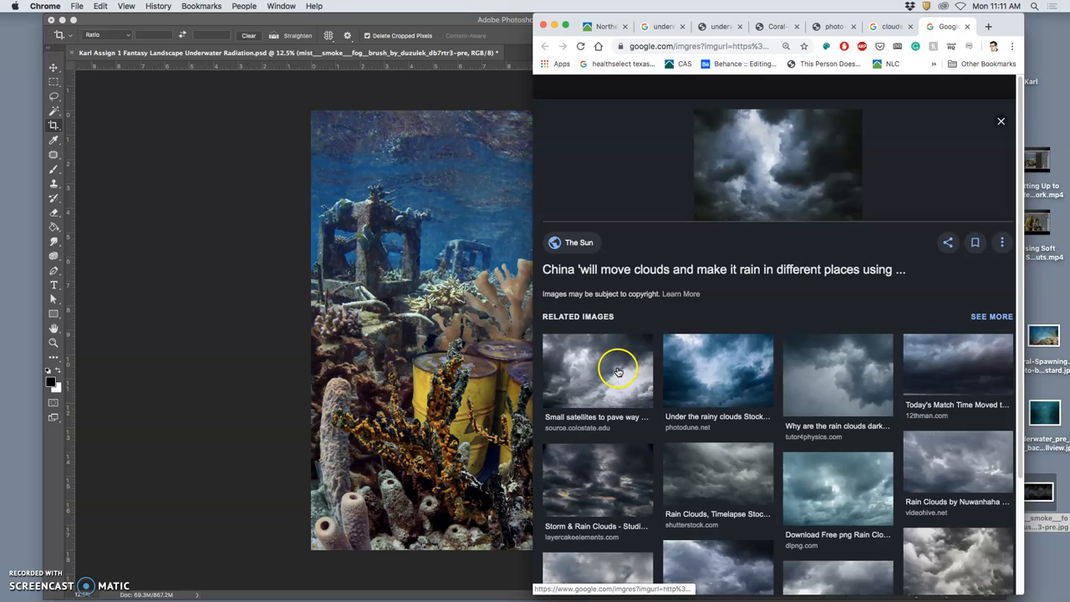
{"action": "left_click", "coordinate": [597, 370]}
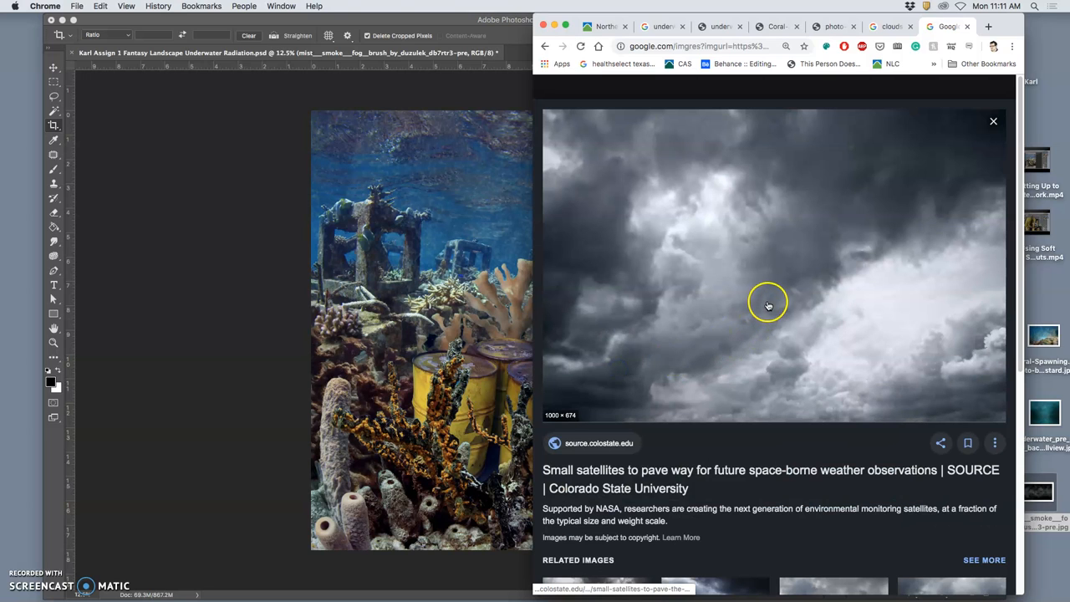
{"action": "right_click", "coordinate": [768, 302]}
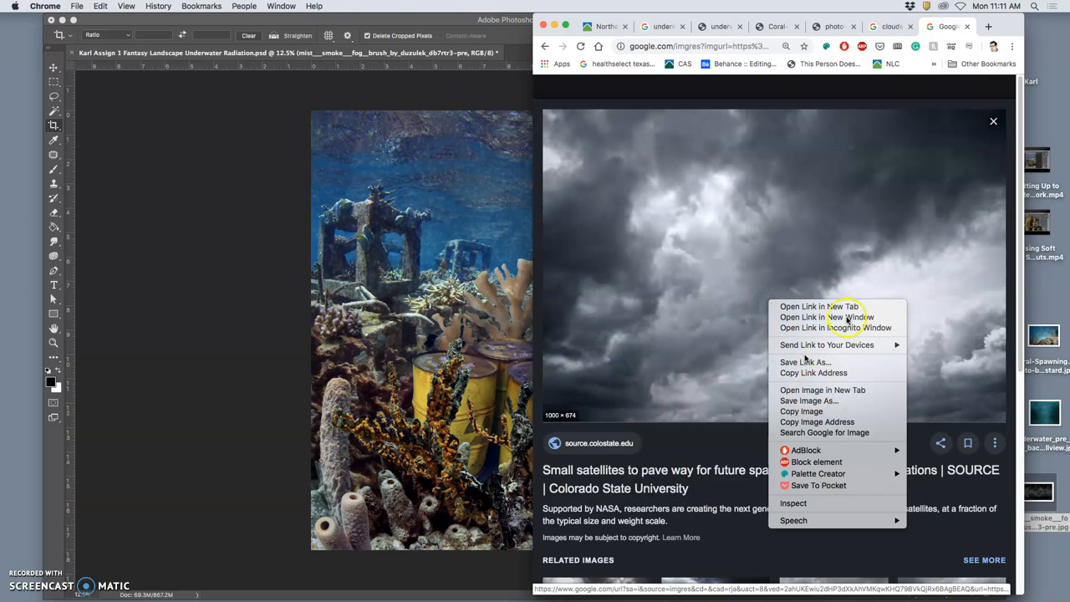
{"action": "left_click", "coordinate": [823, 390]}
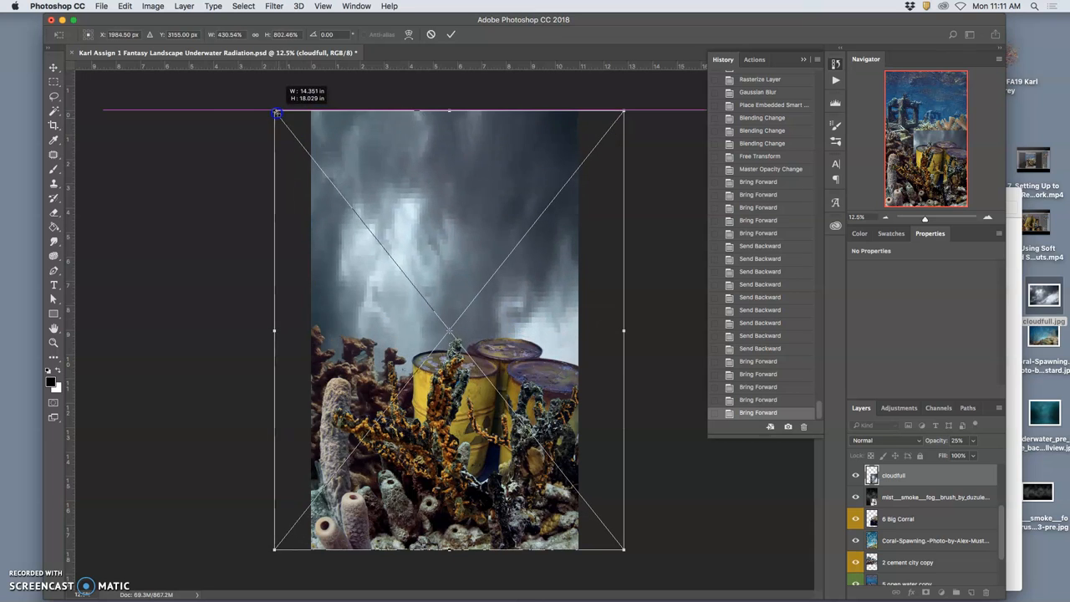
Scale the placed cloudfull.jpg past the canvas edges so it covers everything
{"action": "left_click_drag", "start_coordinate": [276, 113], "coordinate": [75, 105]}
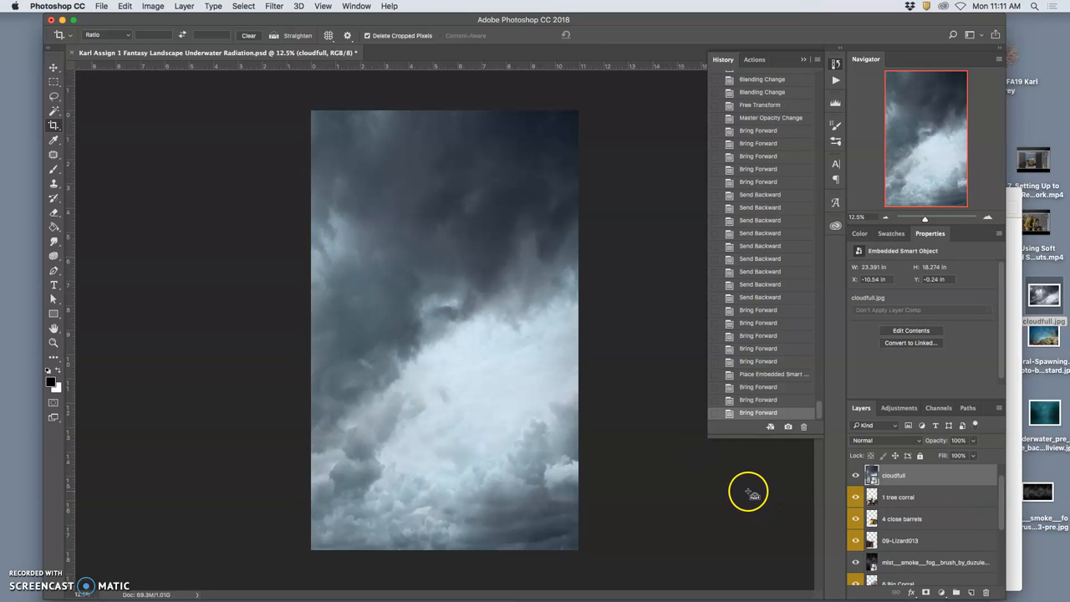
{"action": "mouse_move", "coordinate": [953, 452]}
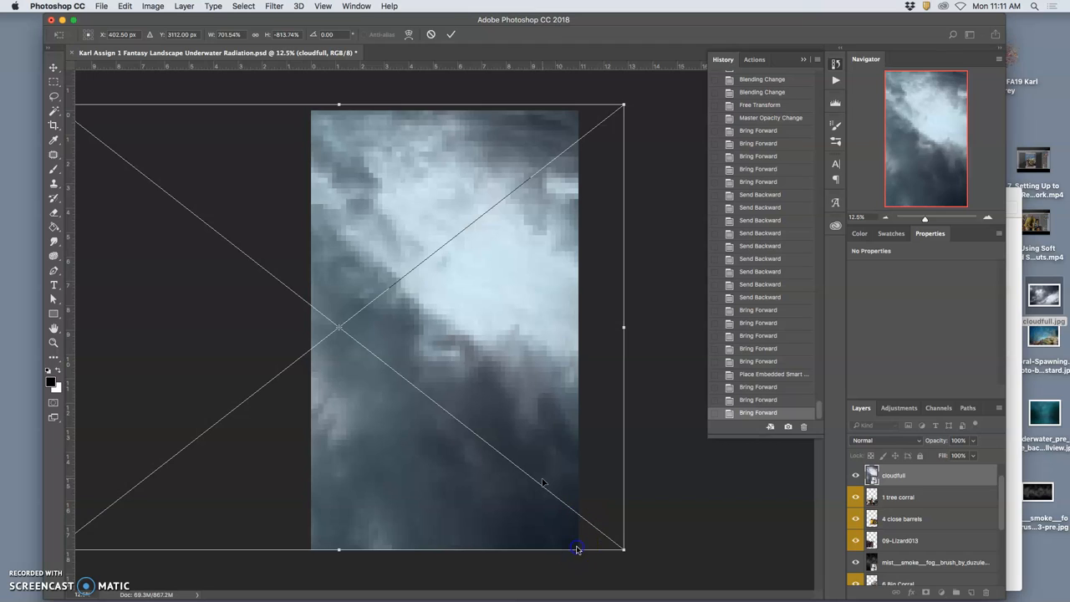
{"action": "mouse_move", "coordinate": [620, 501]}
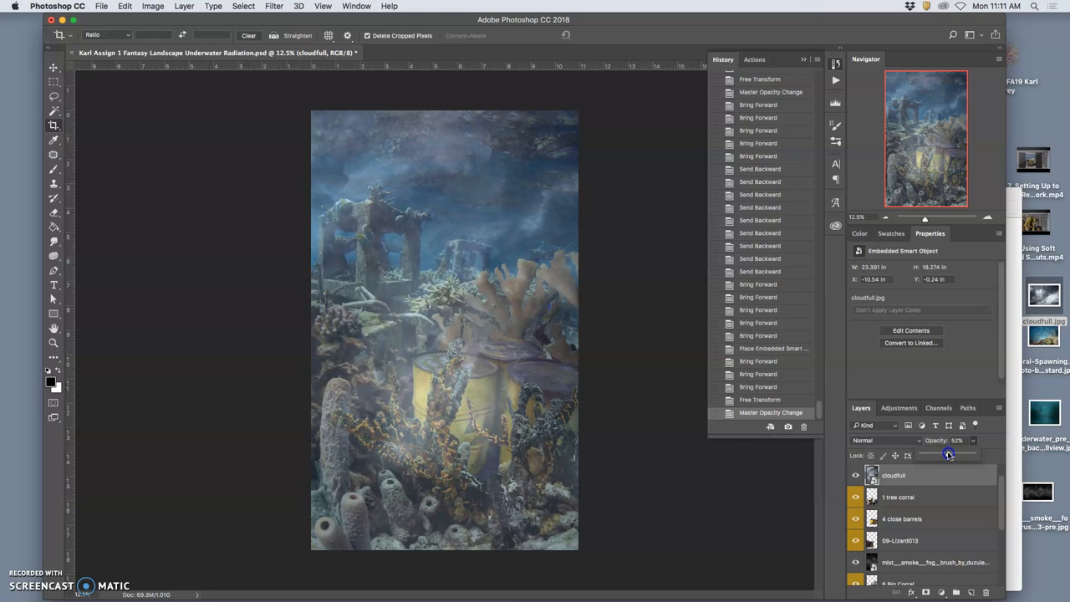
Set the cloudfull layer to 52% opacity and open its blend mode list
{"action": "left_click", "coordinate": [886, 441]}
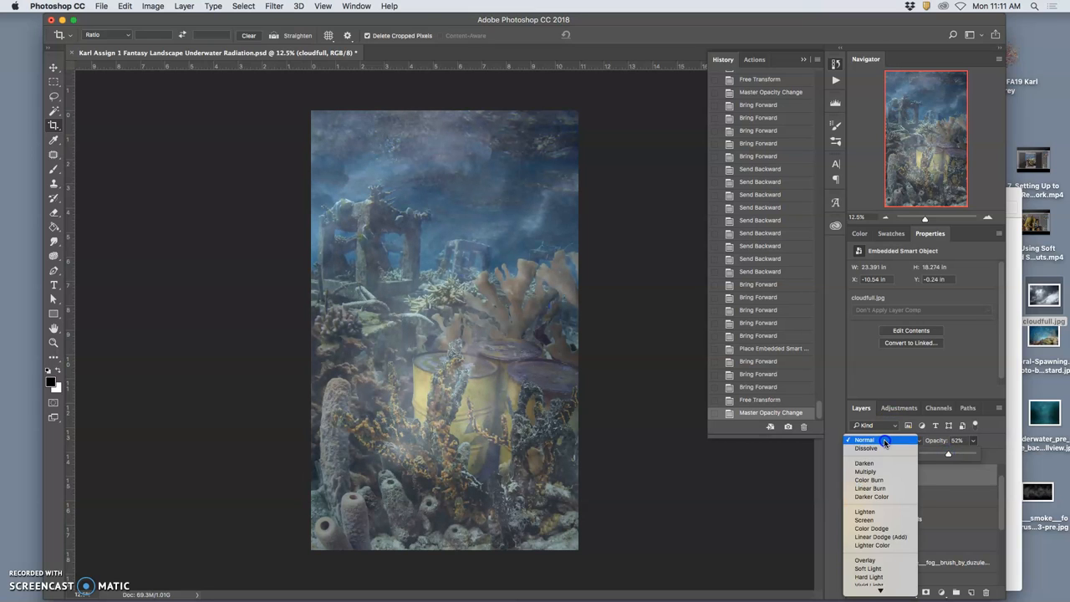